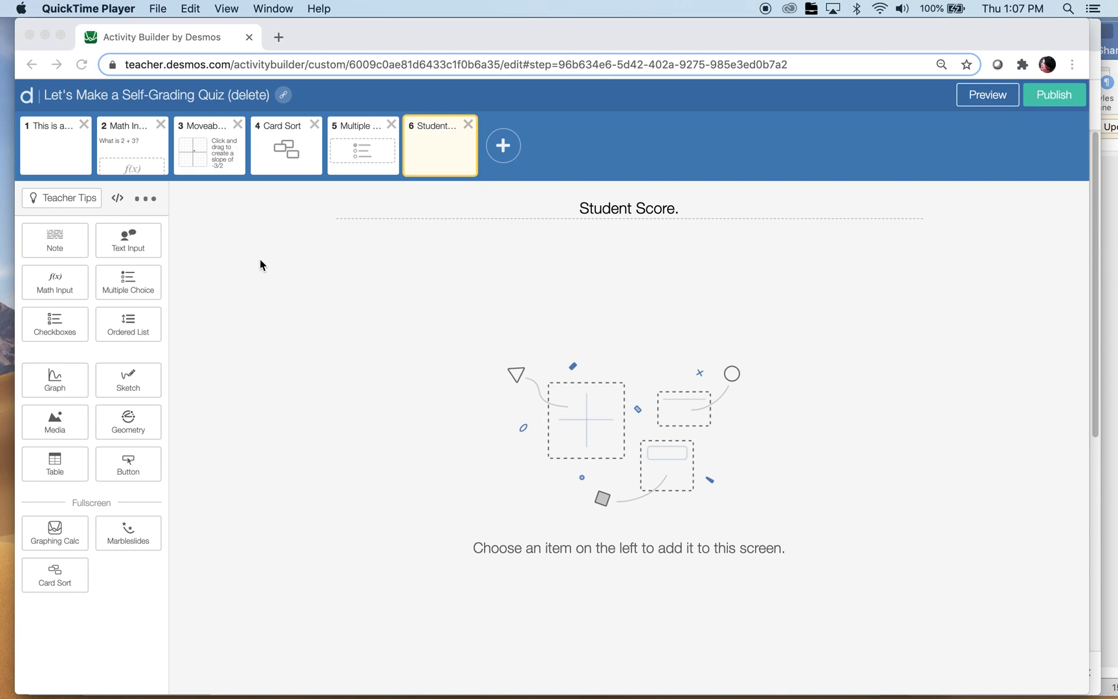
mouse_move(69, 141)
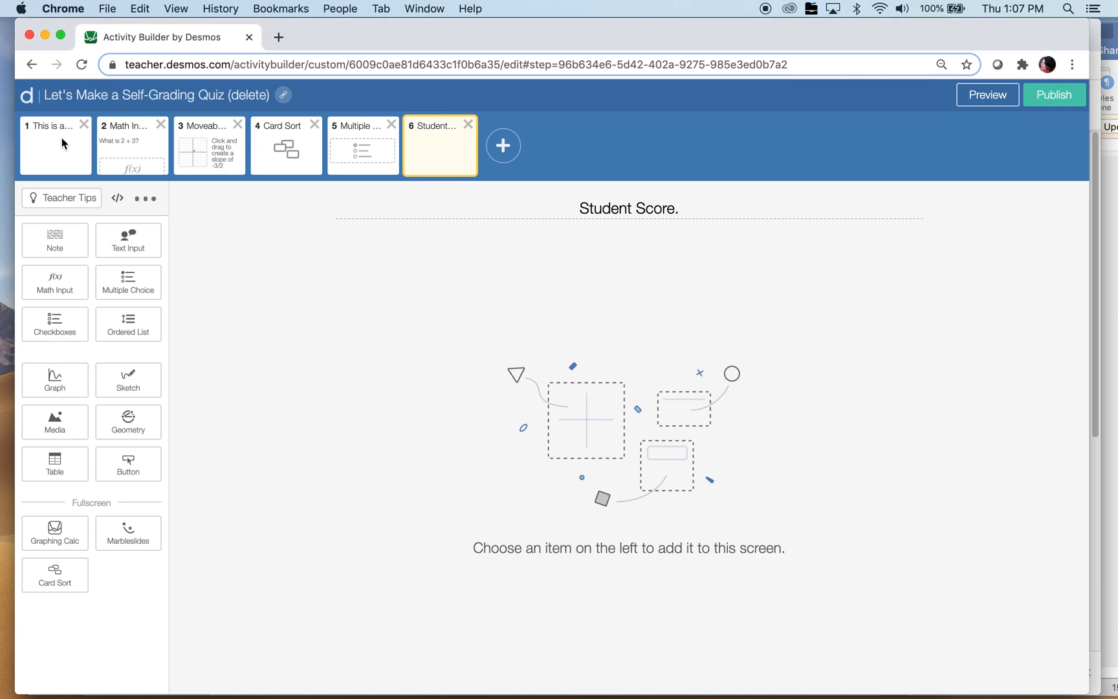
- Review the five quiz screens, then return to the Student Score screen
left_click(55, 145)
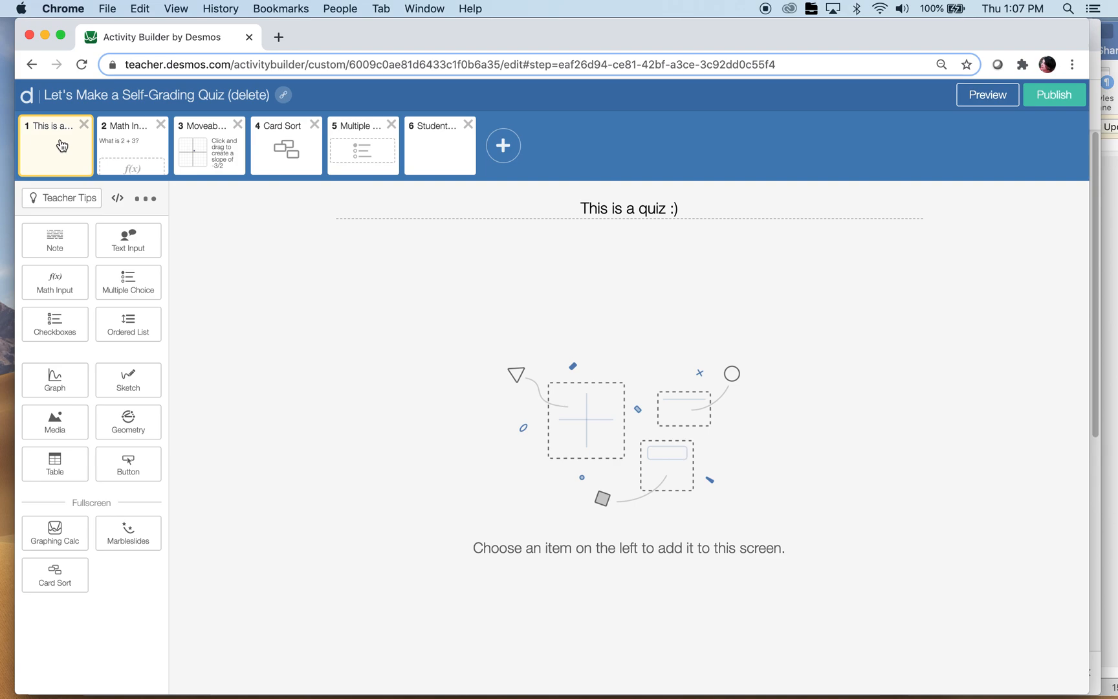
mouse_move(135, 154)
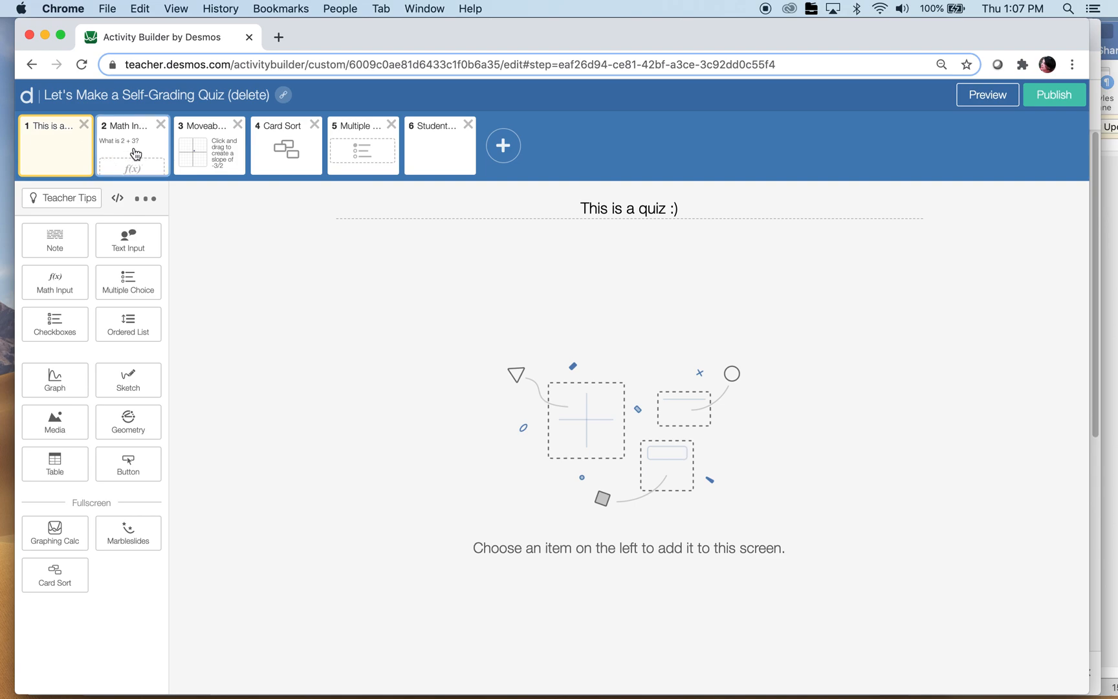
left_click(132, 145)
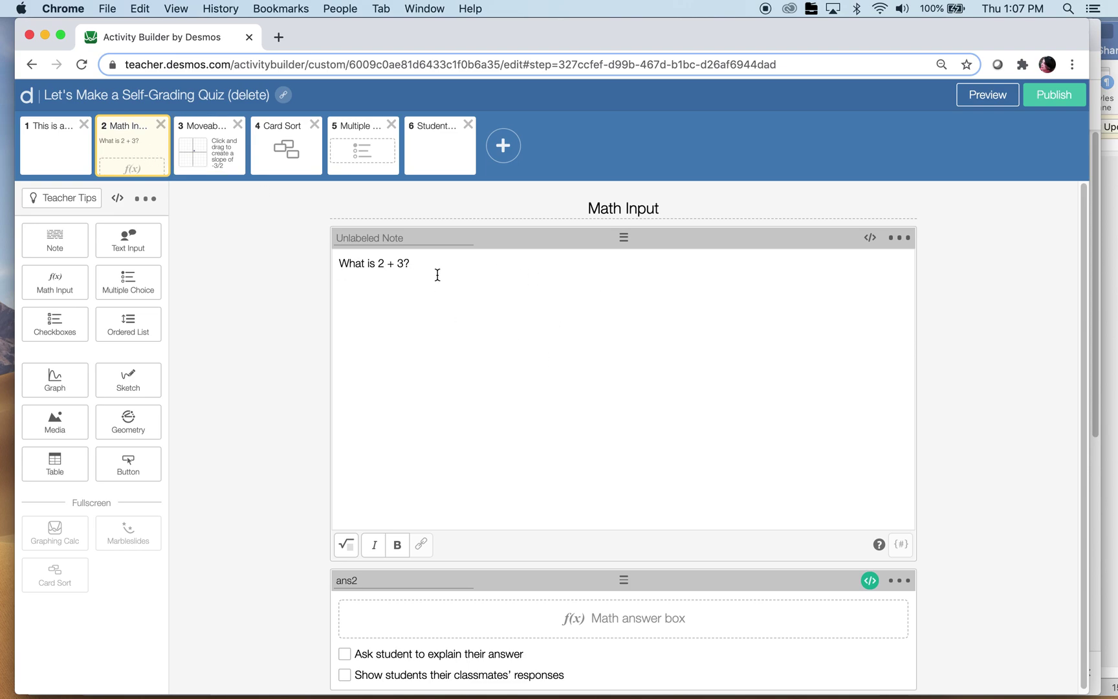
mouse_move(209, 145)
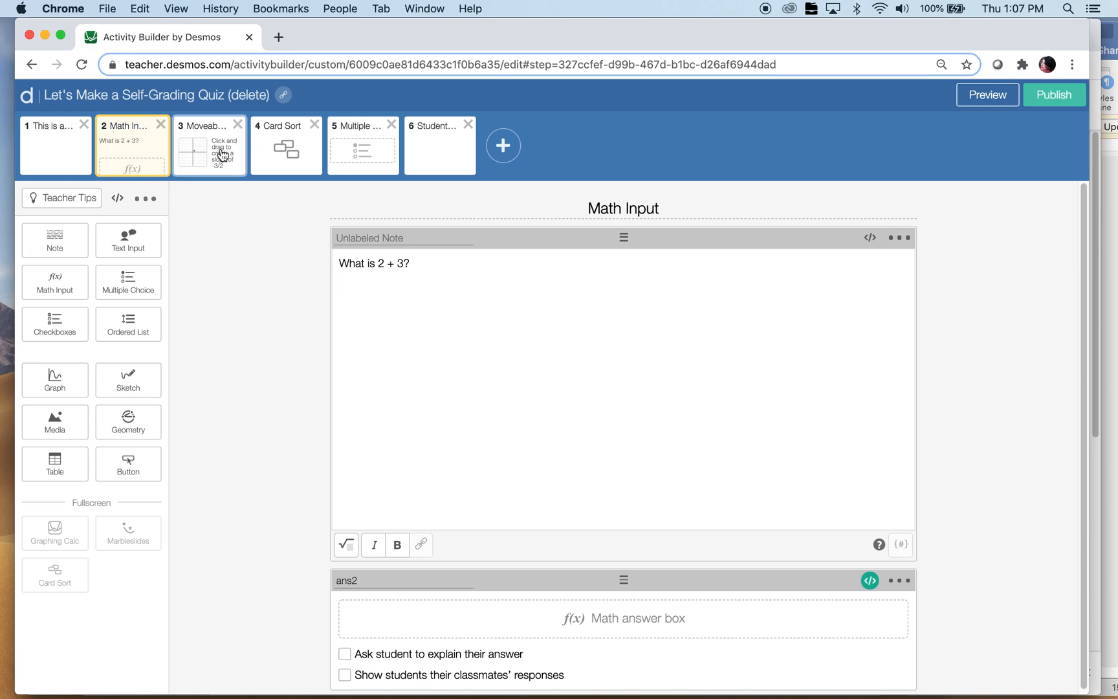
left_click(209, 146)
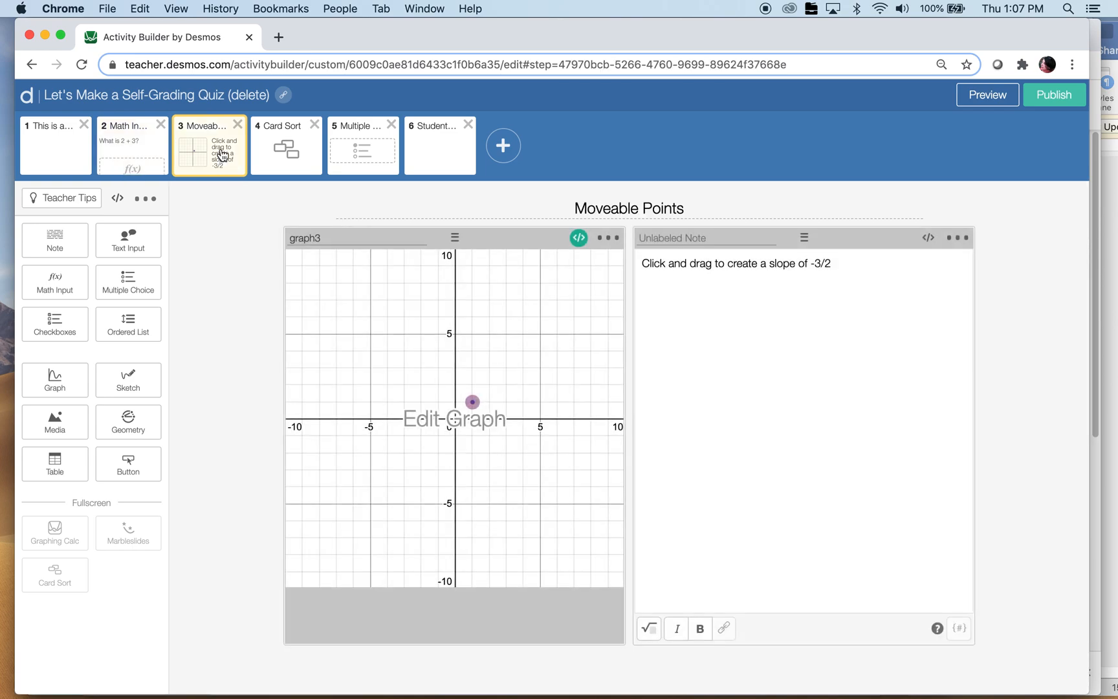
mouse_move(226, 169)
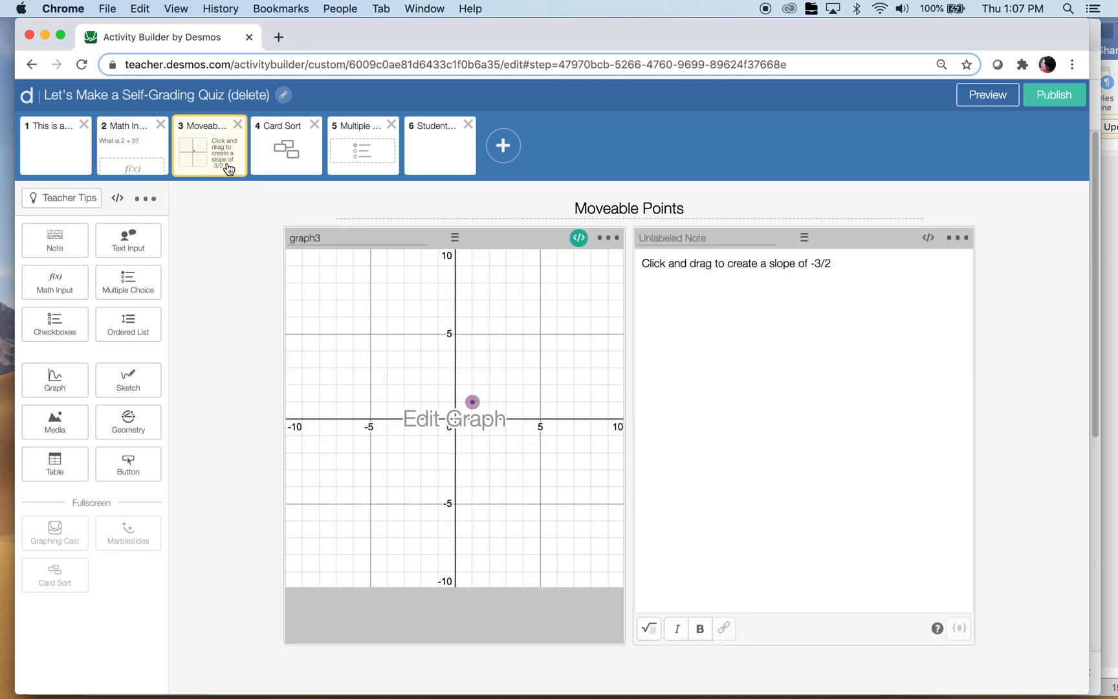
left_click(284, 145)
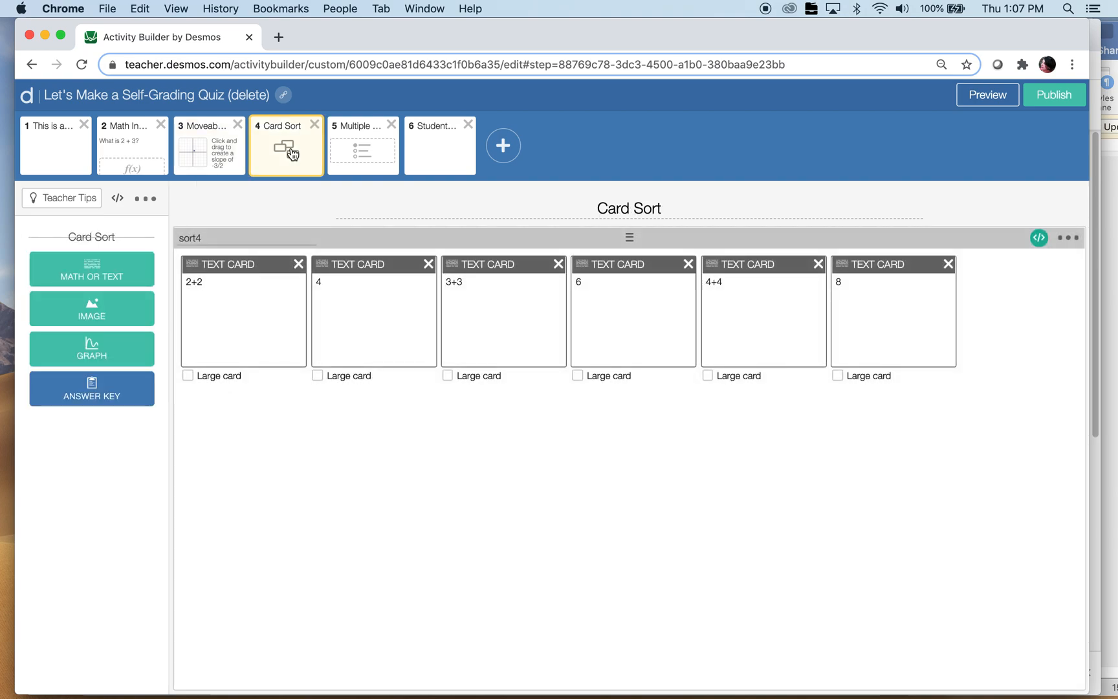
left_click(359, 146)
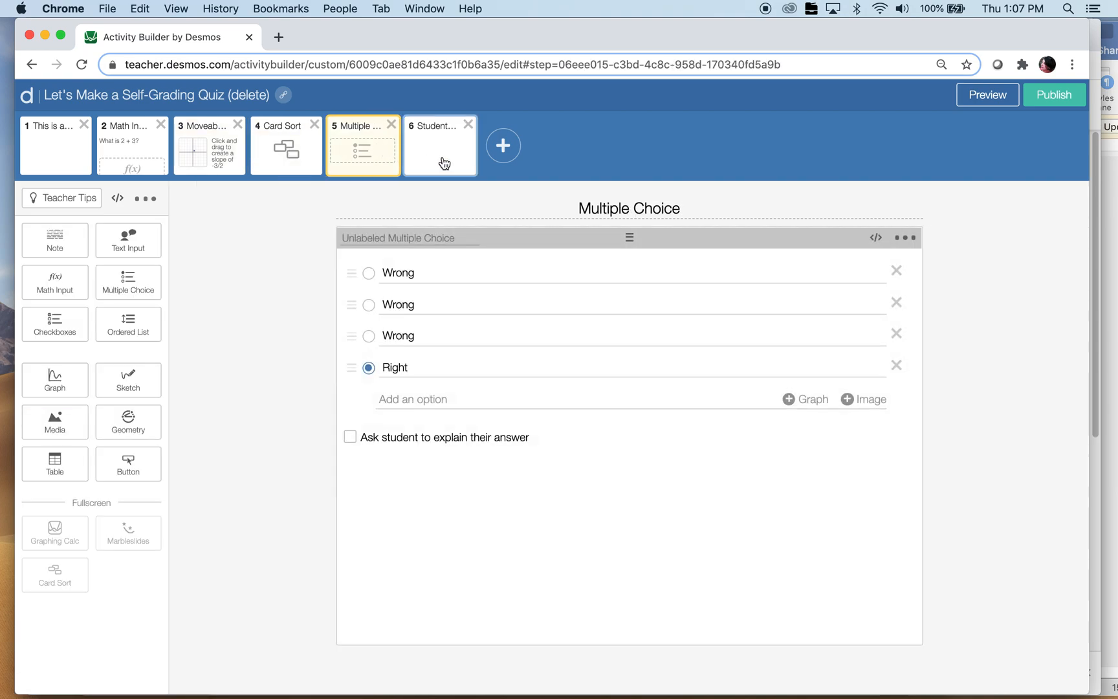
left_click(434, 146)
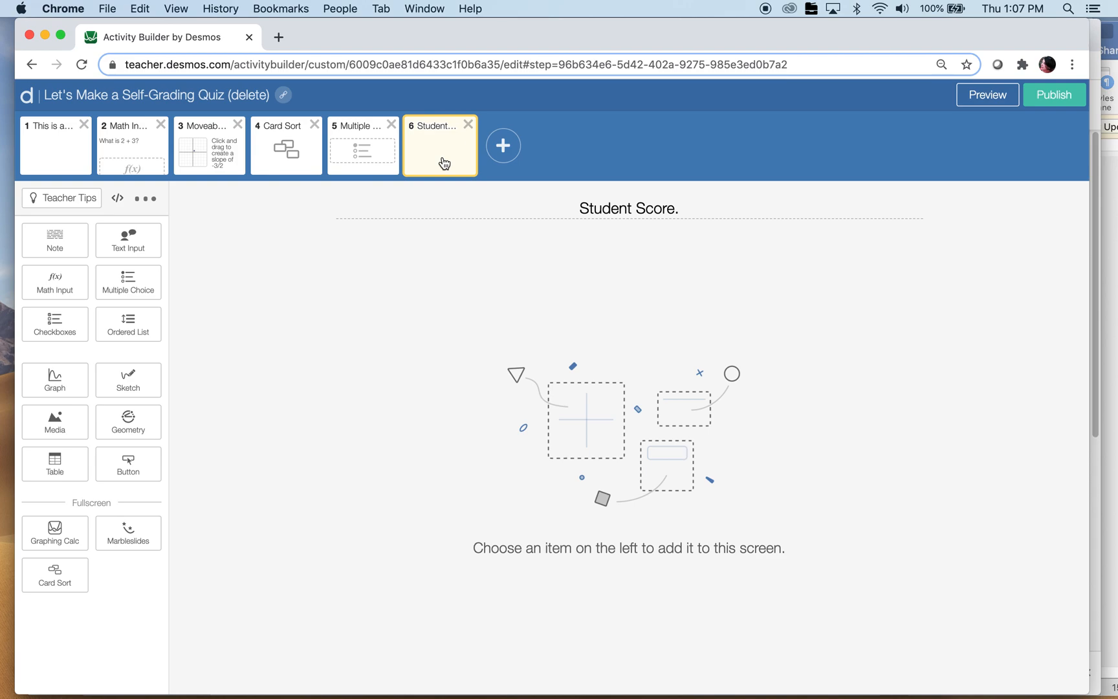
mouse_move(55, 239)
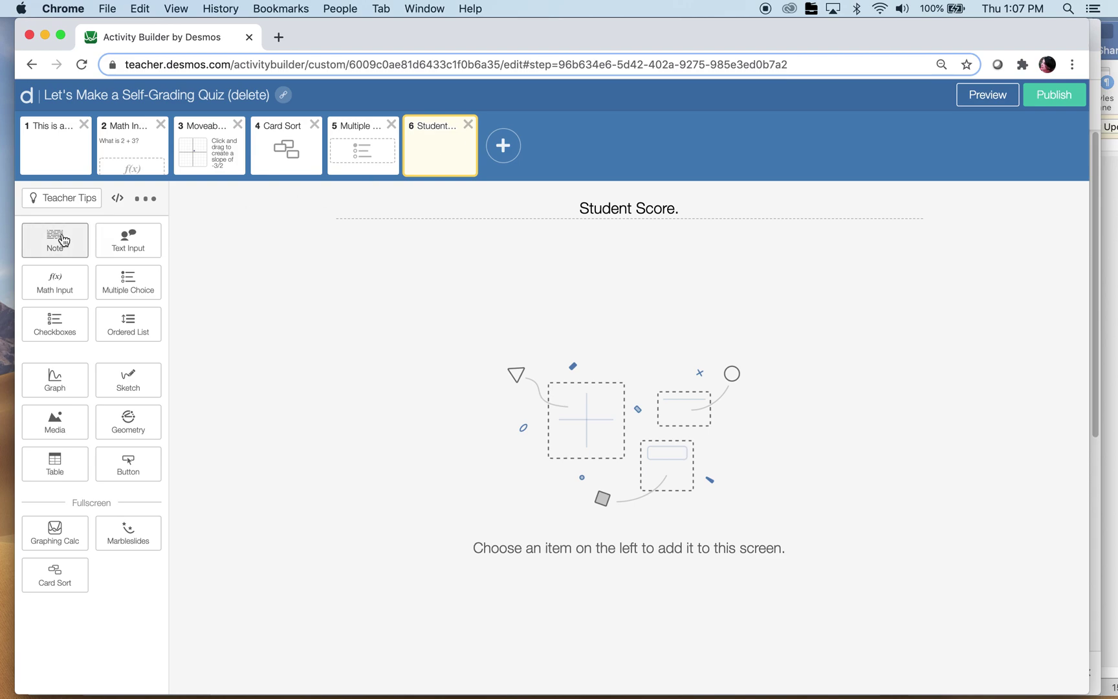
- Add a note to Student Score and begin its script with 'two = when'
left_click(55, 240)
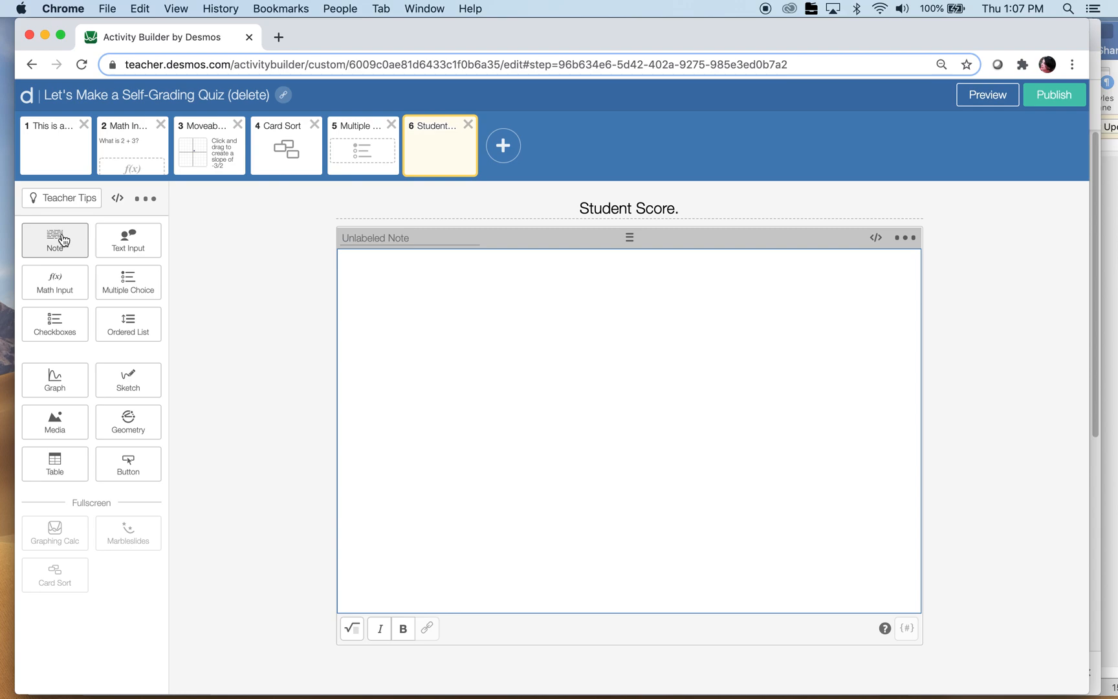
mouse_move(846, 198)
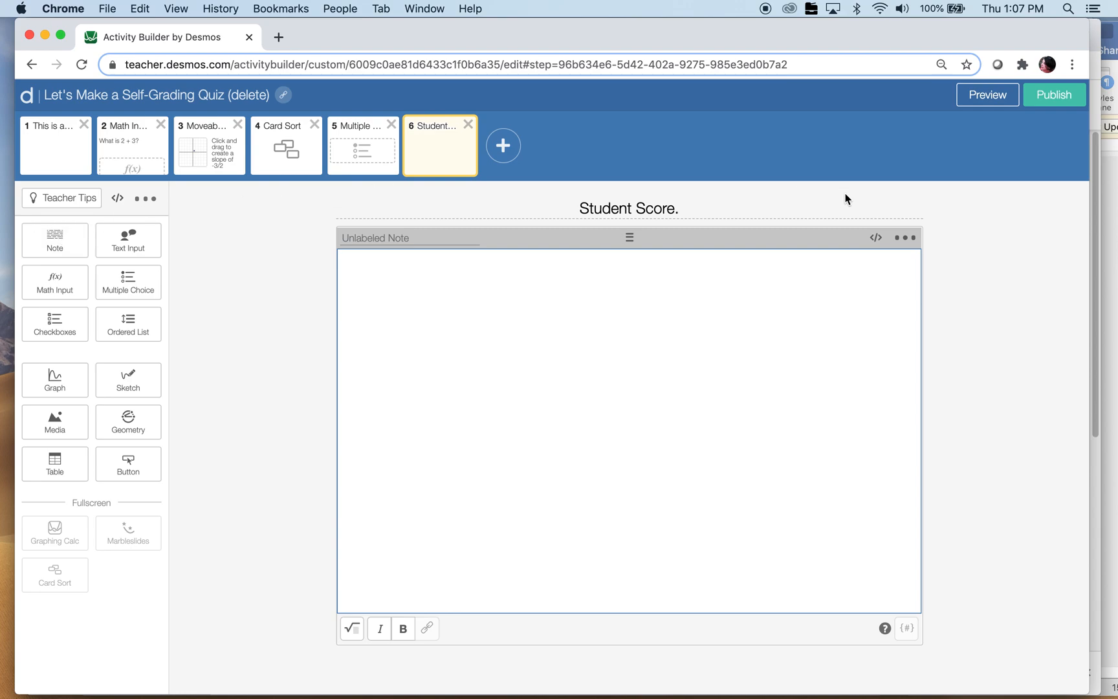
mouse_move(875, 237)
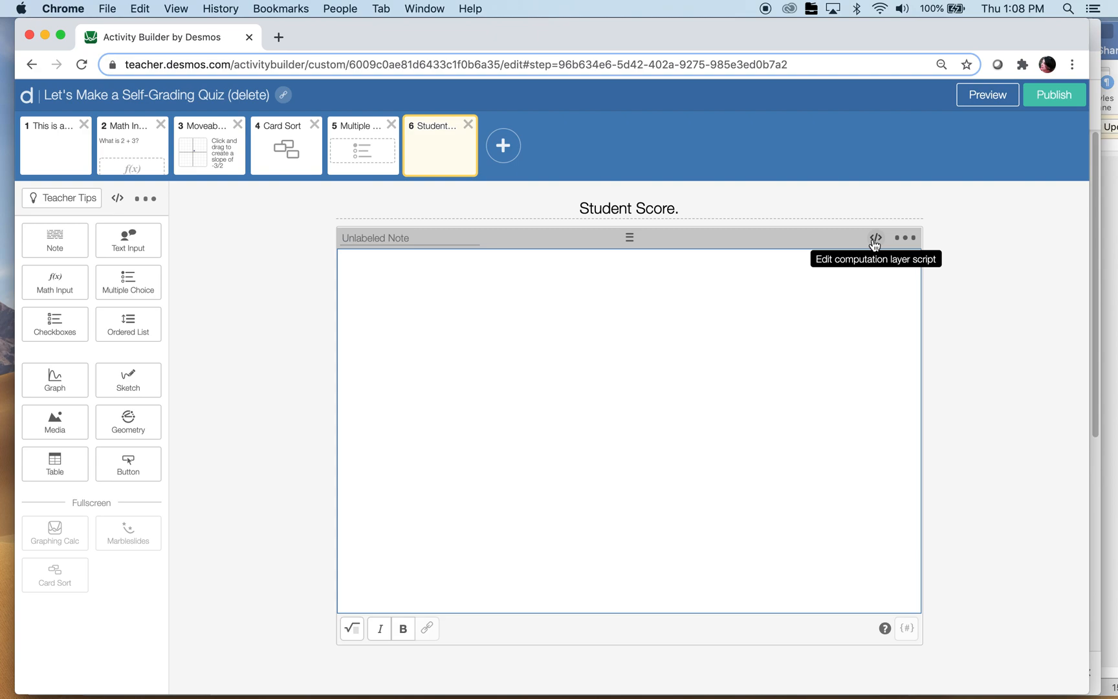
mouse_move(417, 157)
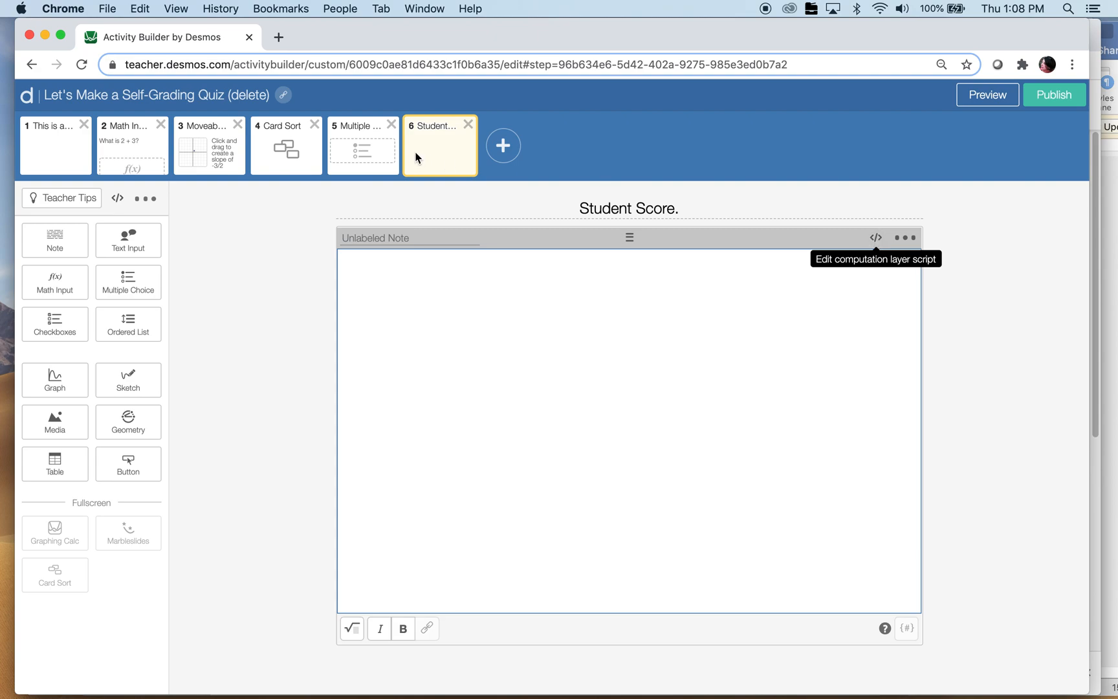
left_click(875, 237)
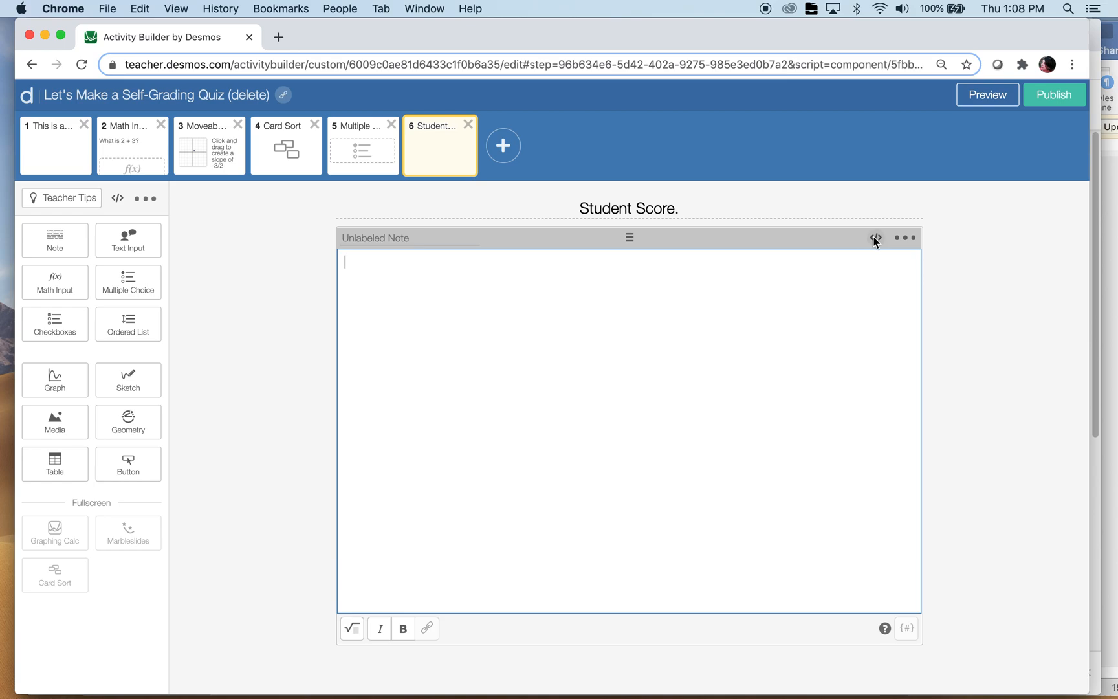
left_click(875, 238)
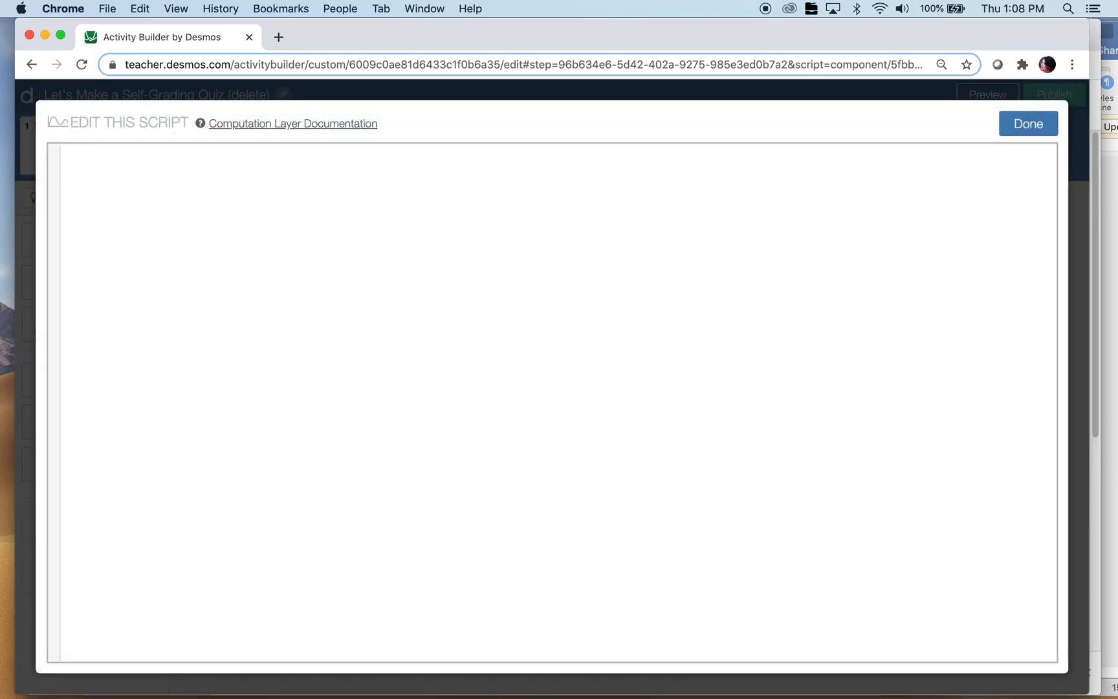
type("two =")
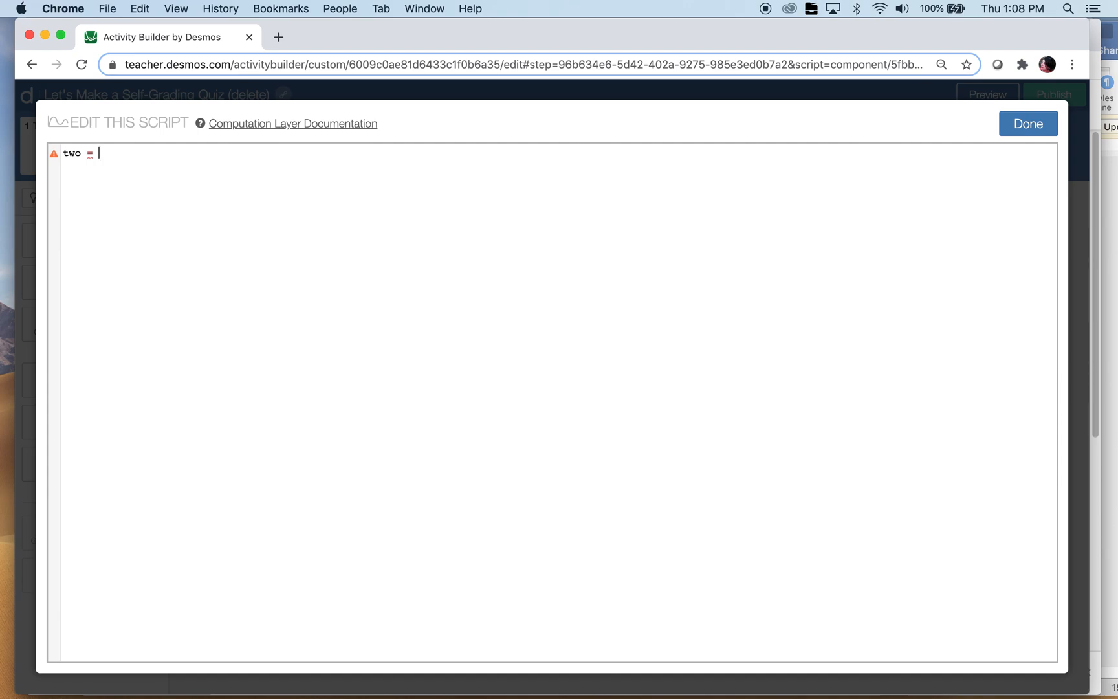
type("when")
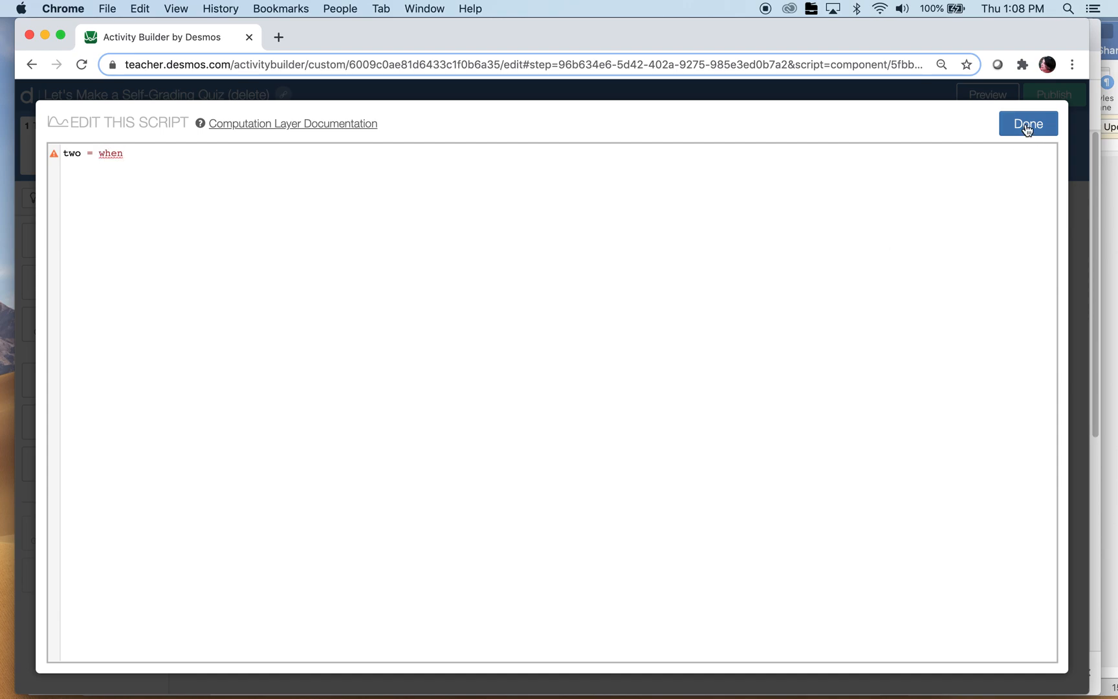
left_click(1027, 124)
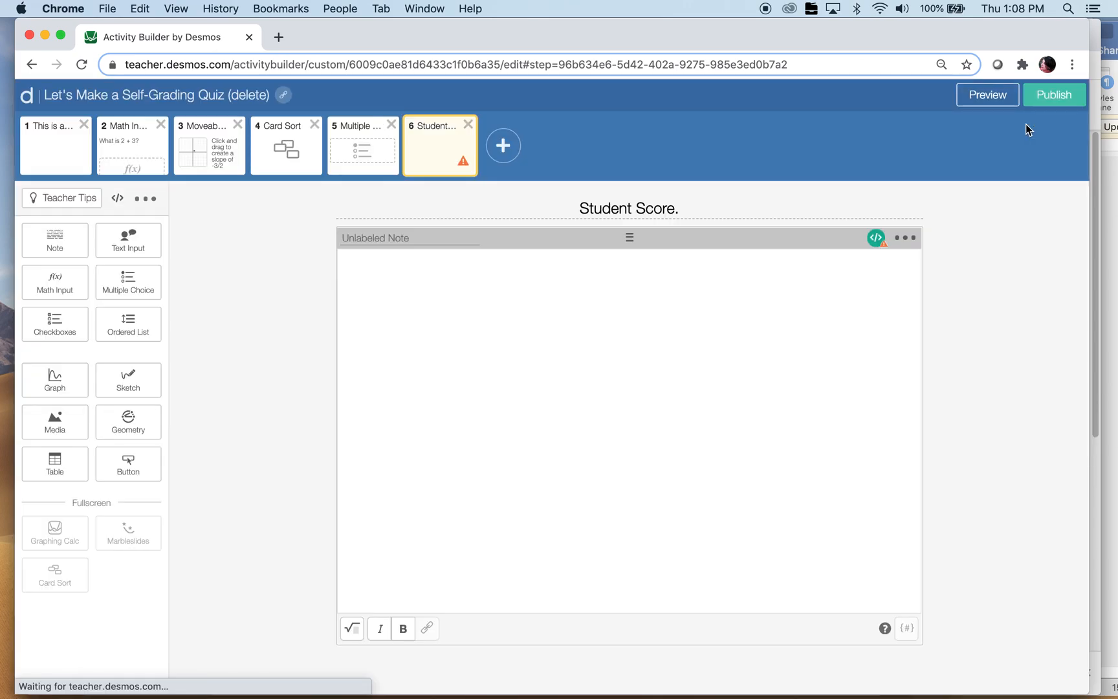
left_click(132, 146)
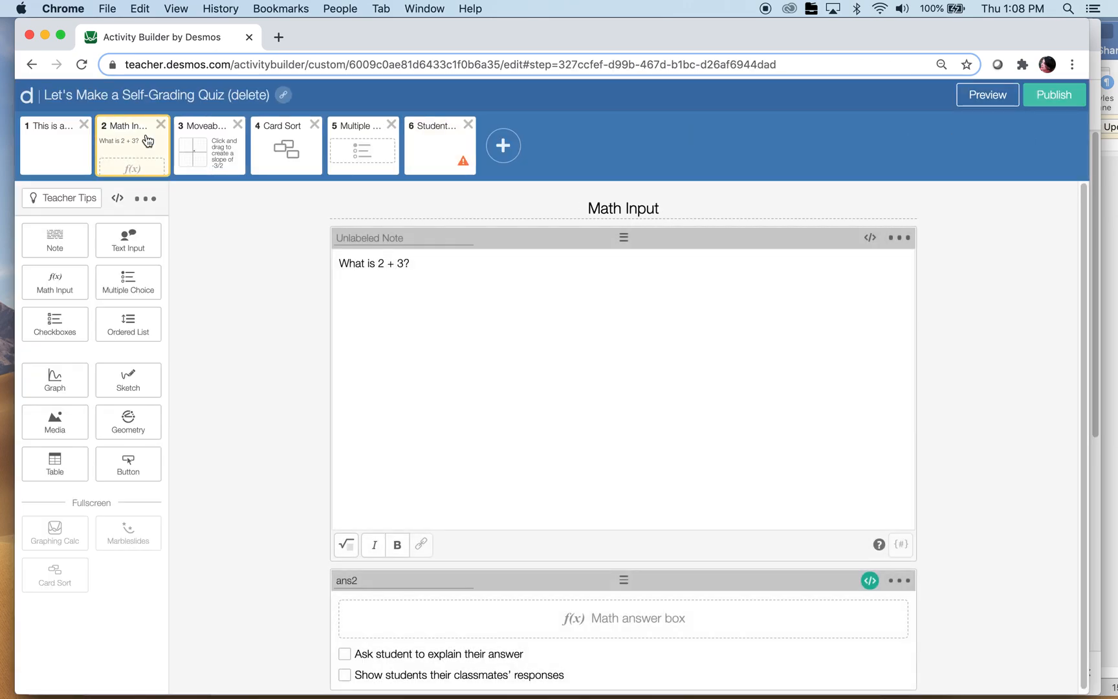
mouse_move(877, 586)
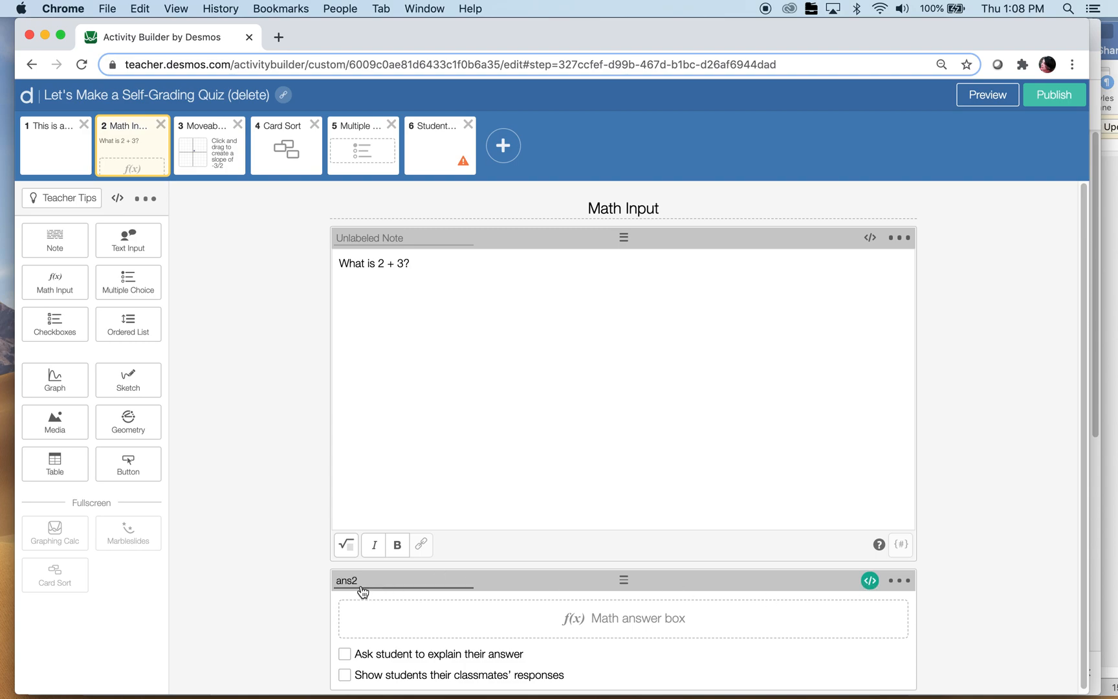
mouse_move(357, 598)
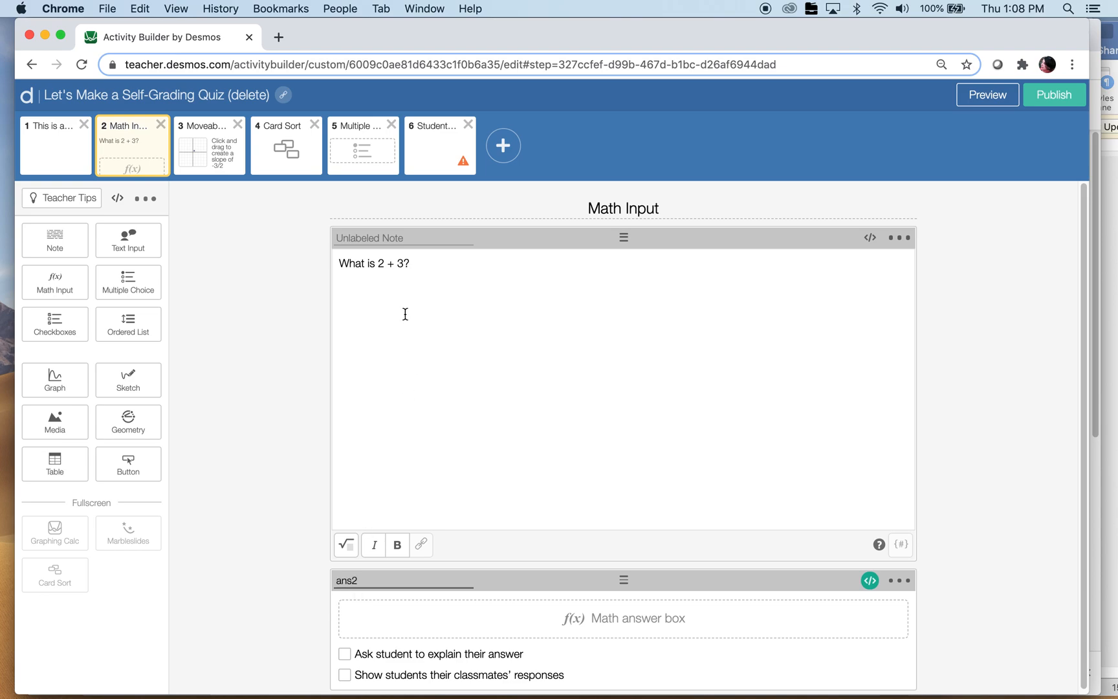
mouse_move(419, 170)
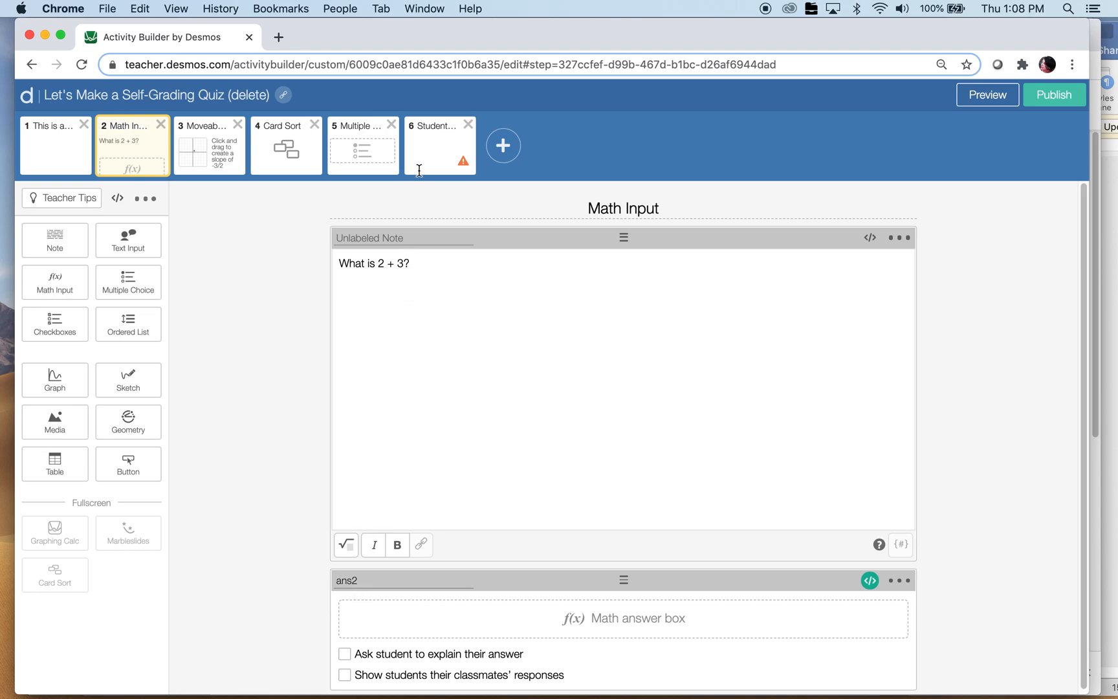
mouse_move(426, 156)
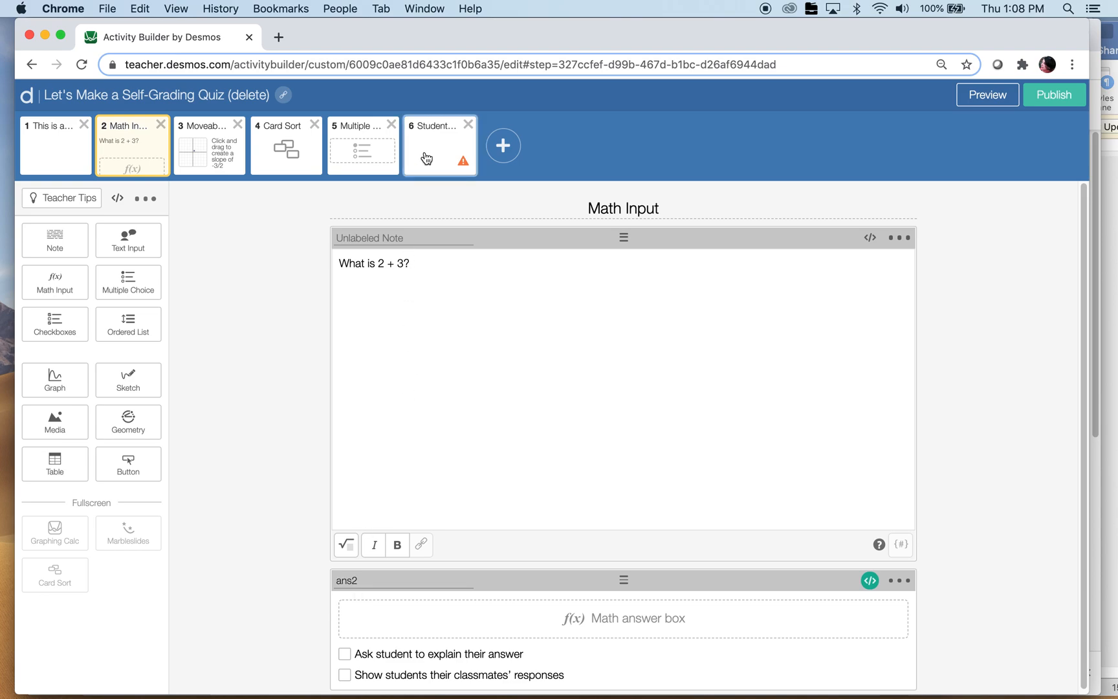
left_click(433, 146)
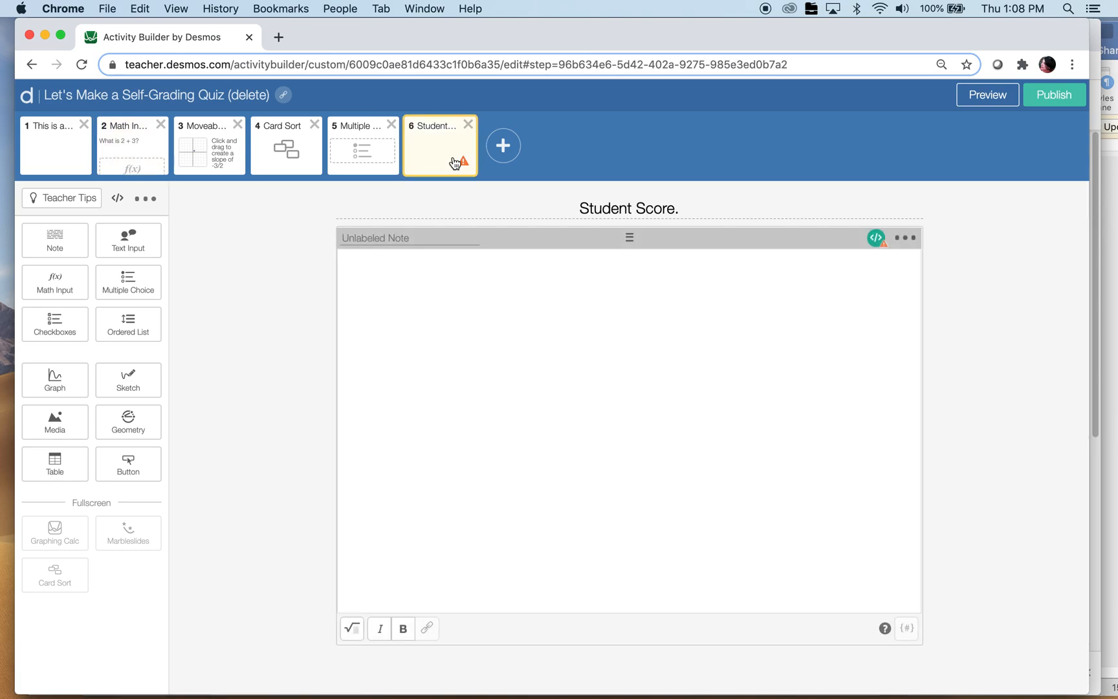
- Script two as 1 when ans2.numericValue equals 5, otherwise 0
left_click(875, 237)
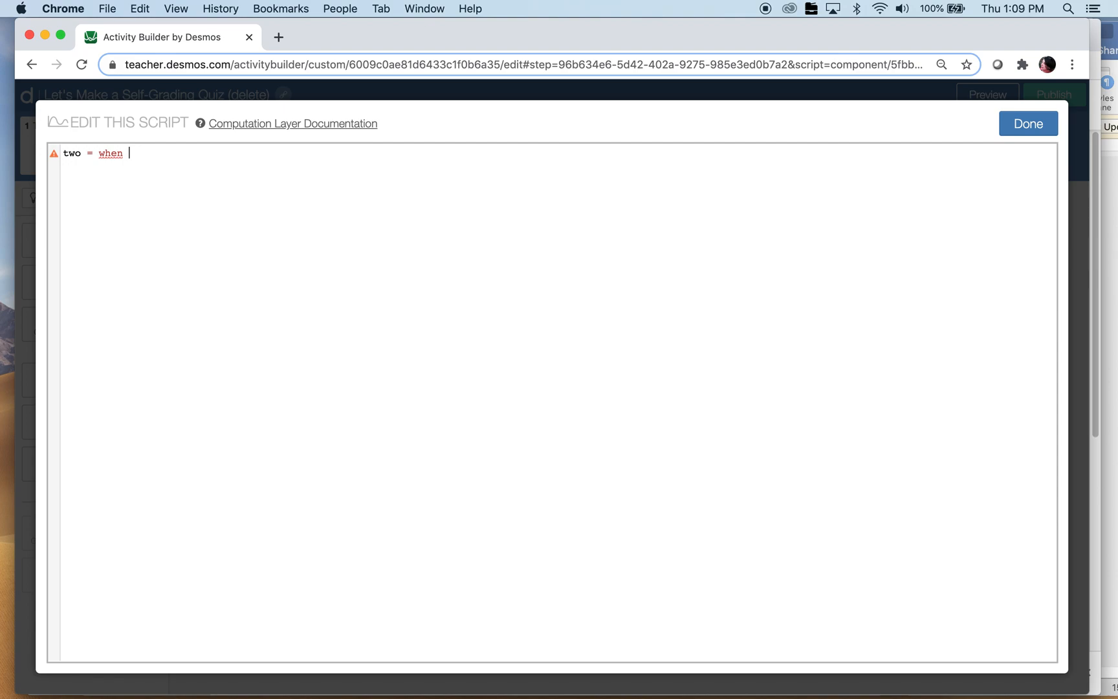
type("(")
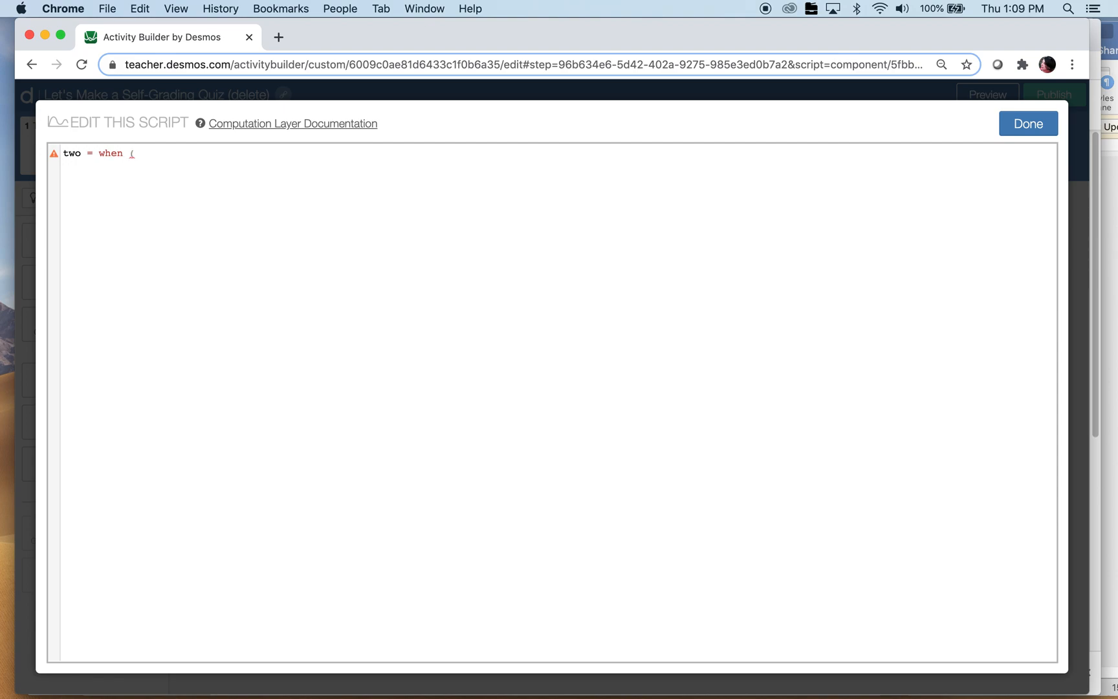
type("v")
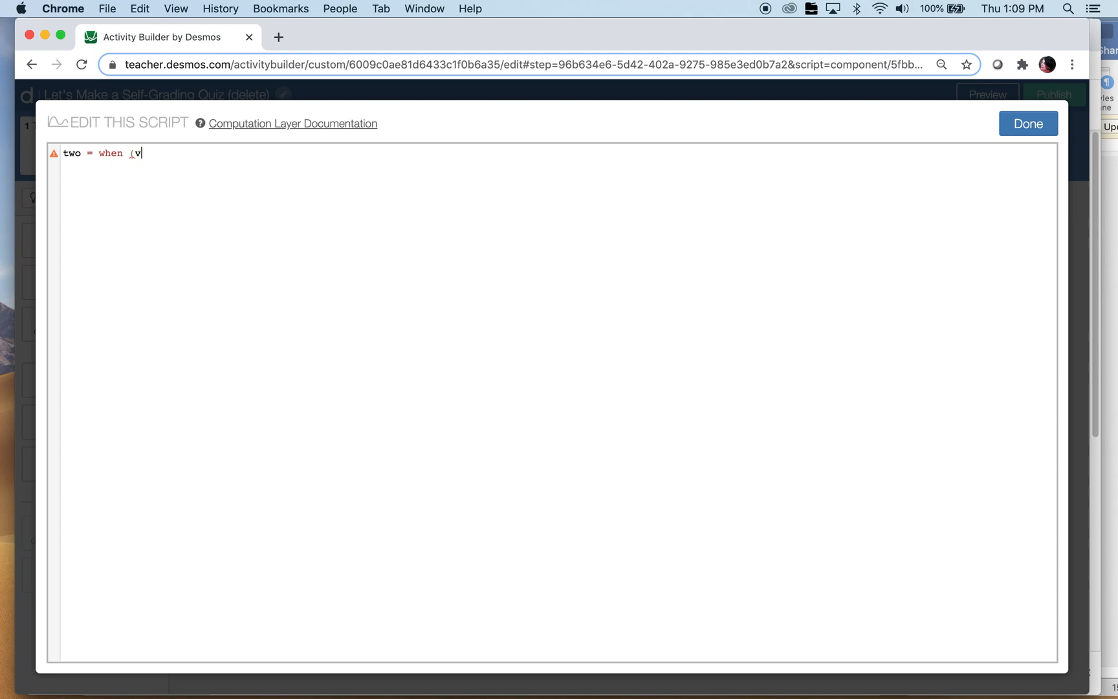
type("ar")
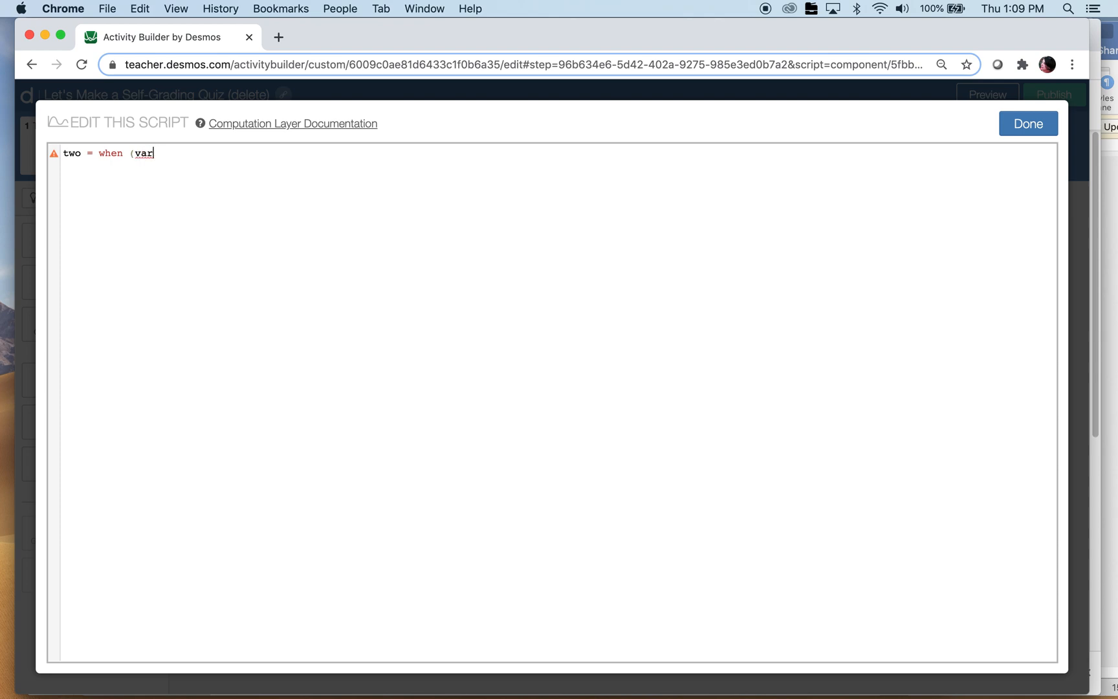
type("ans")
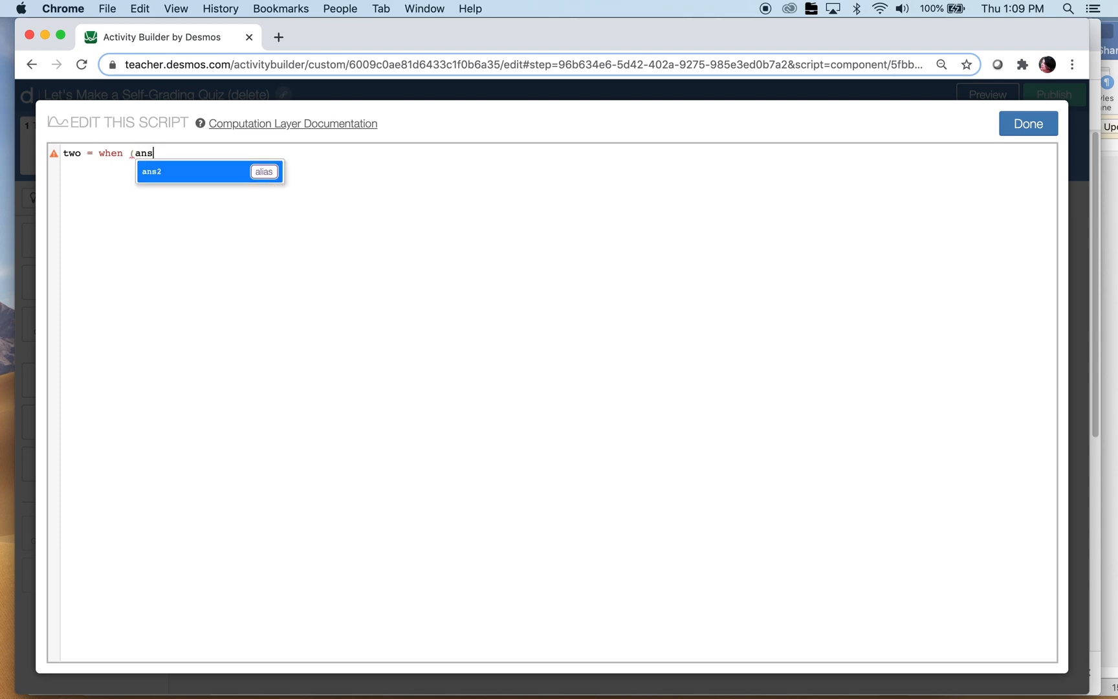
type("2.numericValue")
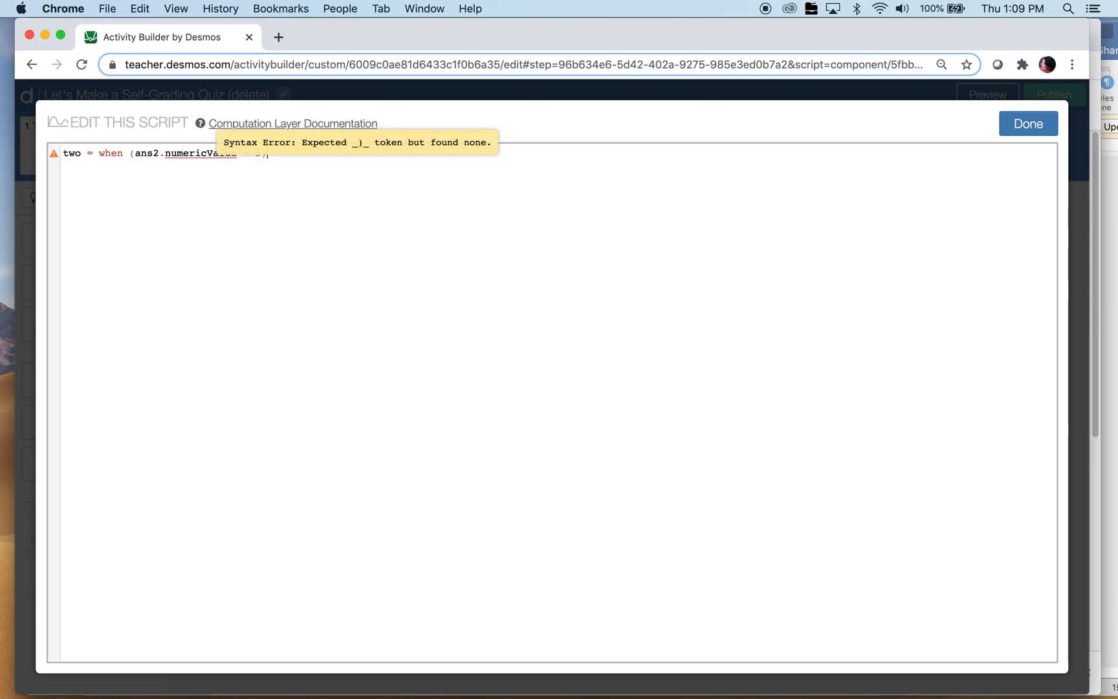
type("= 5)")
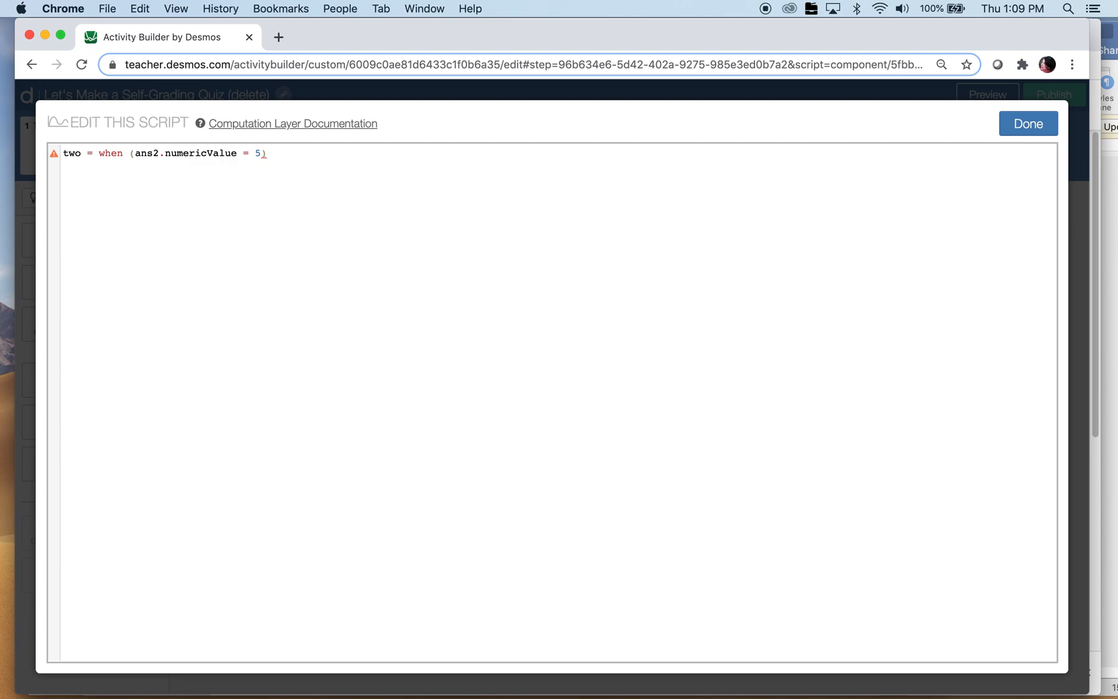
type("1")
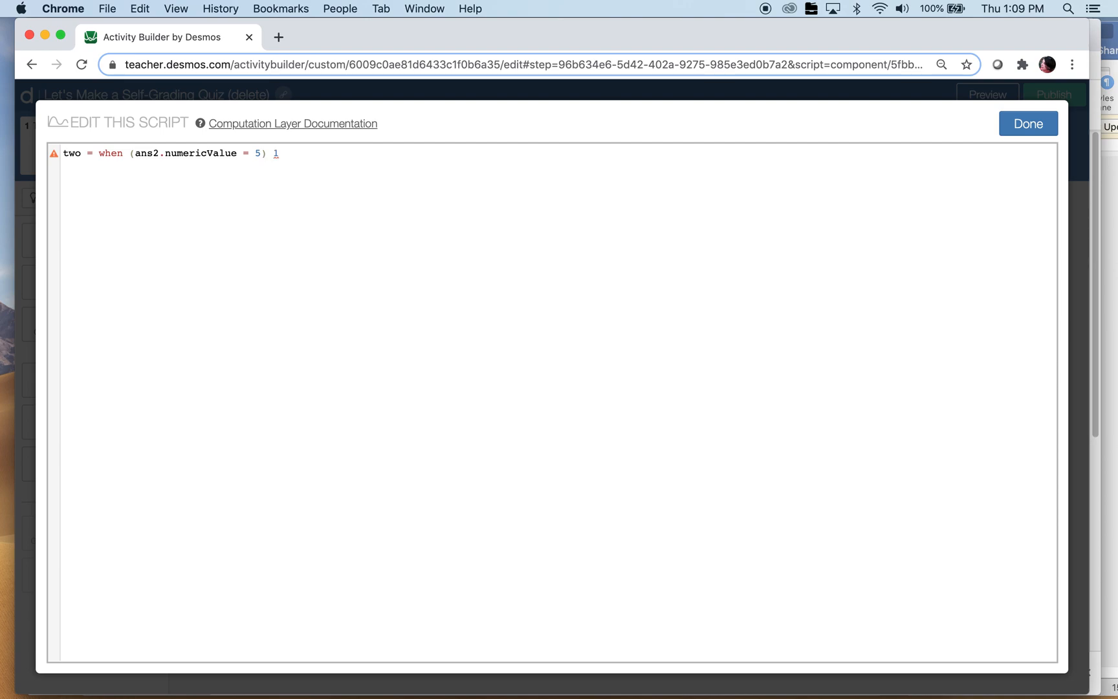
type("otherwise")
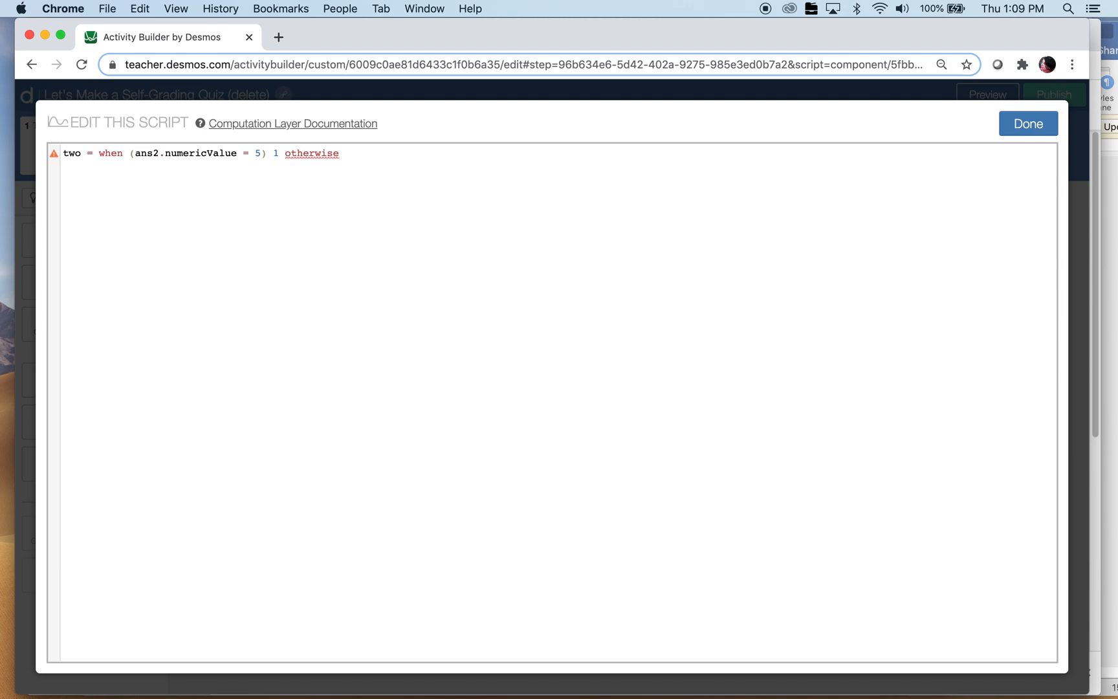
type("0")
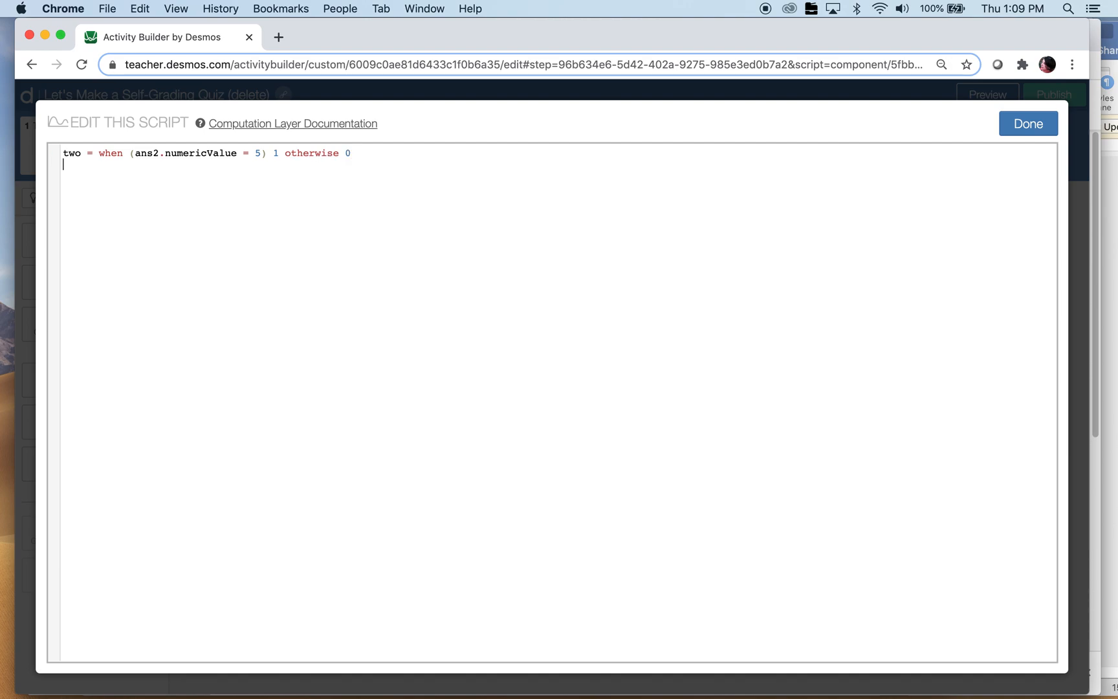
- Start a 'three = when' line and close the script editor
type("thr")
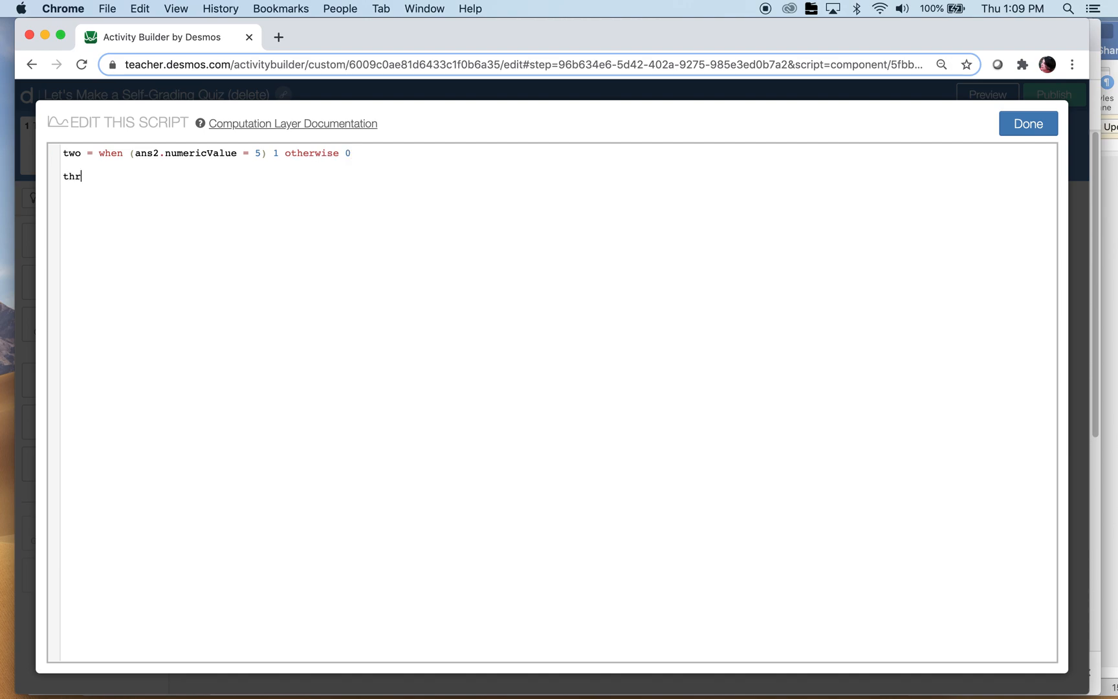
type("ee = when (")
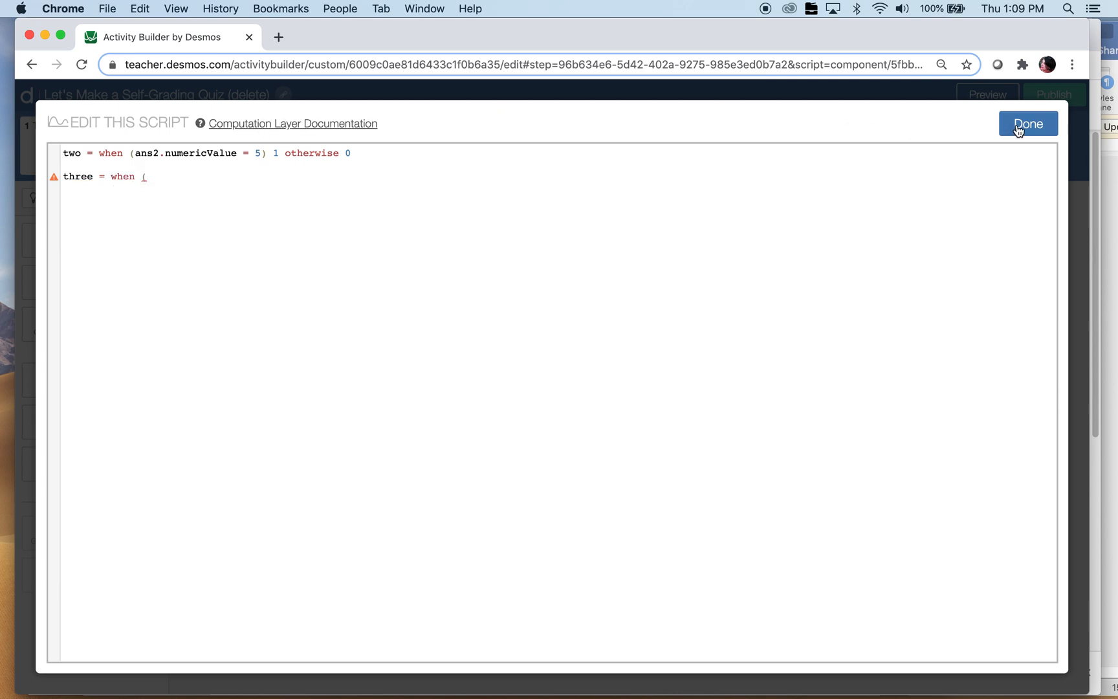
left_click(1026, 123)
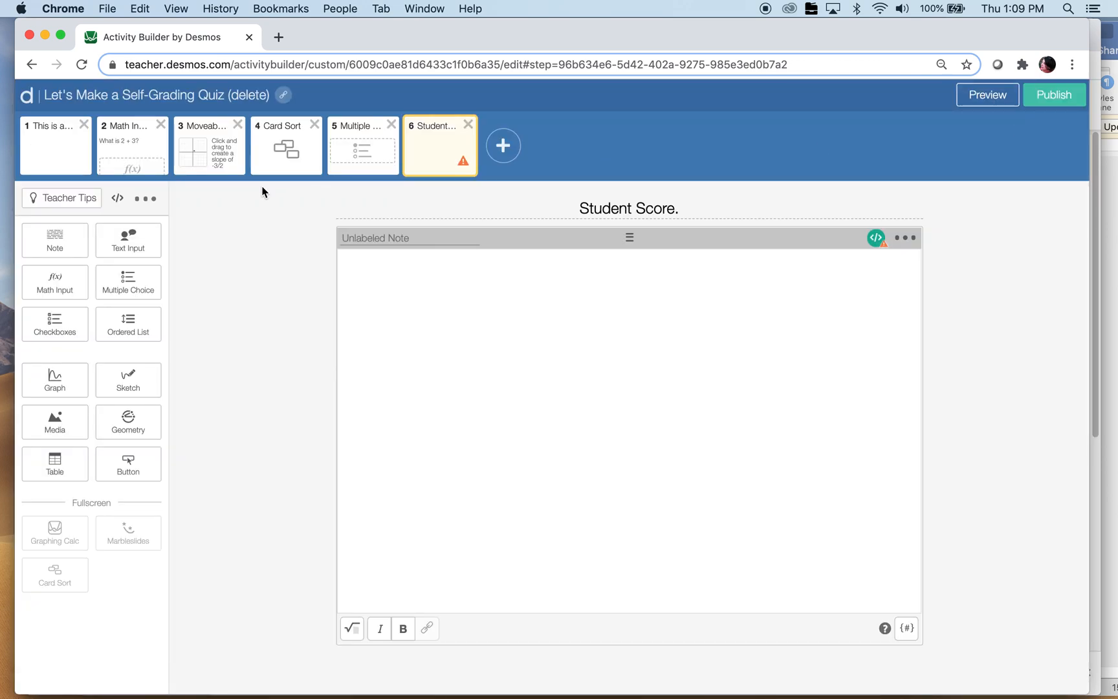
- View the Moveable Points graph's correct condition: graph3.number(`m`) = -1.5
left_click(207, 146)
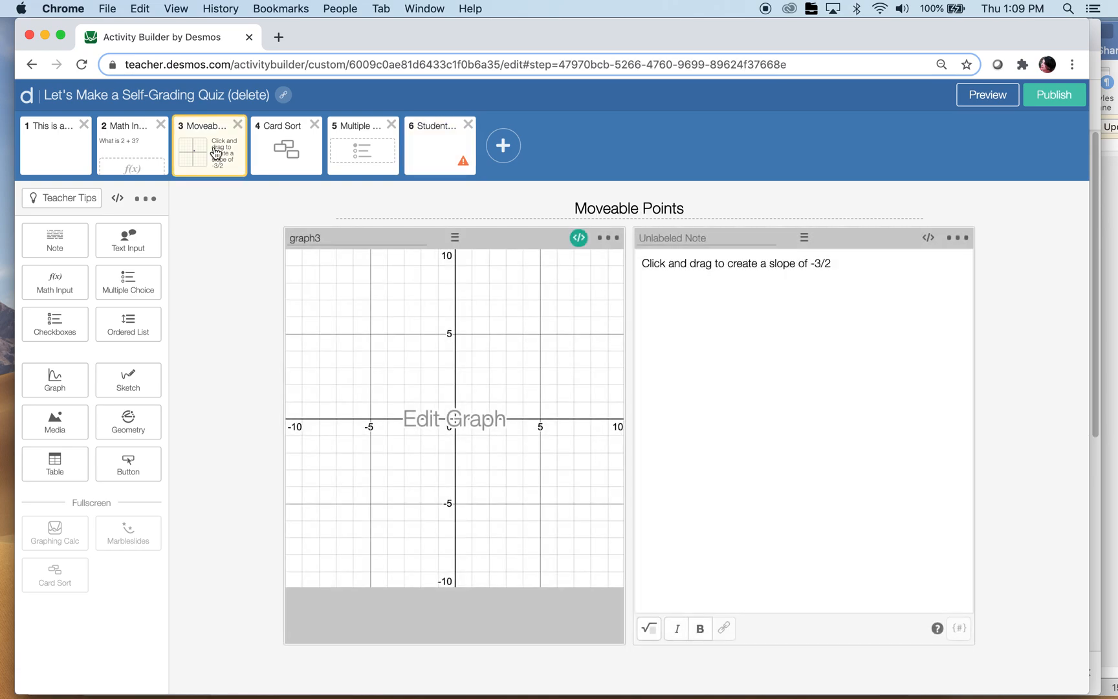
left_click(473, 401)
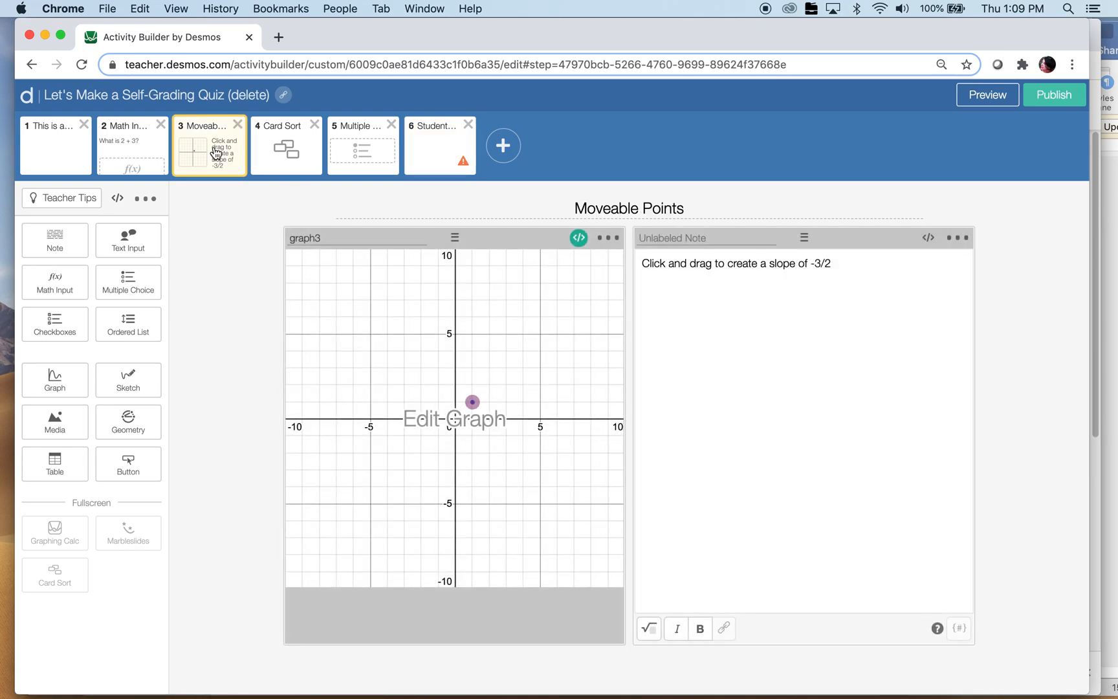
mouse_move(476, 211)
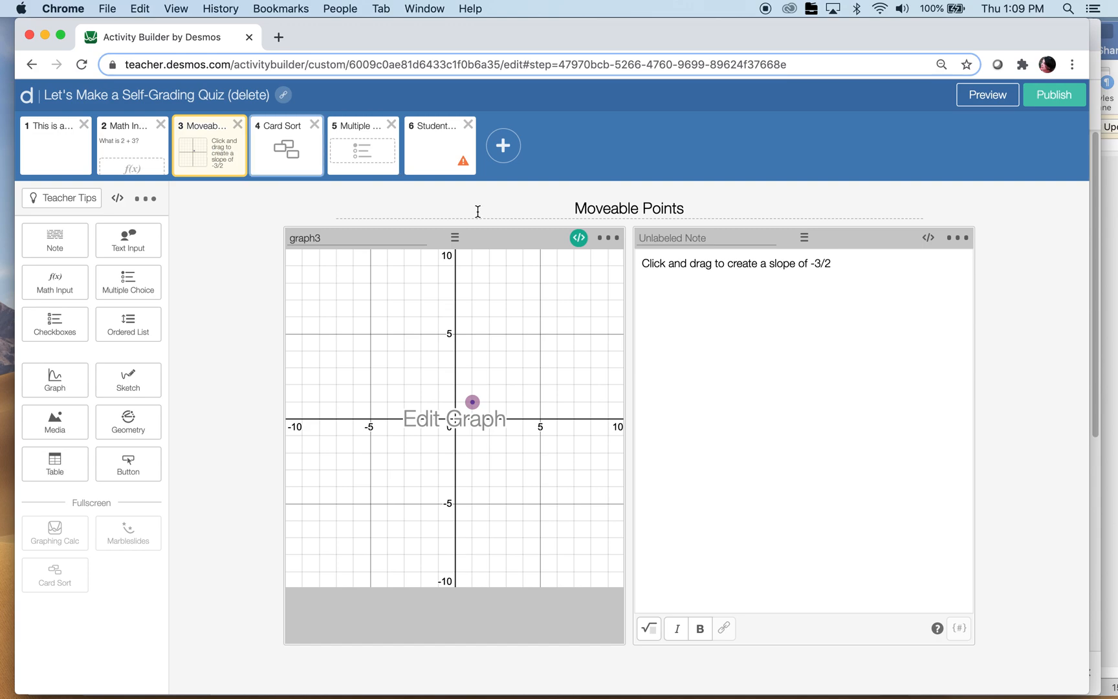
mouse_move(579, 238)
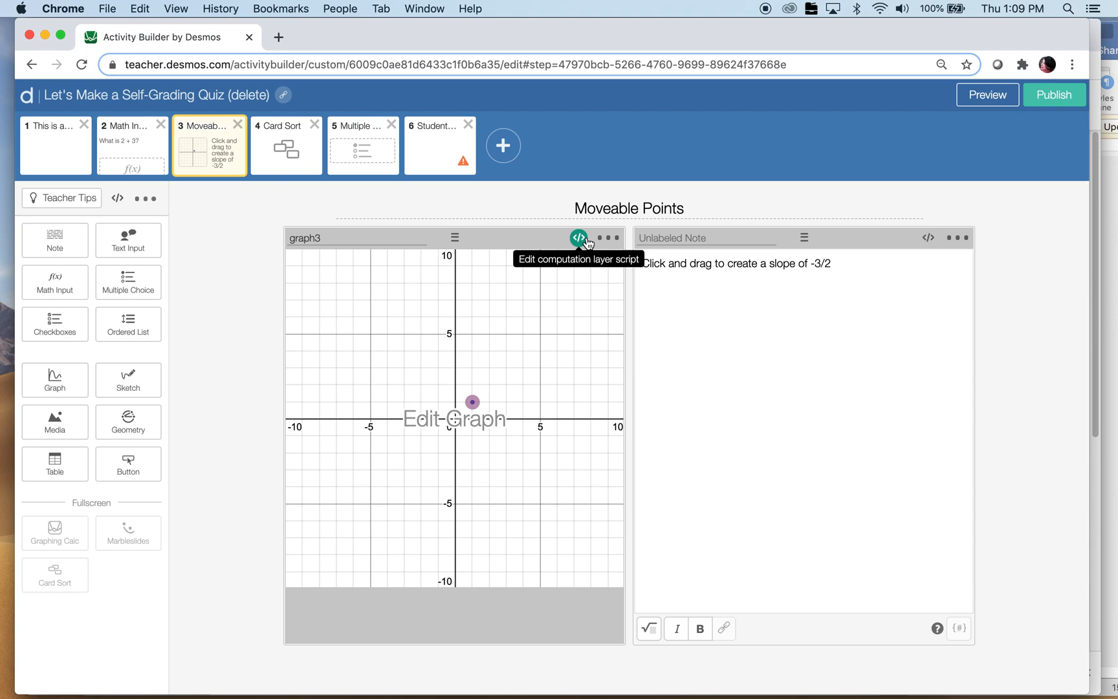
left_click(577, 238)
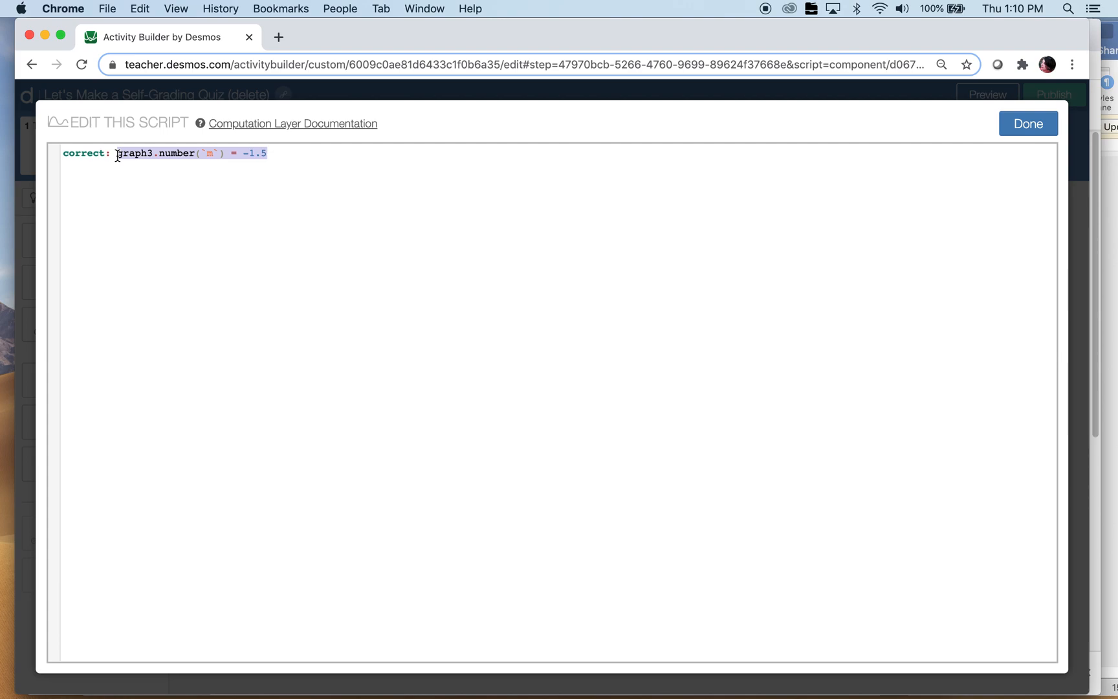
mouse_move(186, 170)
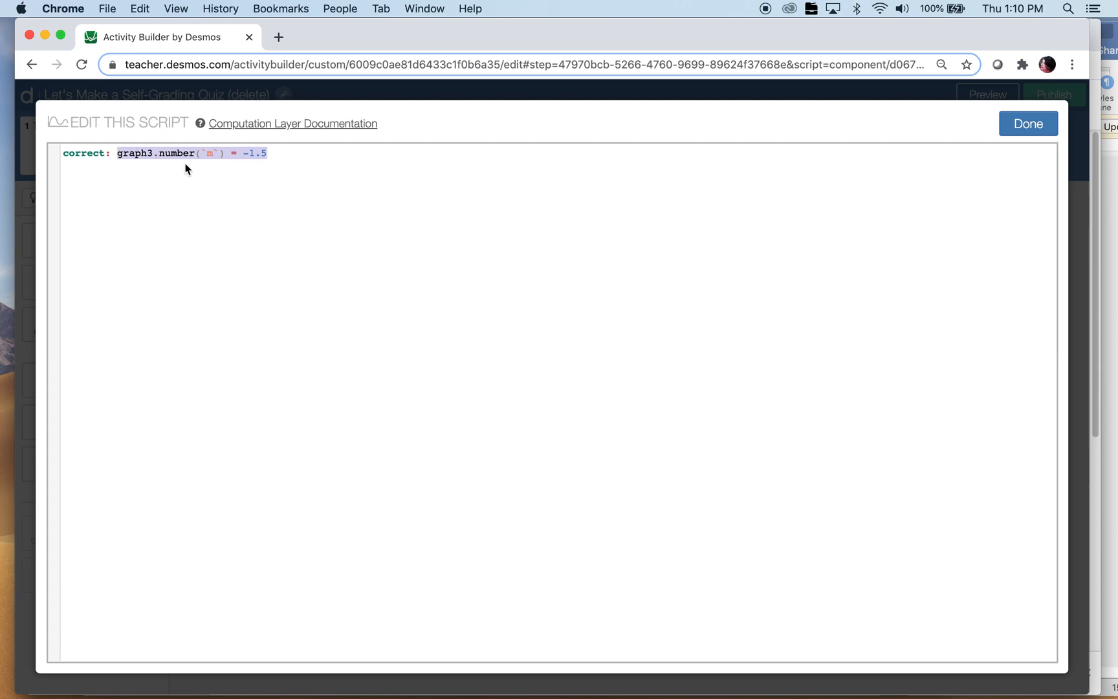
mouse_move(542, 179)
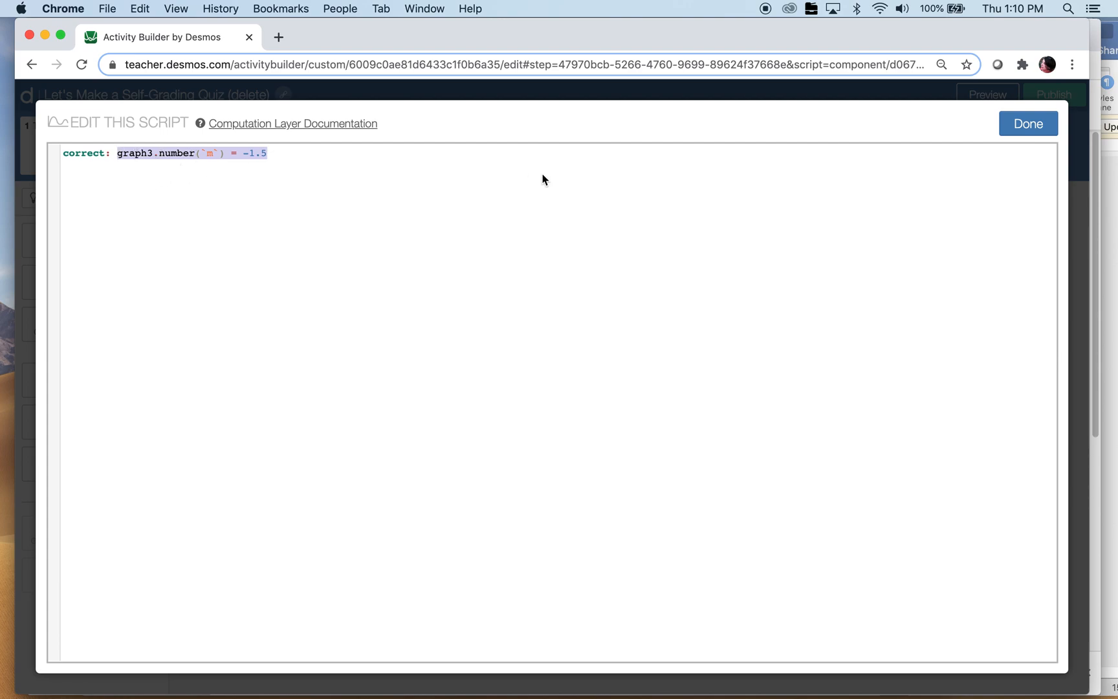
- Close the graph script and reopen the Student Score note's script
left_click(1026, 123)
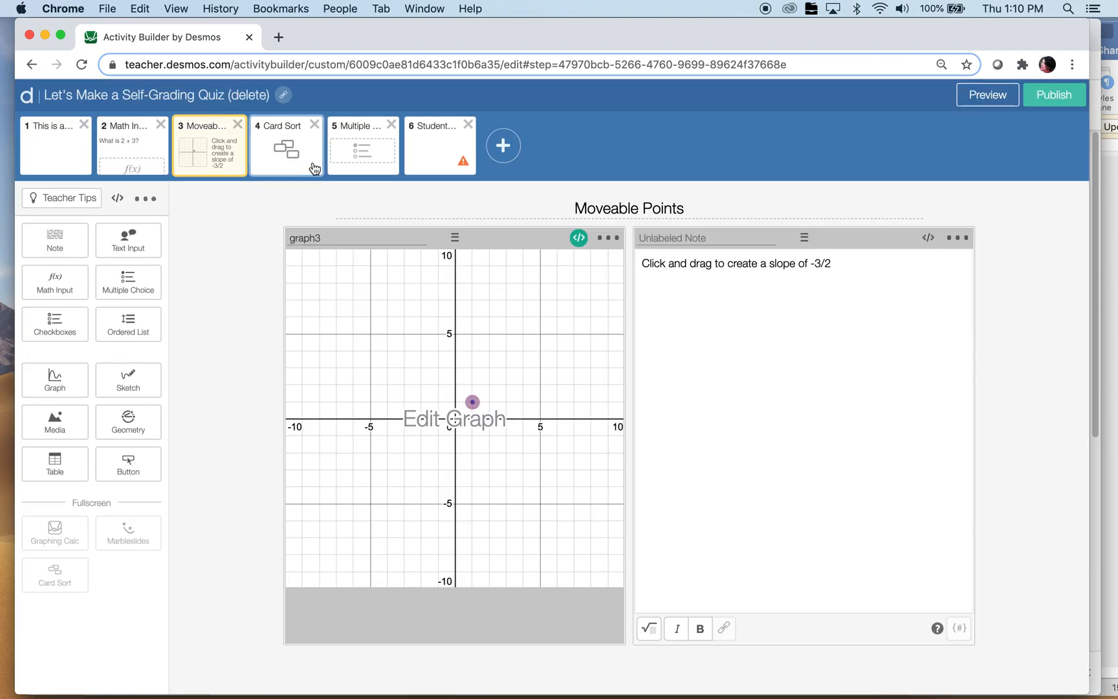
left_click(433, 146)
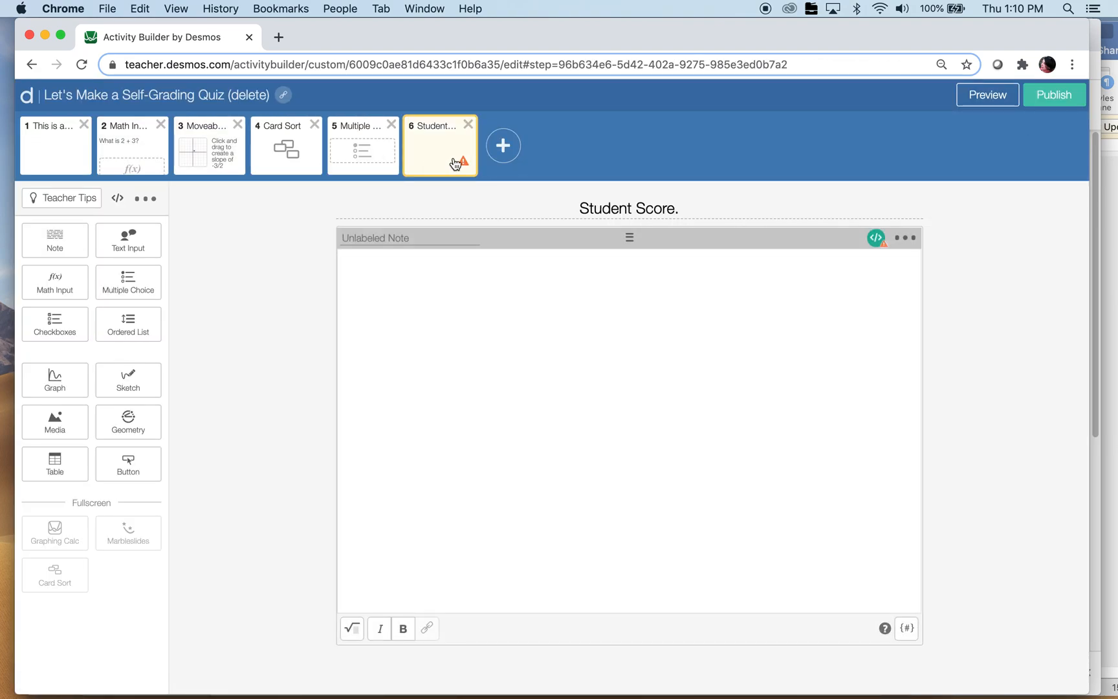
left_click(875, 238)
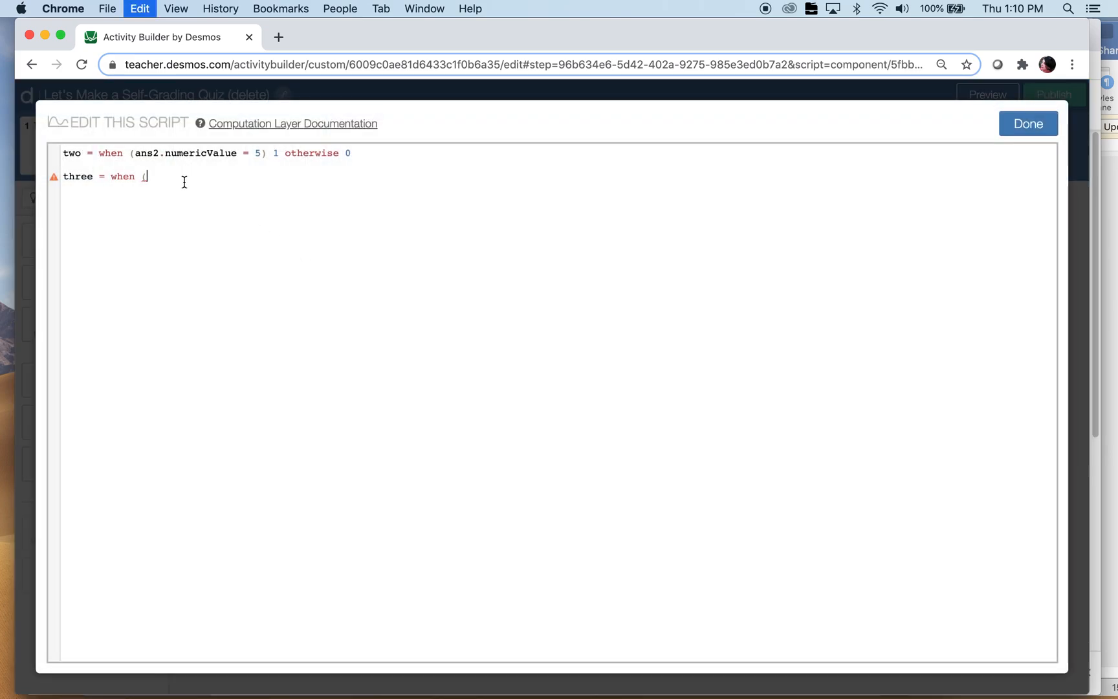
- Score three as 3 when graph3's m is -1.5, else 0, and start 'four = when'
type("graph3.number(`m`) = -1.5)")
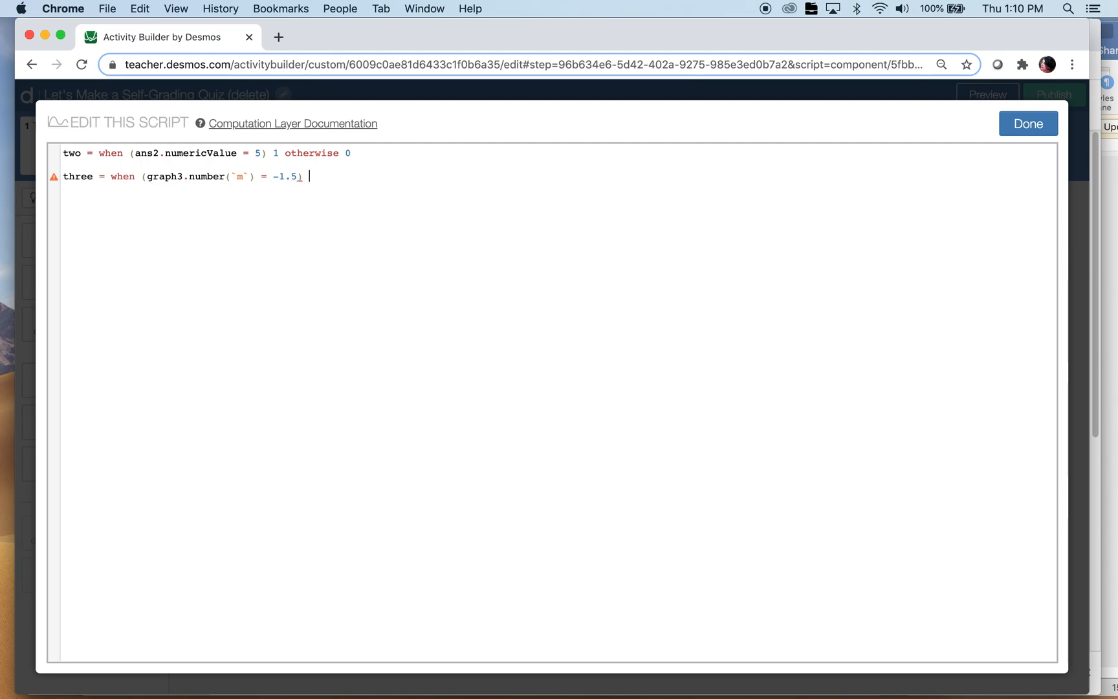
type("3")
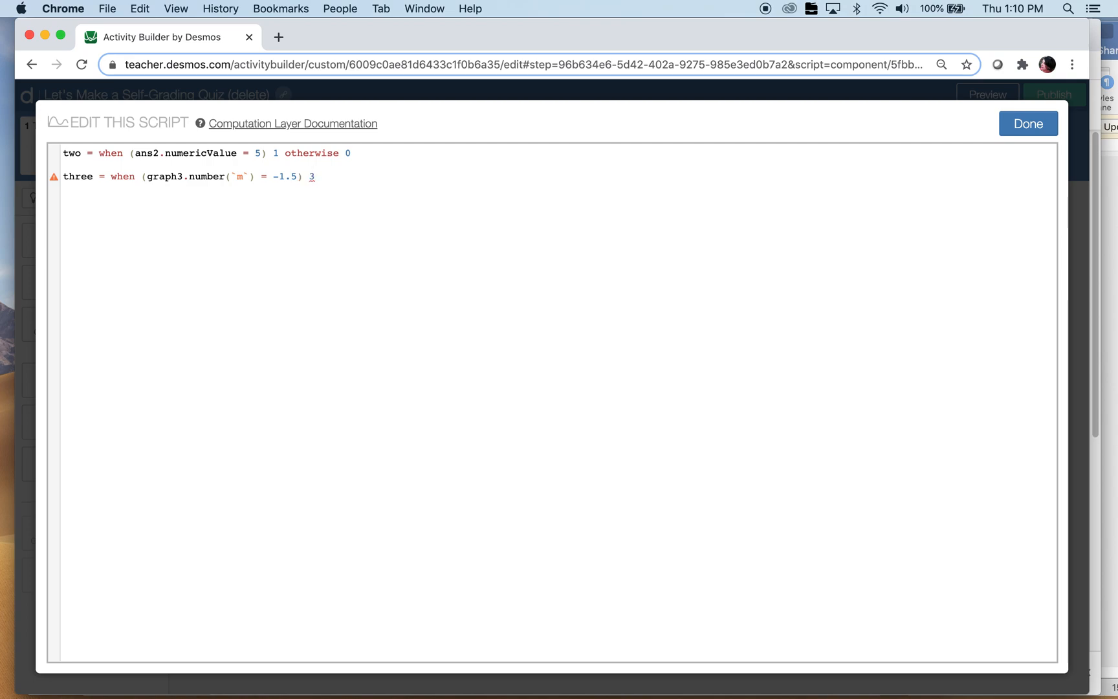
type("otherwise")
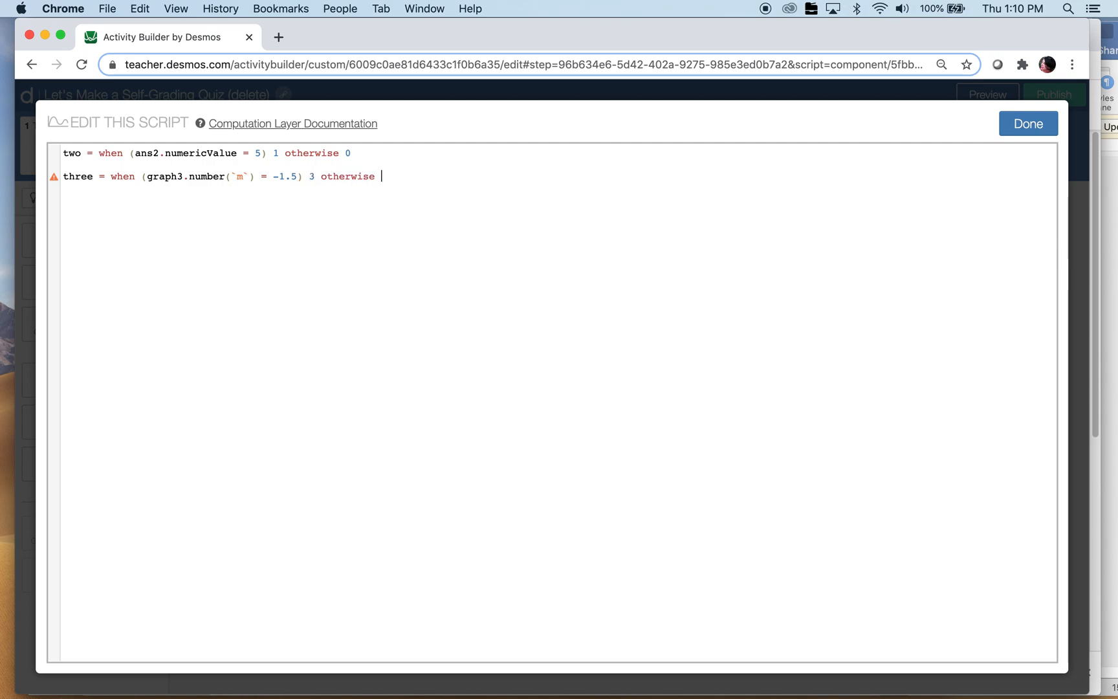
type("0")
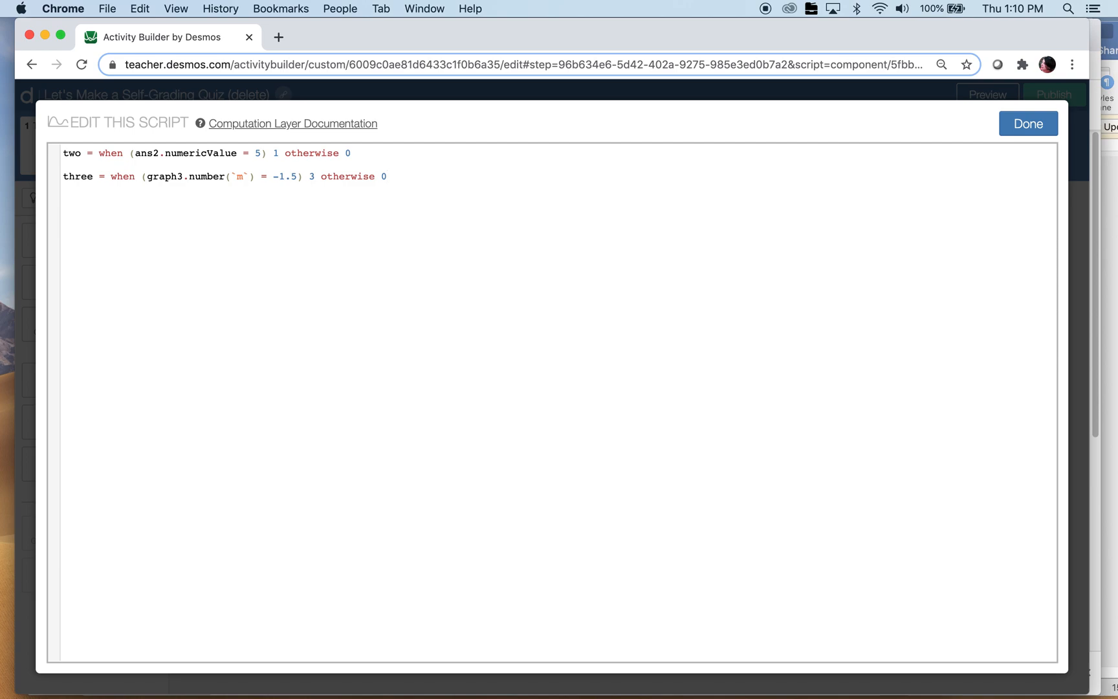
left_click(387, 176)
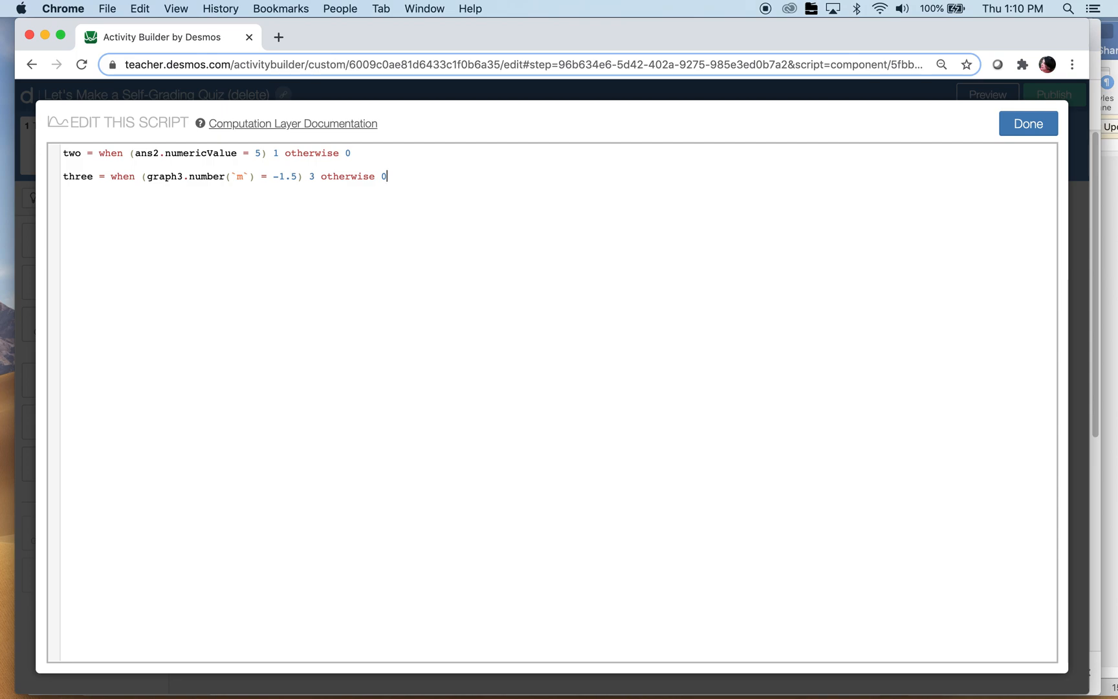
mouse_move(287, 163)
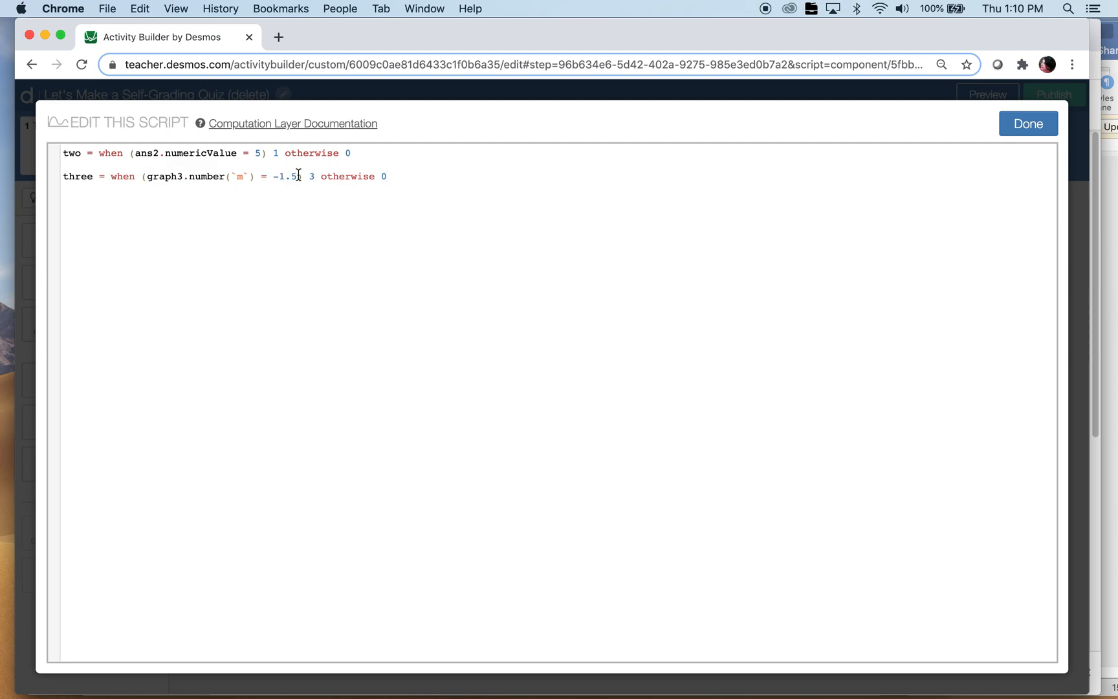
mouse_move(760, 150)
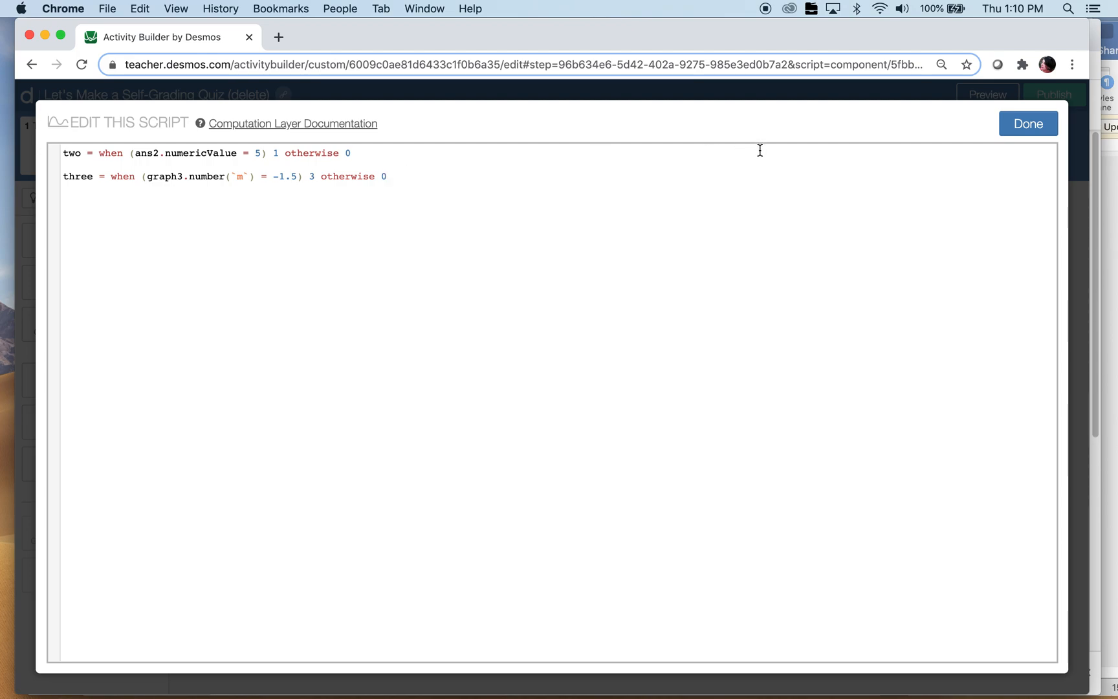
mouse_move(419, 182)
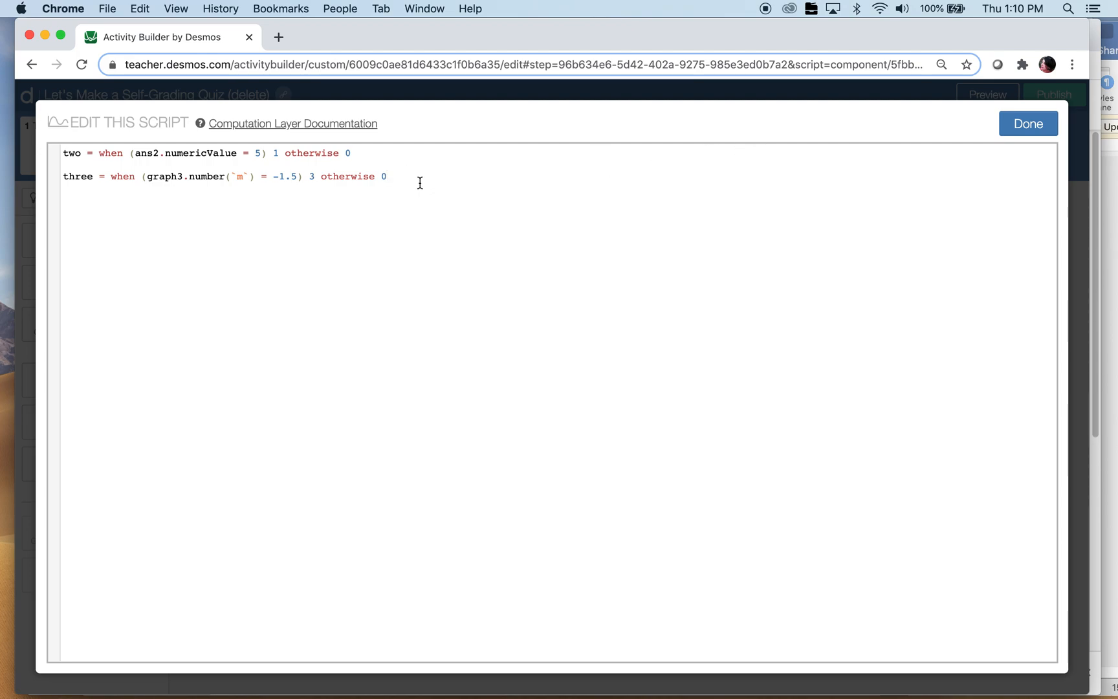
type("fo")
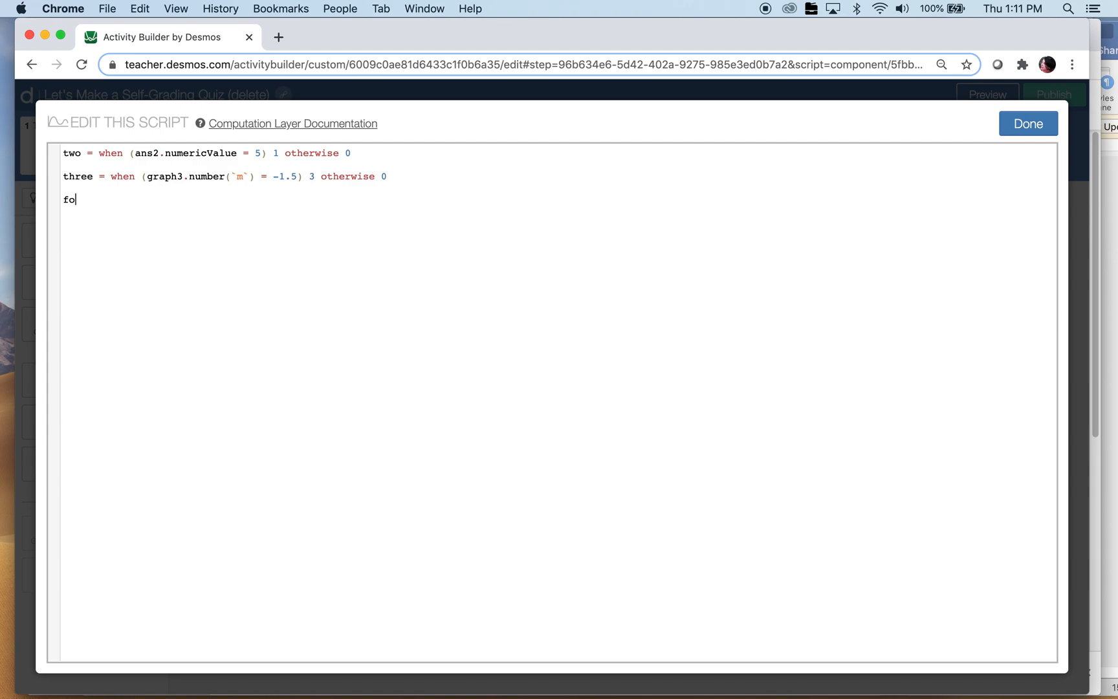
type("ur = when")
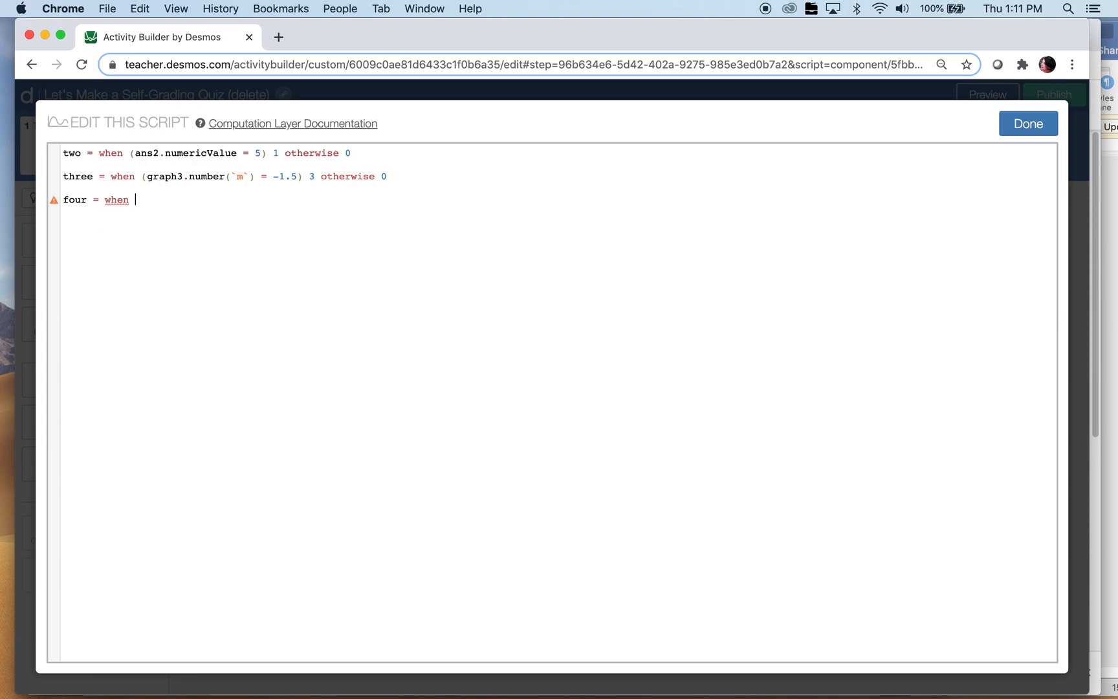
left_click(1027, 123)
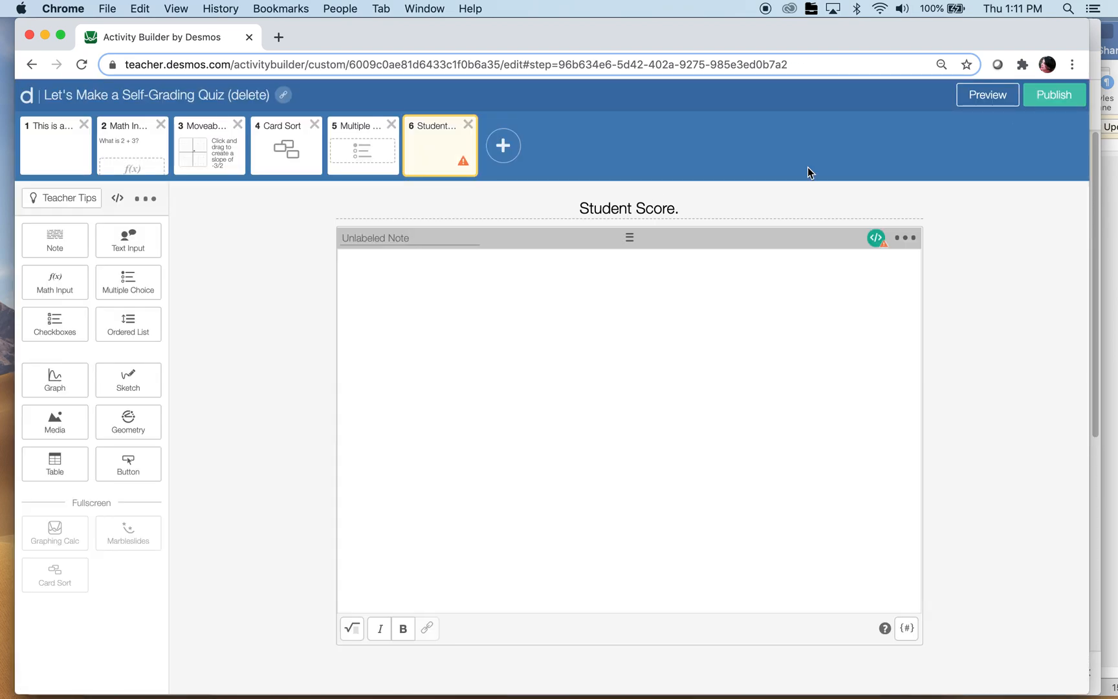
- Check ans2 on the Math Input screen and view the Card Sort answer key
left_click(285, 154)
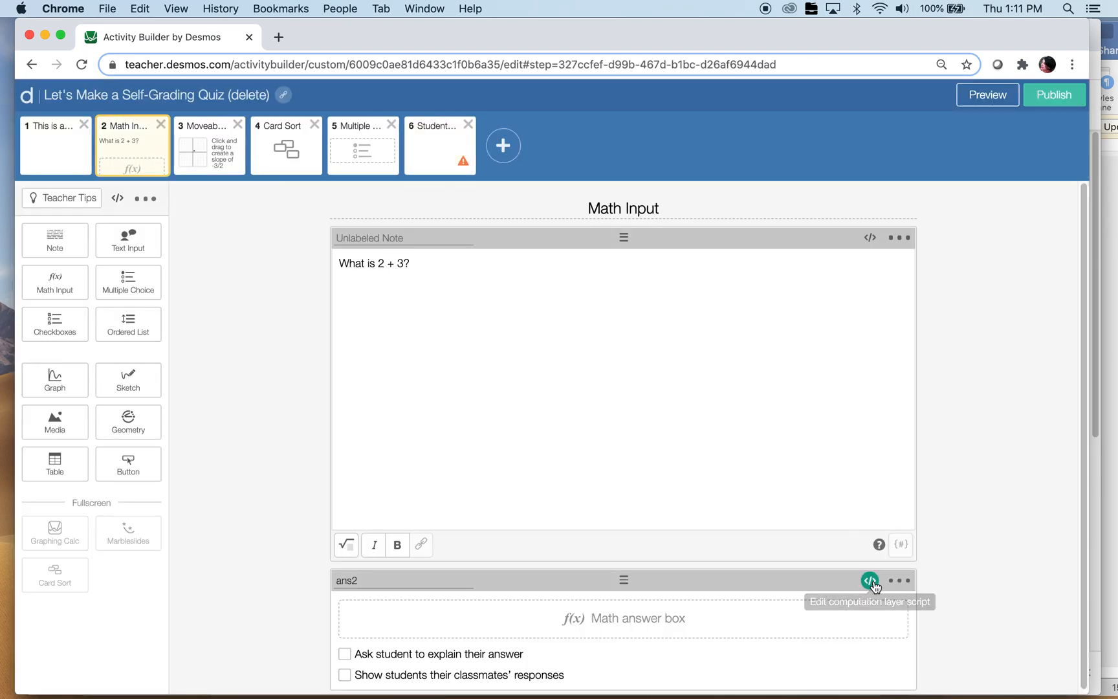
mouse_move(871, 580)
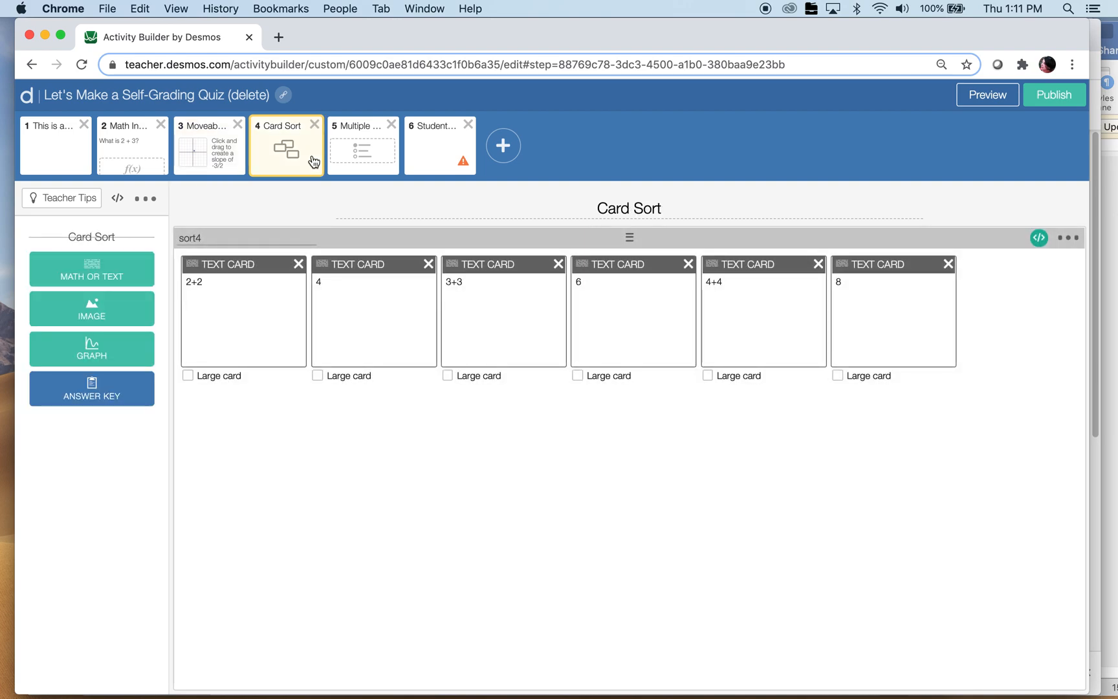
left_click(91, 388)
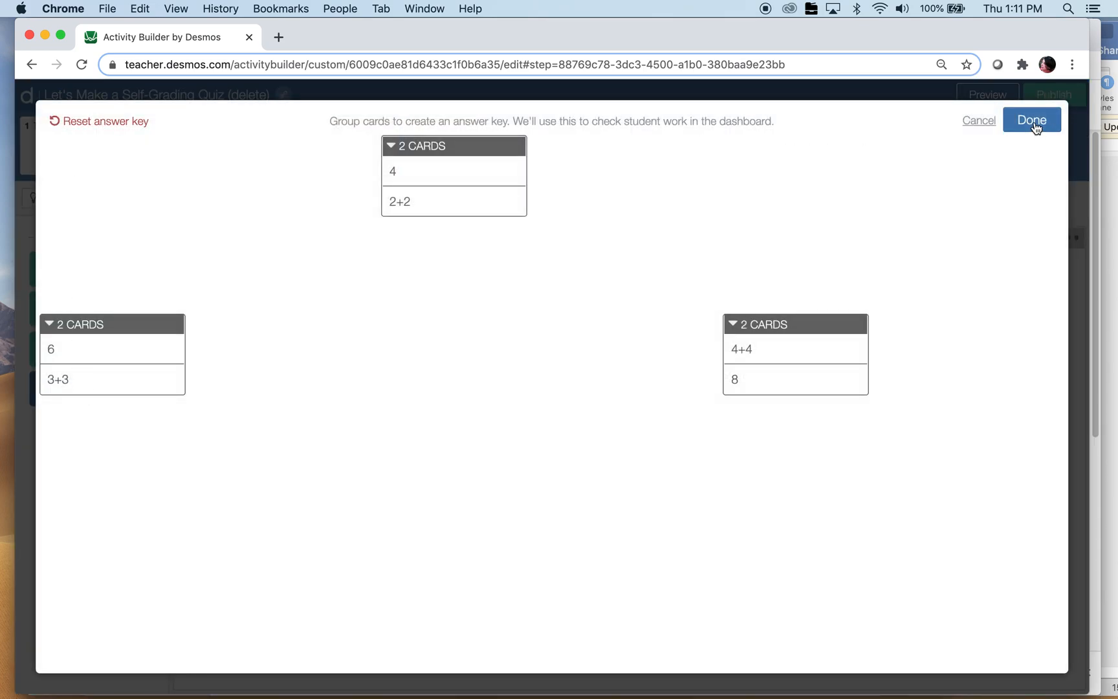
left_click(1030, 120)
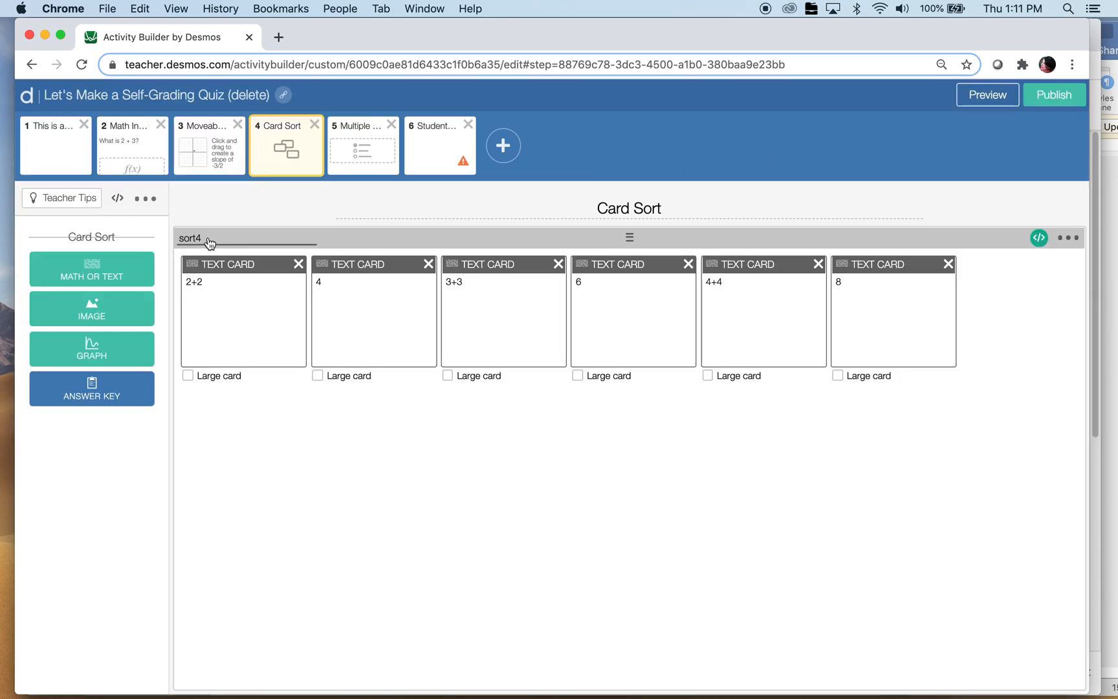
mouse_move(1038, 246)
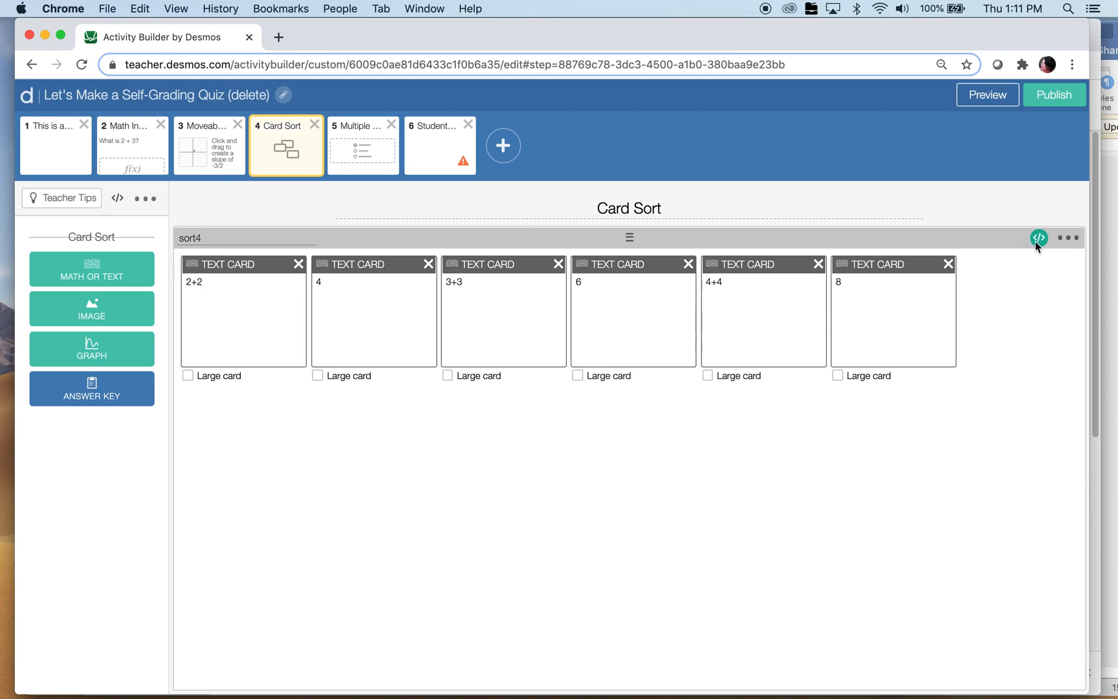
- Clear sort4's matchesKey script and return to the Student Score screen
left_click(1039, 237)
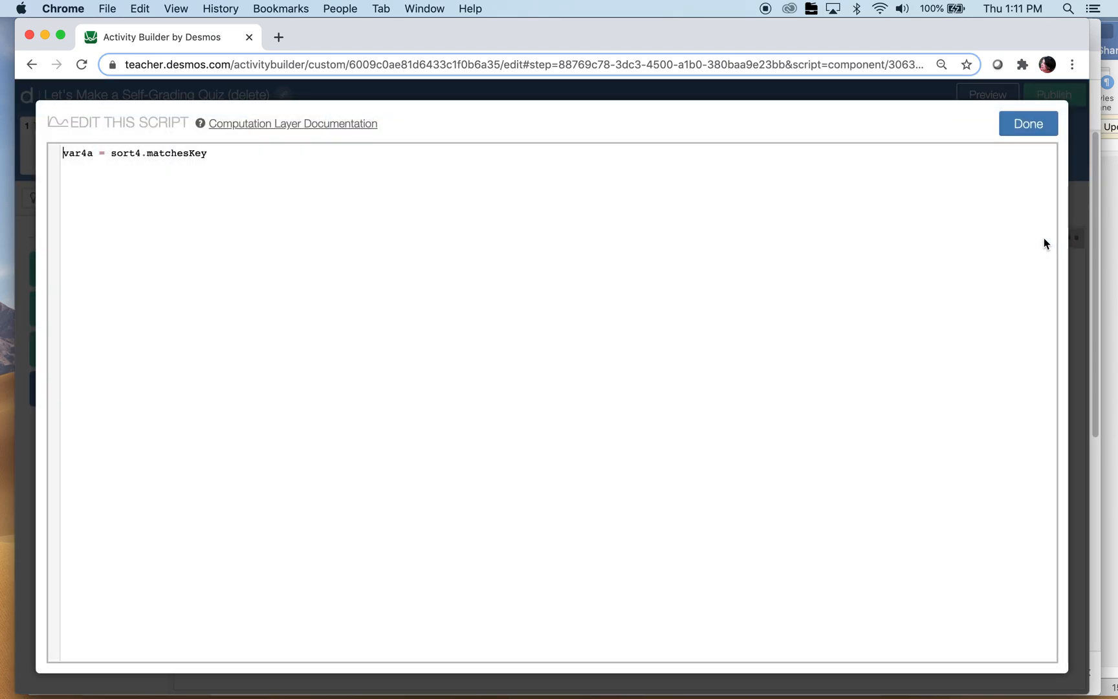
left_click(1027, 123)
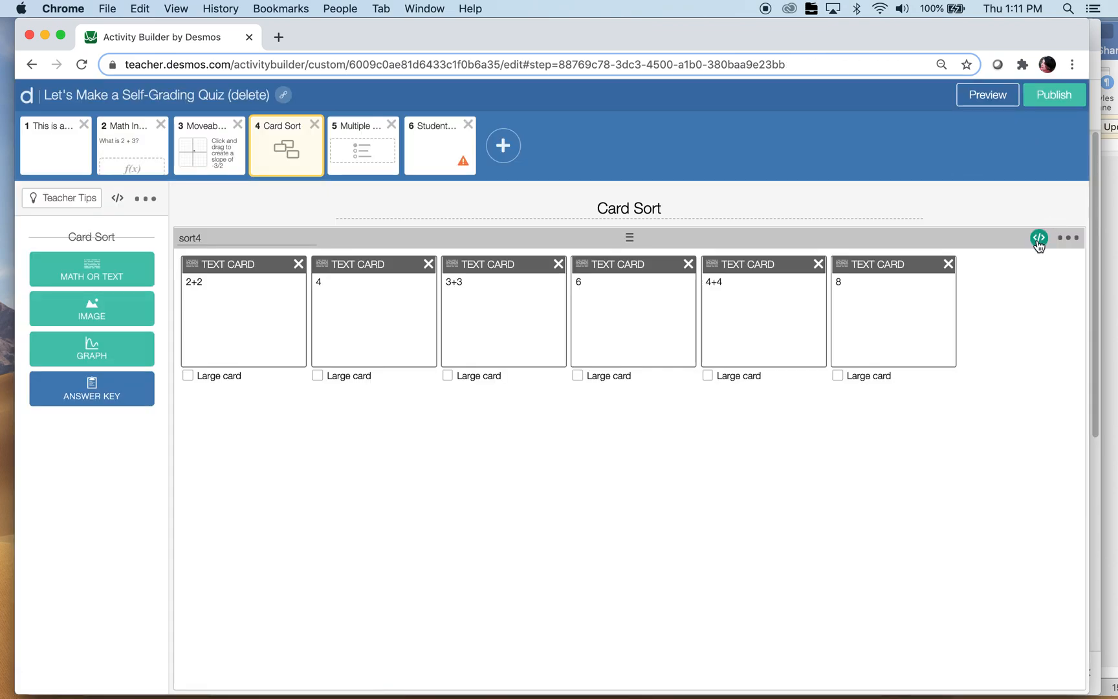
left_click(1038, 238)
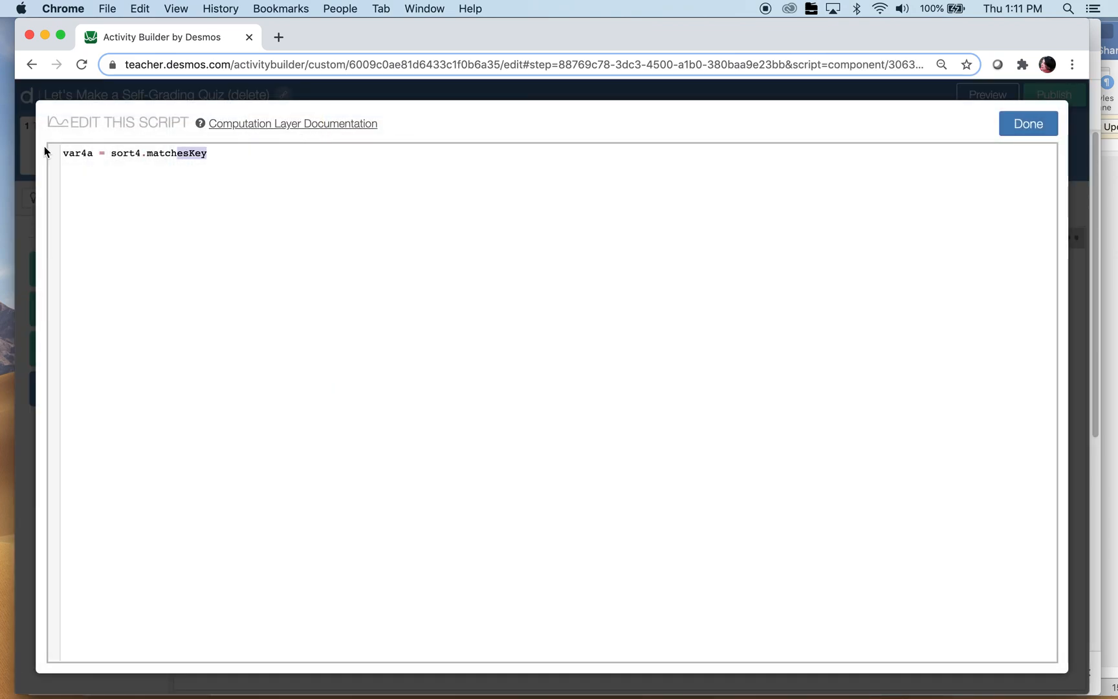
left_click(1027, 123)
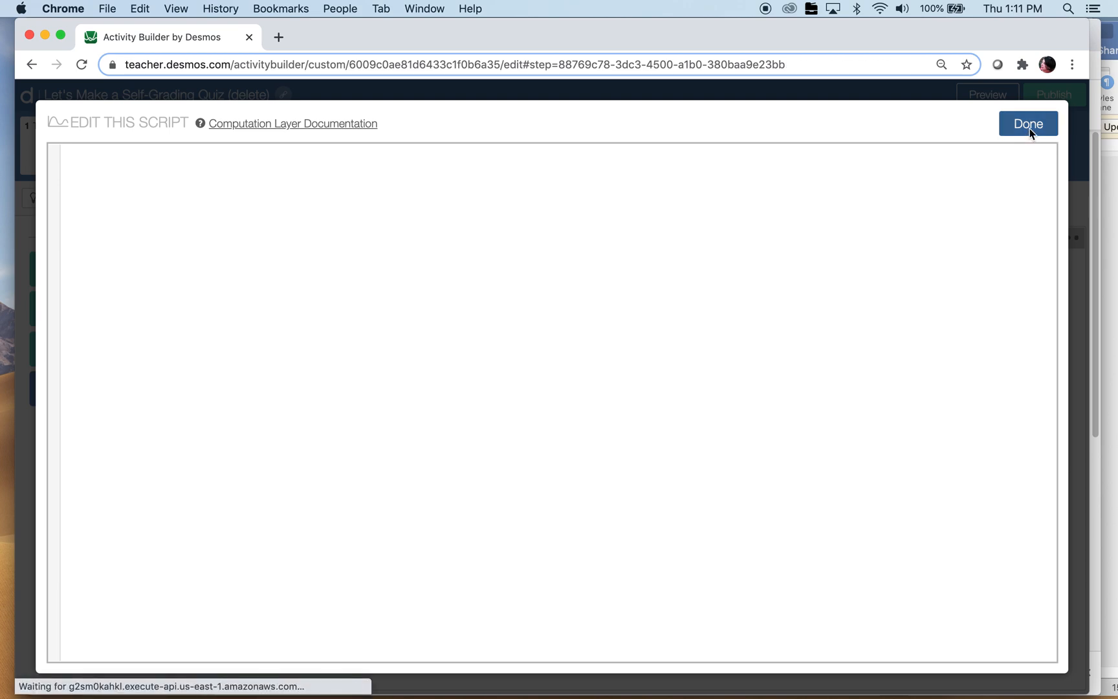
left_click(1027, 124)
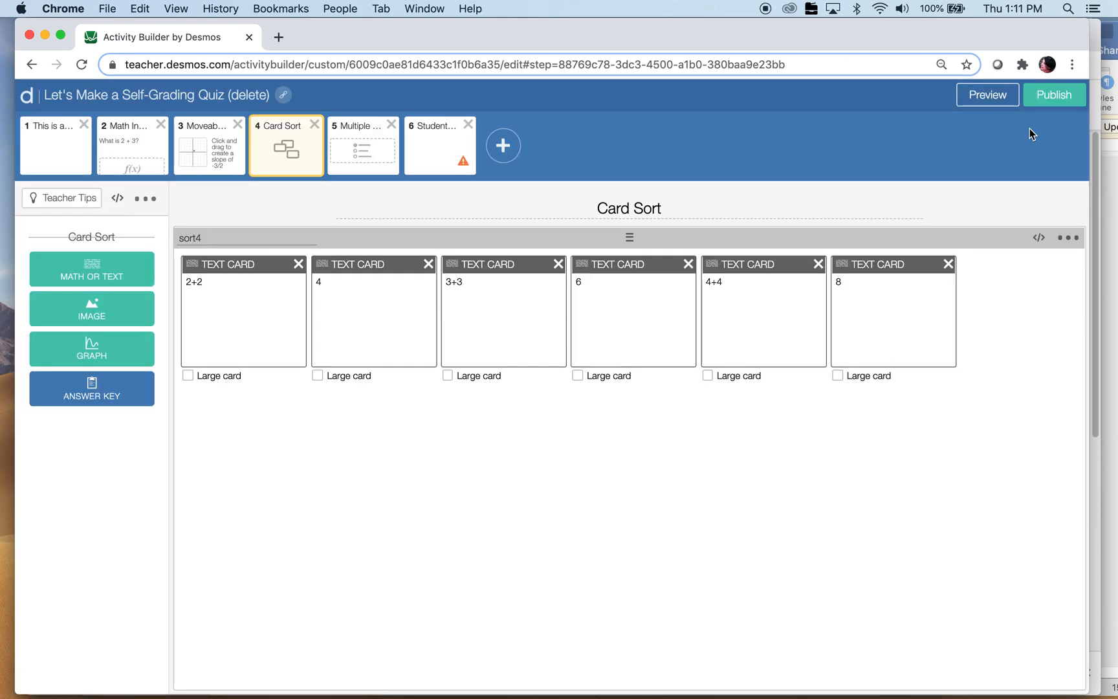
mouse_move(482, 135)
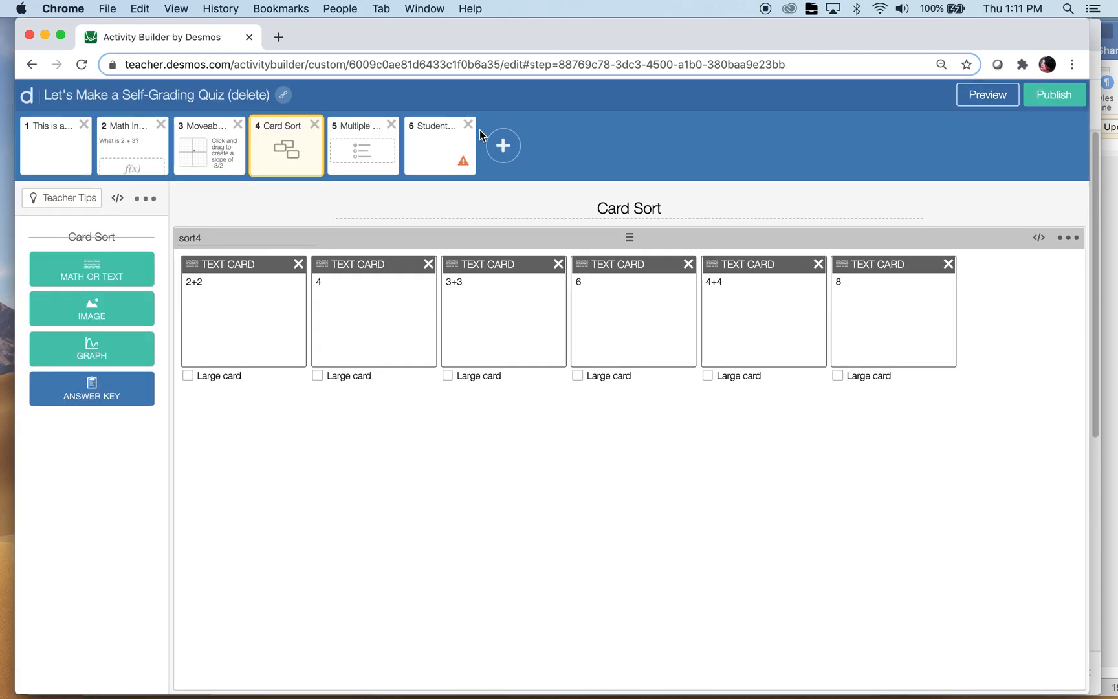
left_click(435, 145)
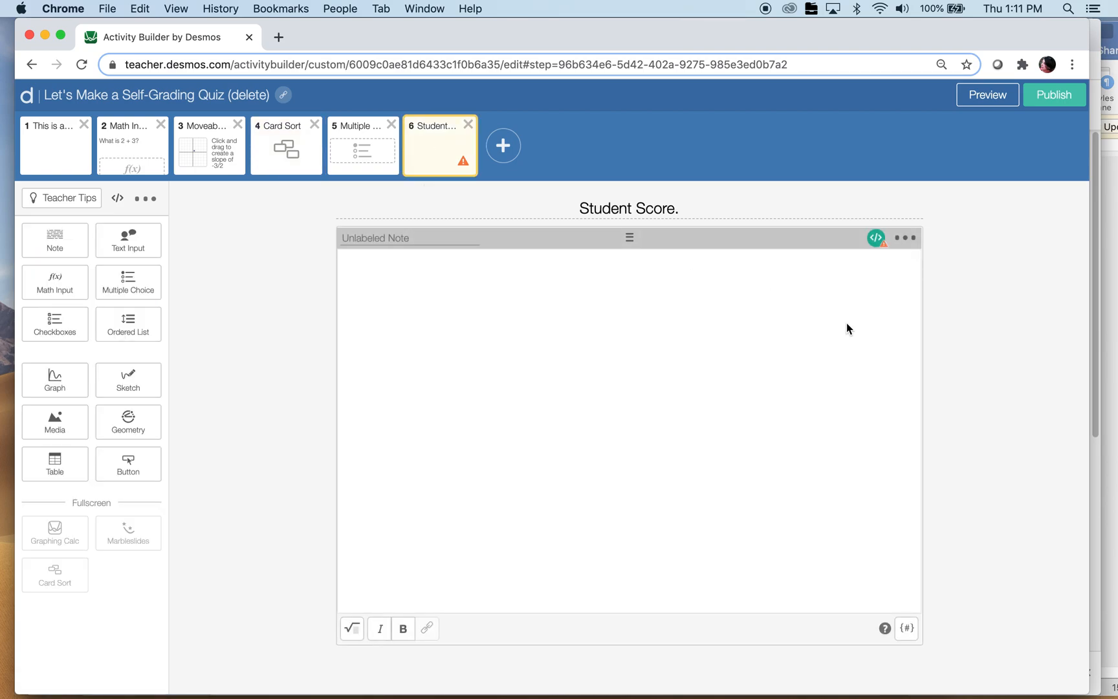
- Score four as 2 when sort4.matchesKey, else 0, and start 'five = when'
left_click(876, 236)
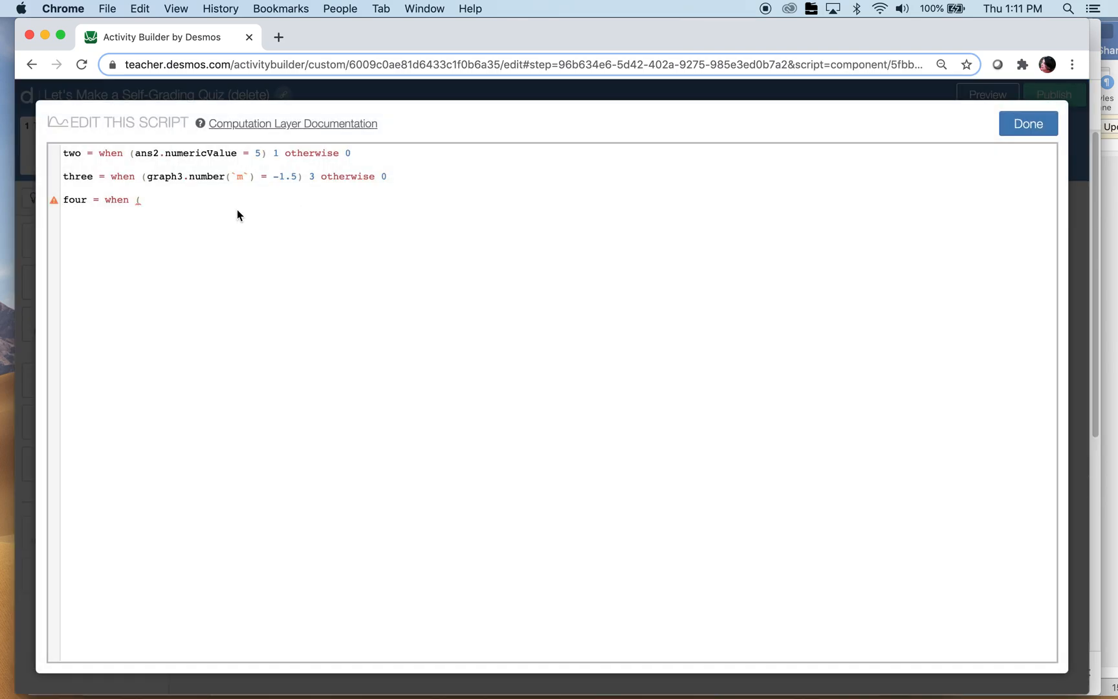
type("sort4.")
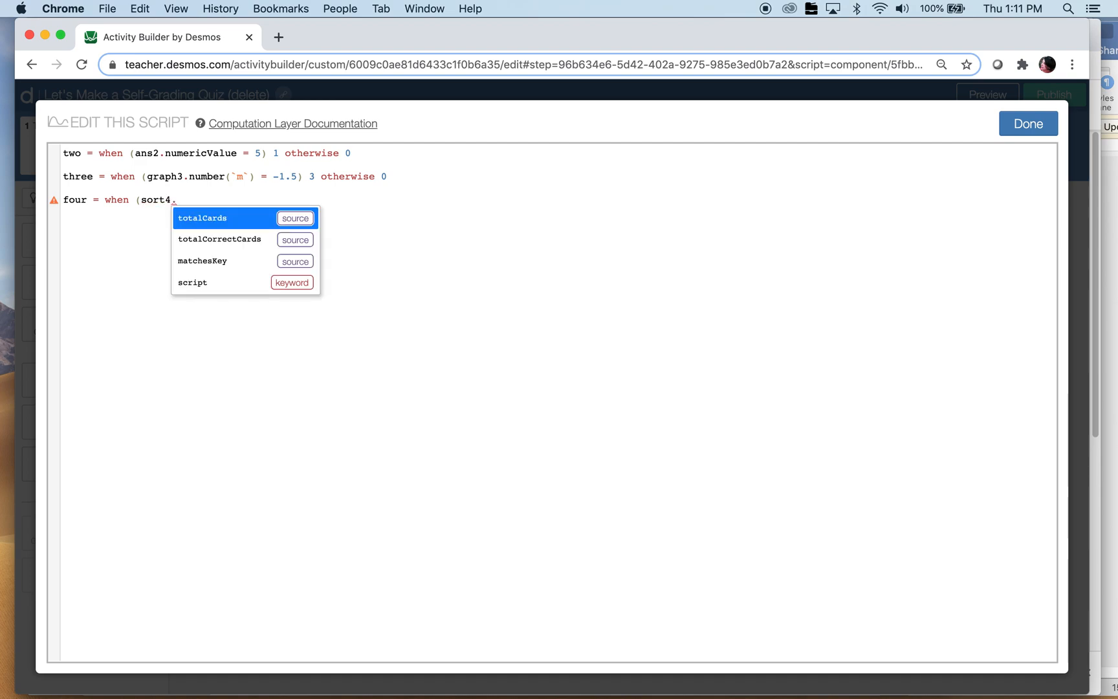
left_click(202, 261)
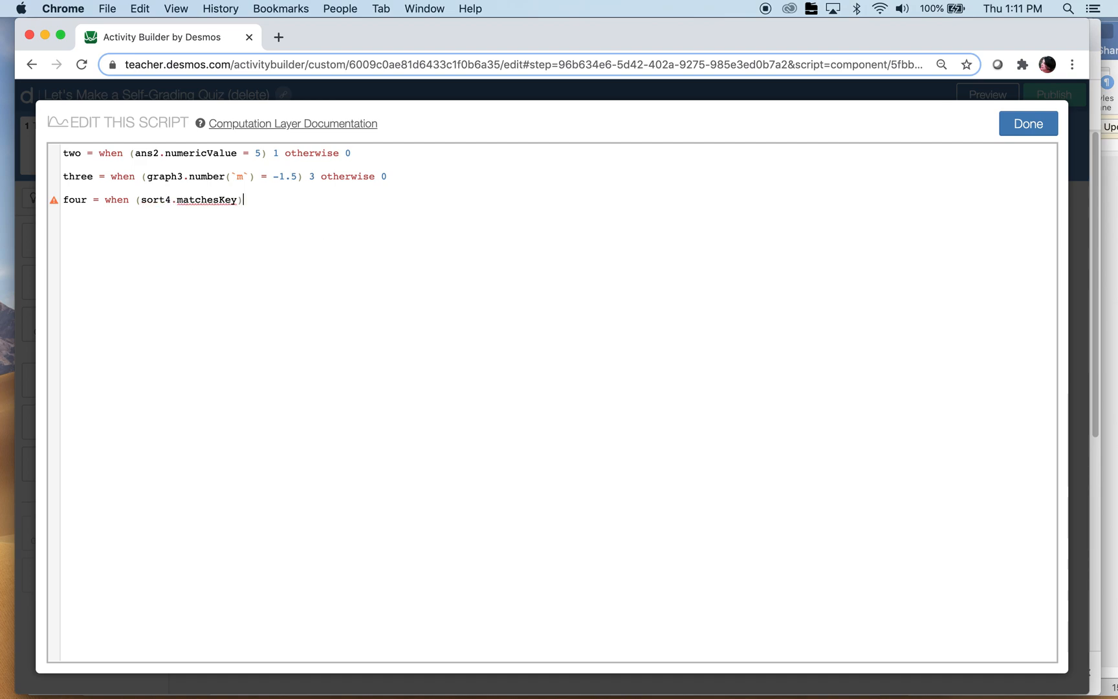
type("3")
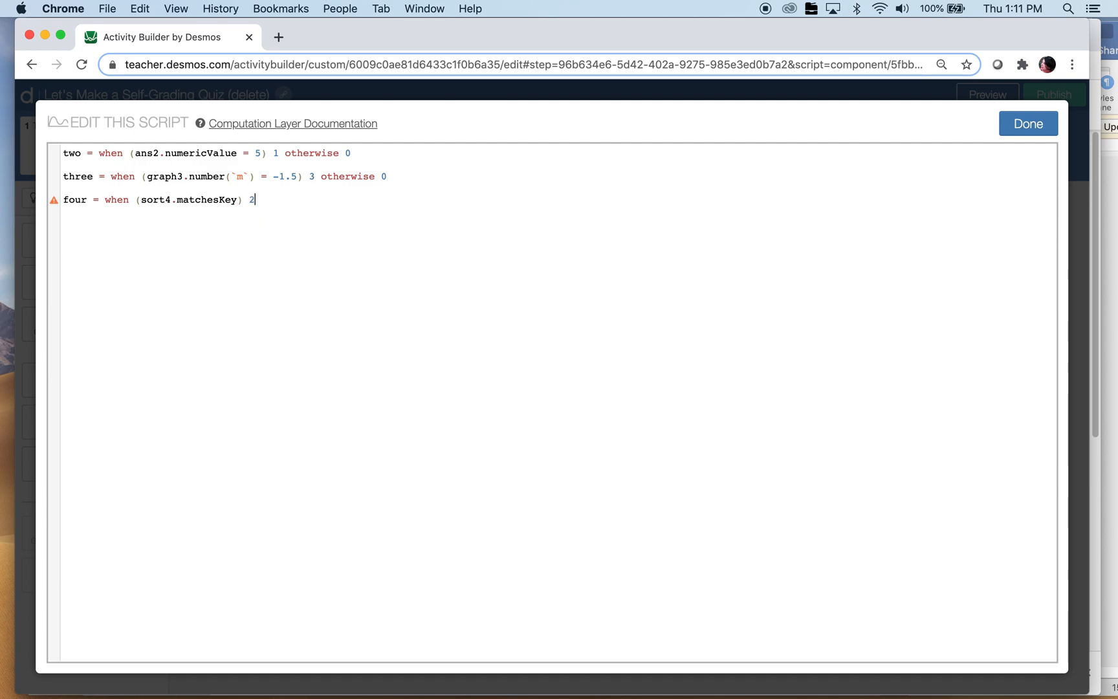
type("otherwise")
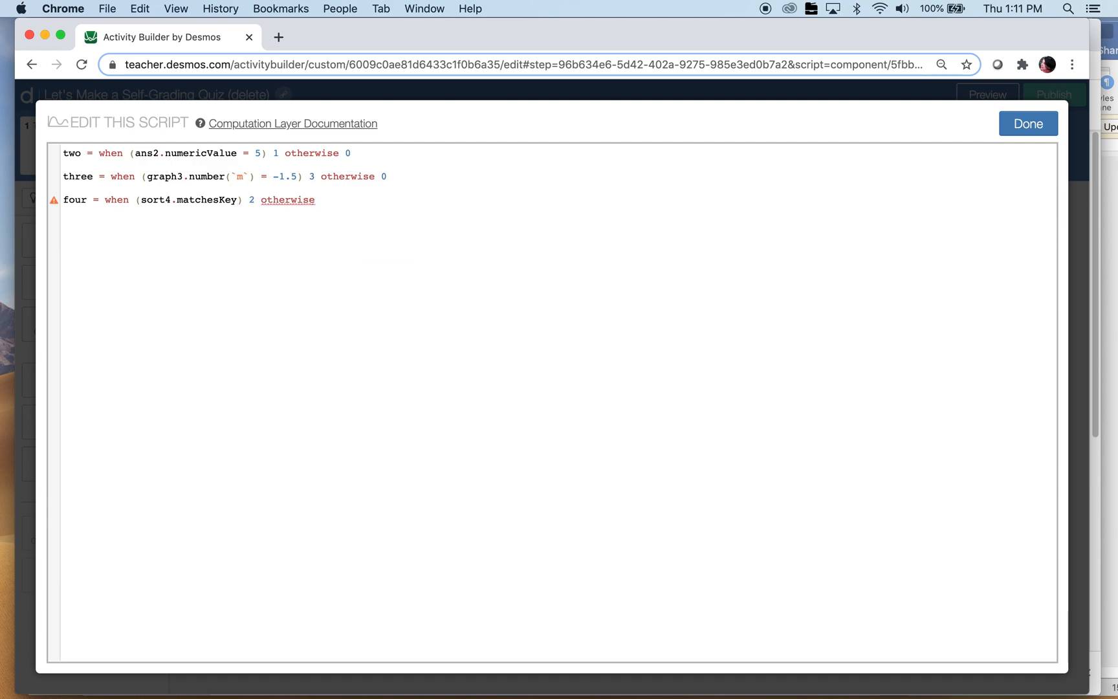
type("0")
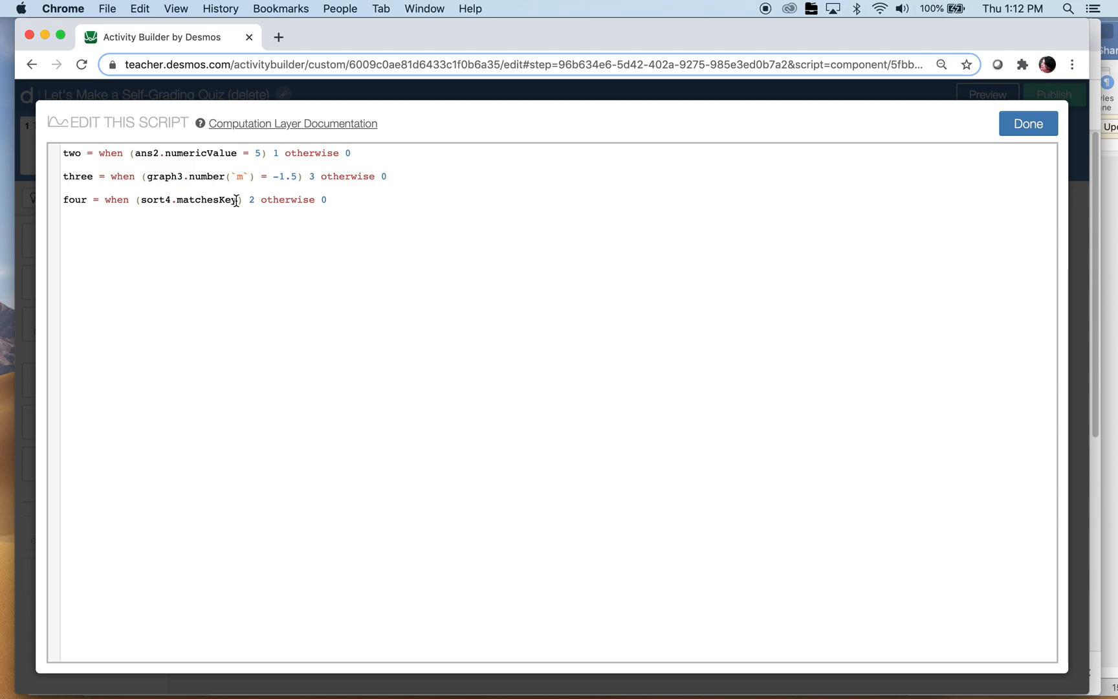
type("fiv")
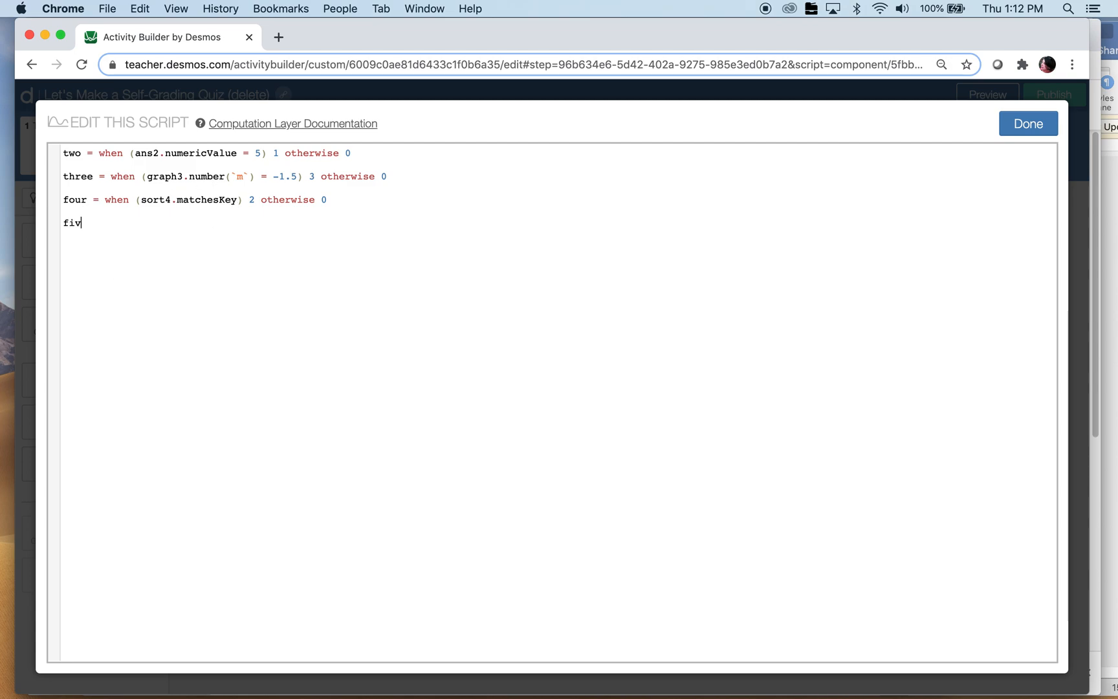
type("e = when")
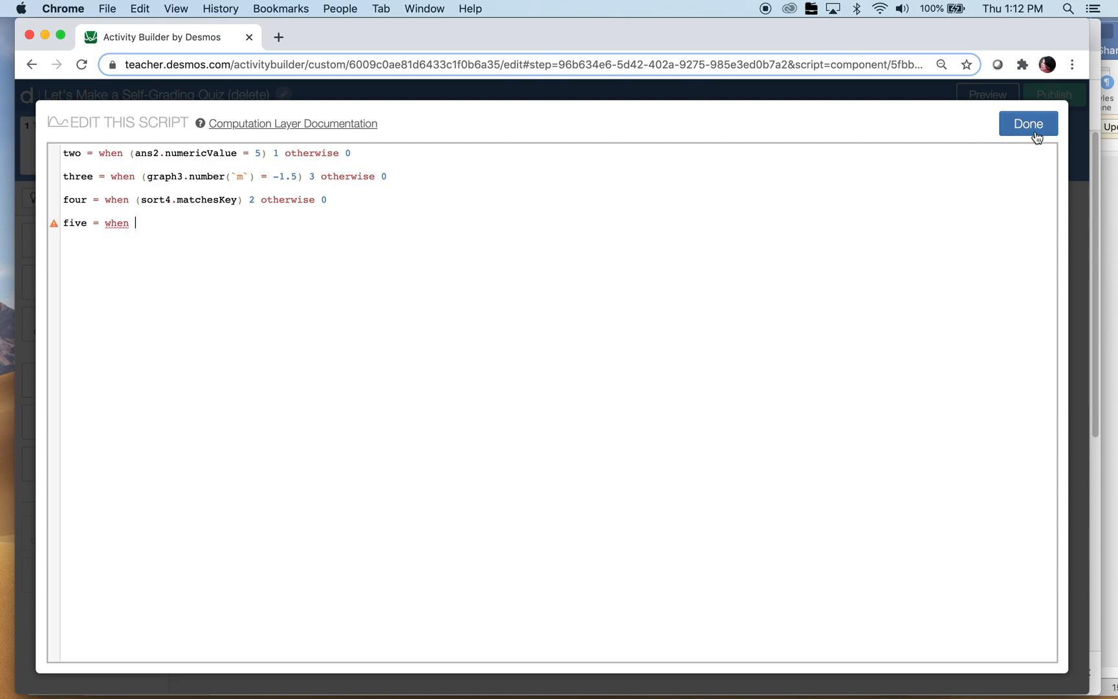
left_click(1027, 123)
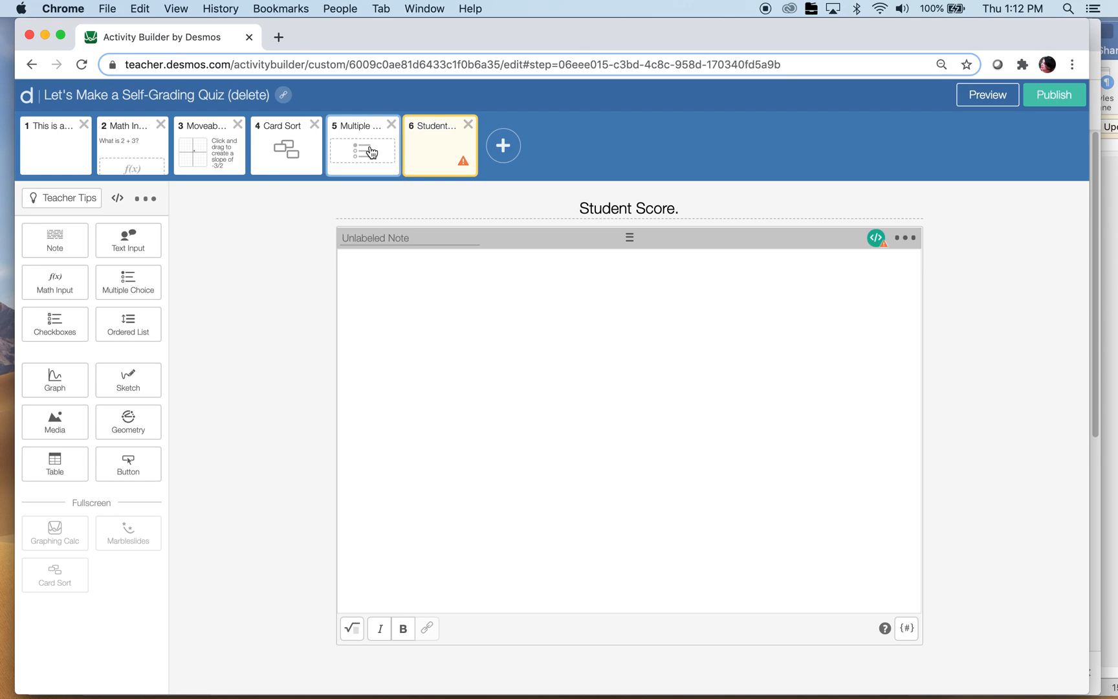
- Name screen 5's Multiple Choice component 'mc5', then go back to Student Score
left_click(362, 145)
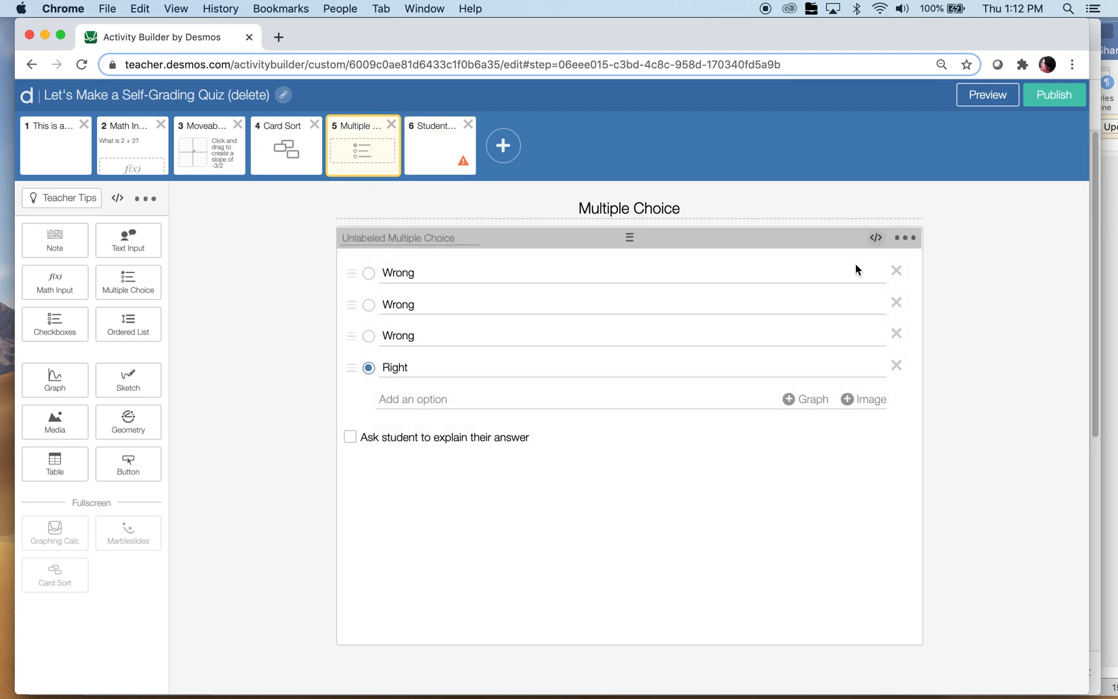
mouse_move(491, 401)
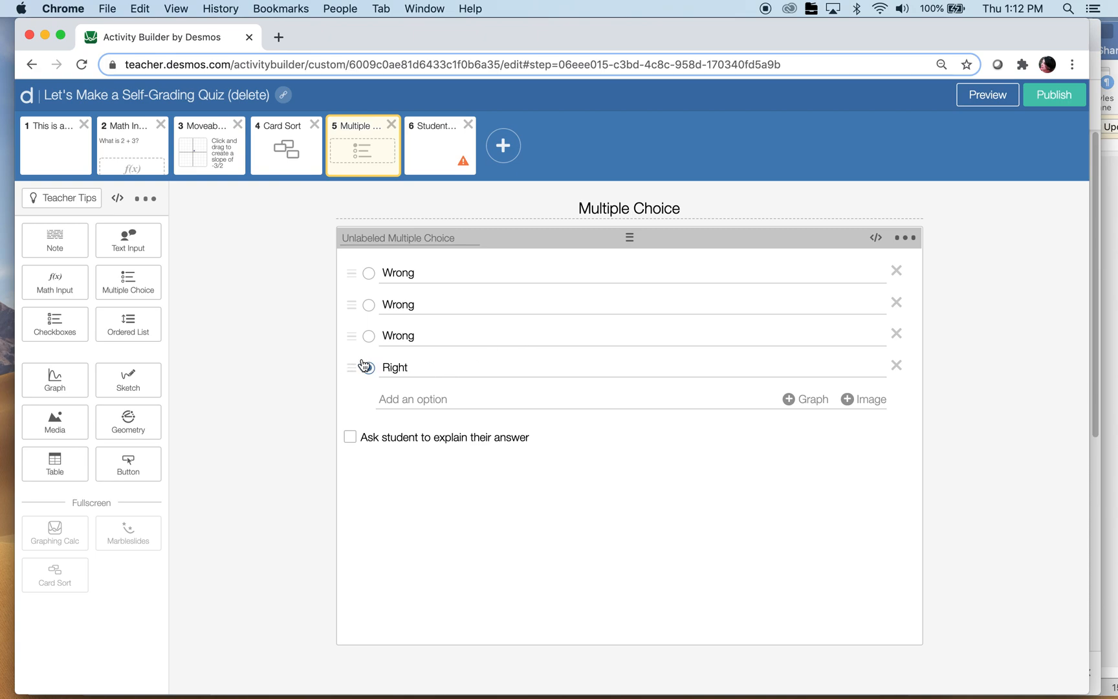
left_click(369, 365)
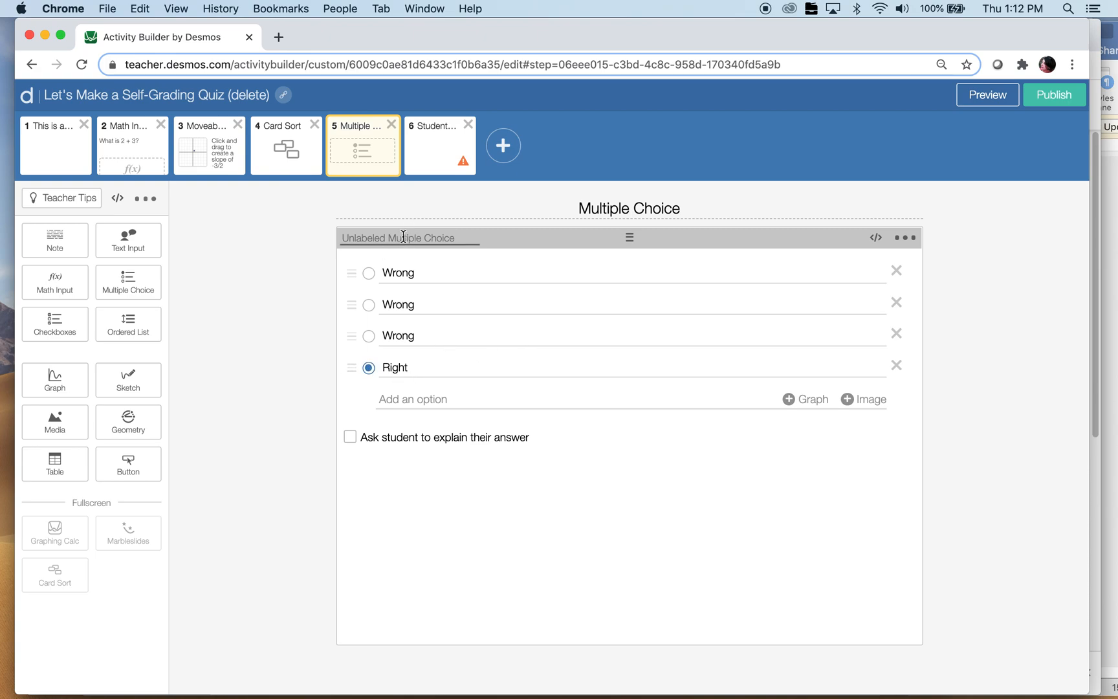
type("mc")
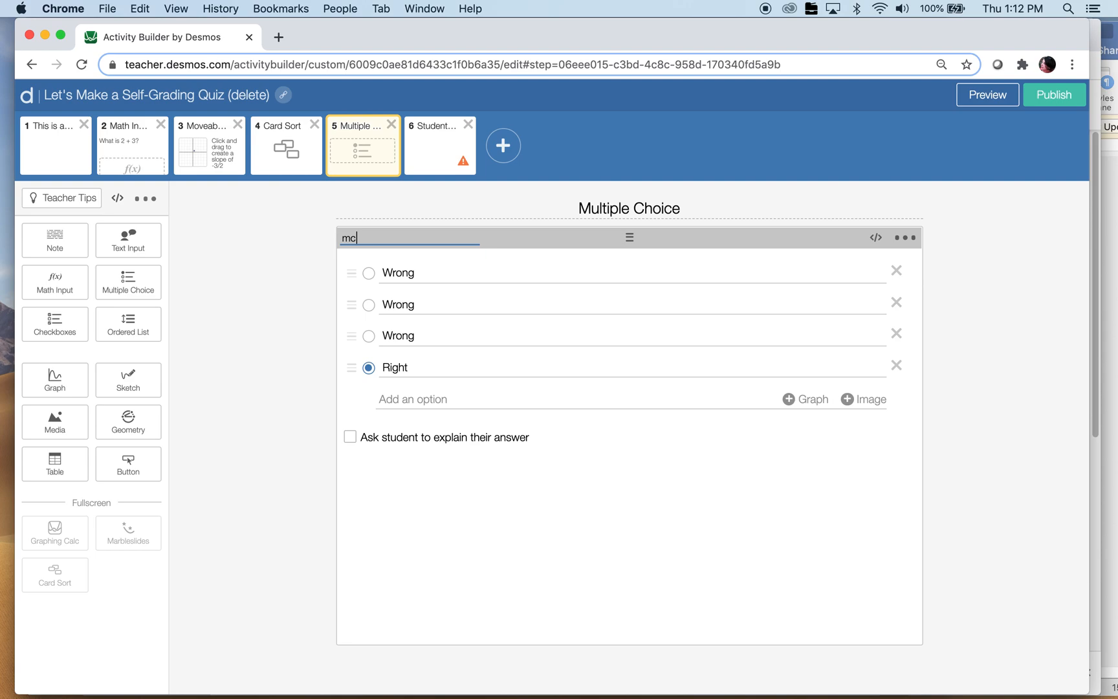
type("5")
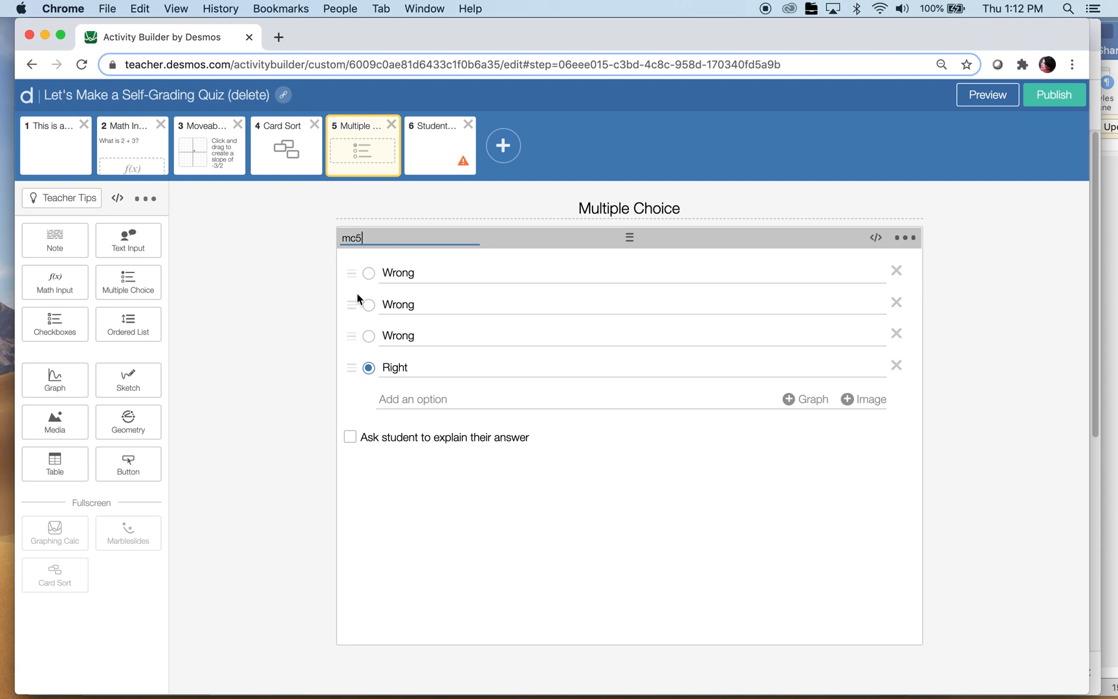
mouse_move(435, 161)
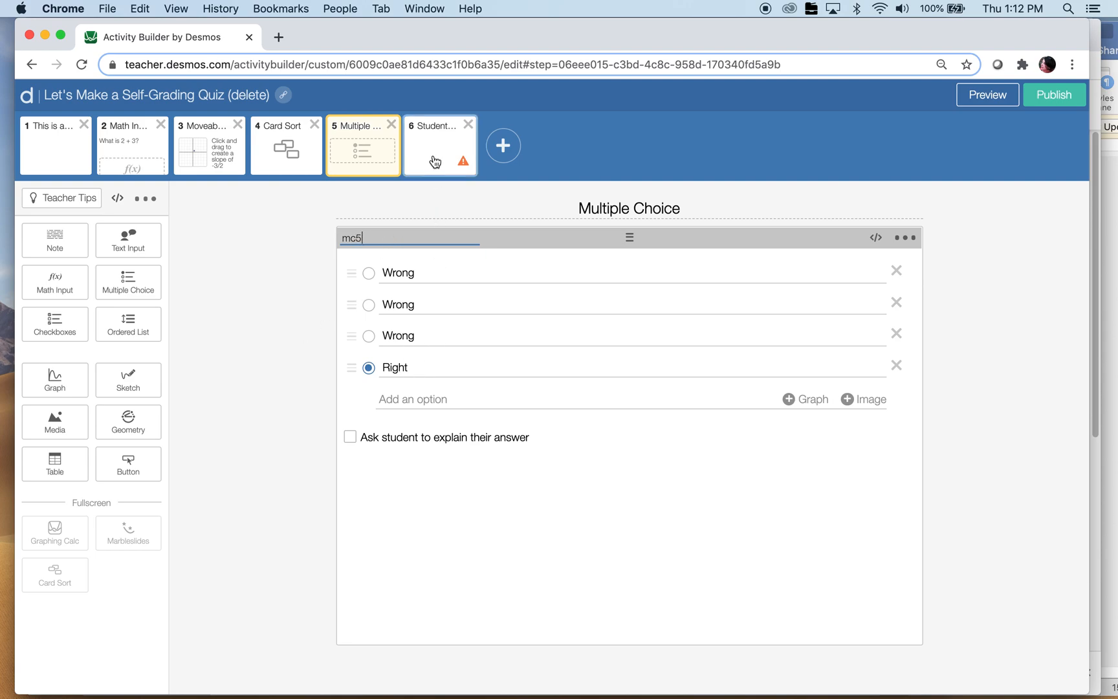
left_click(439, 146)
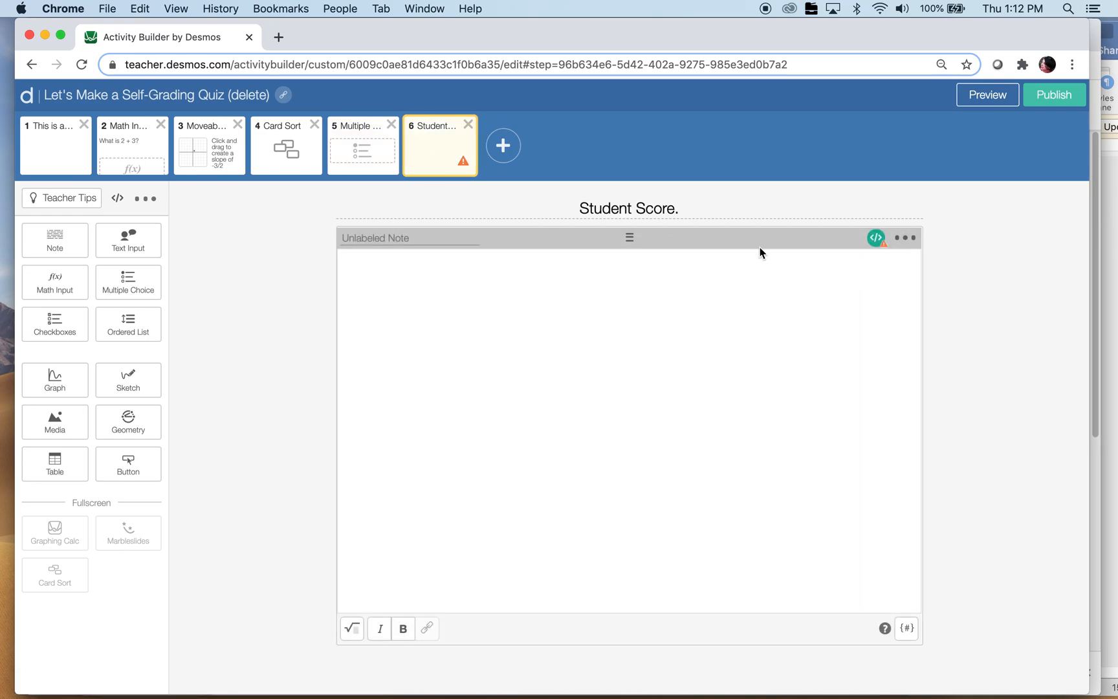
- Complete five = when (mc5.isSelected(4)) 1 otherwise 0 in the note script
left_click(876, 237)
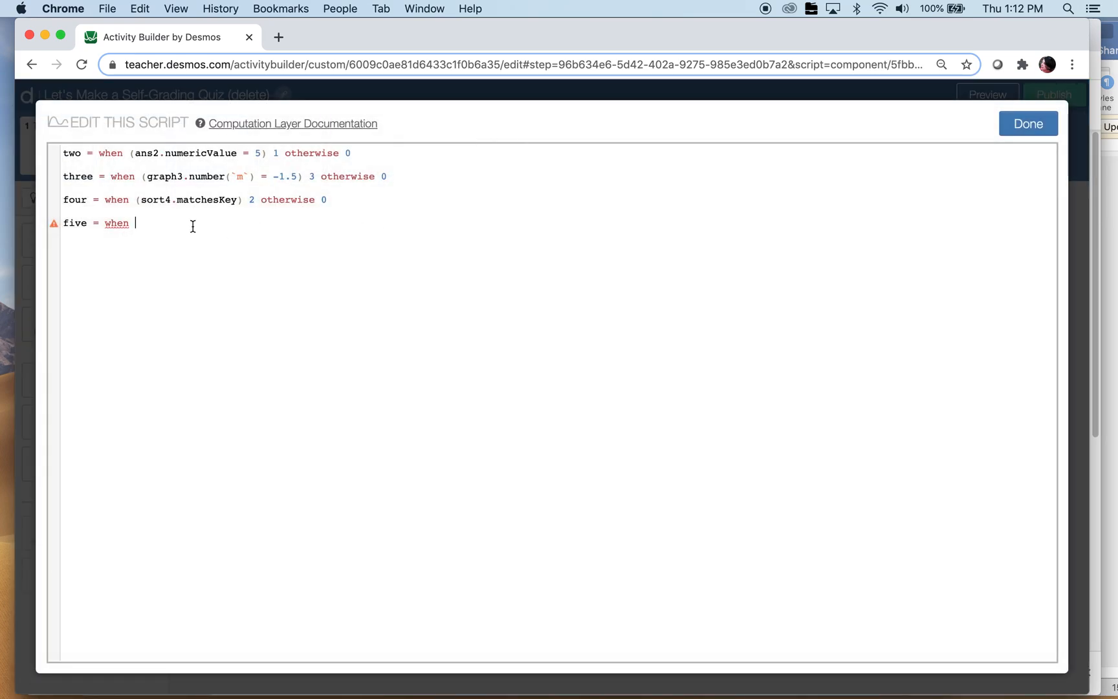
type("(mc5.isSelected(")
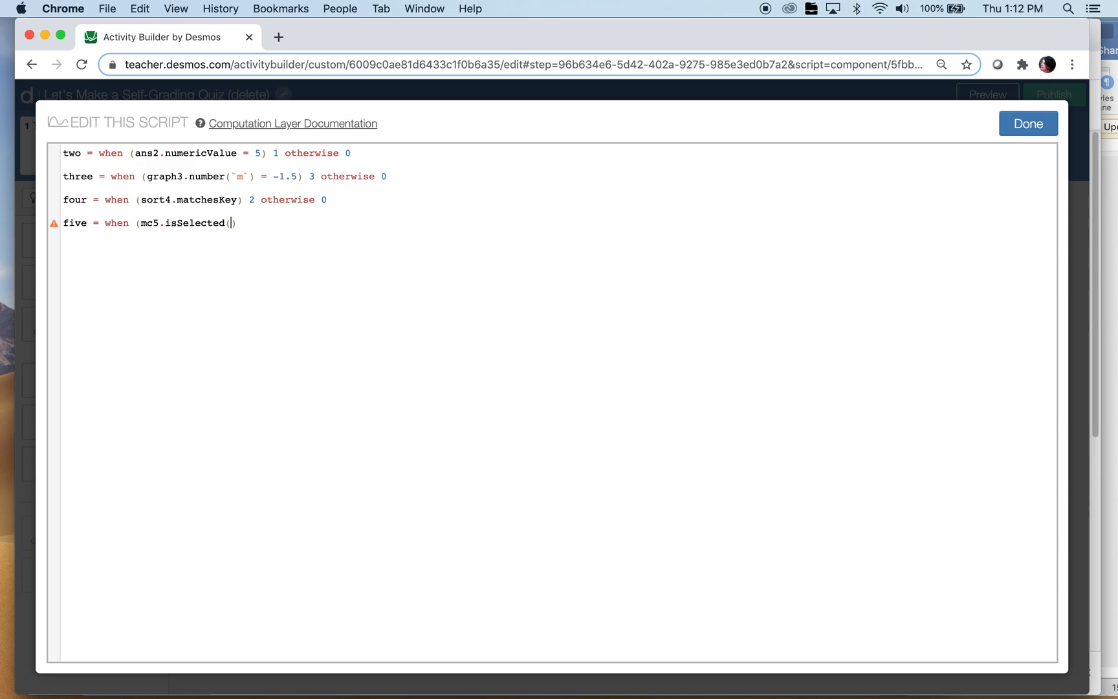
type("4")
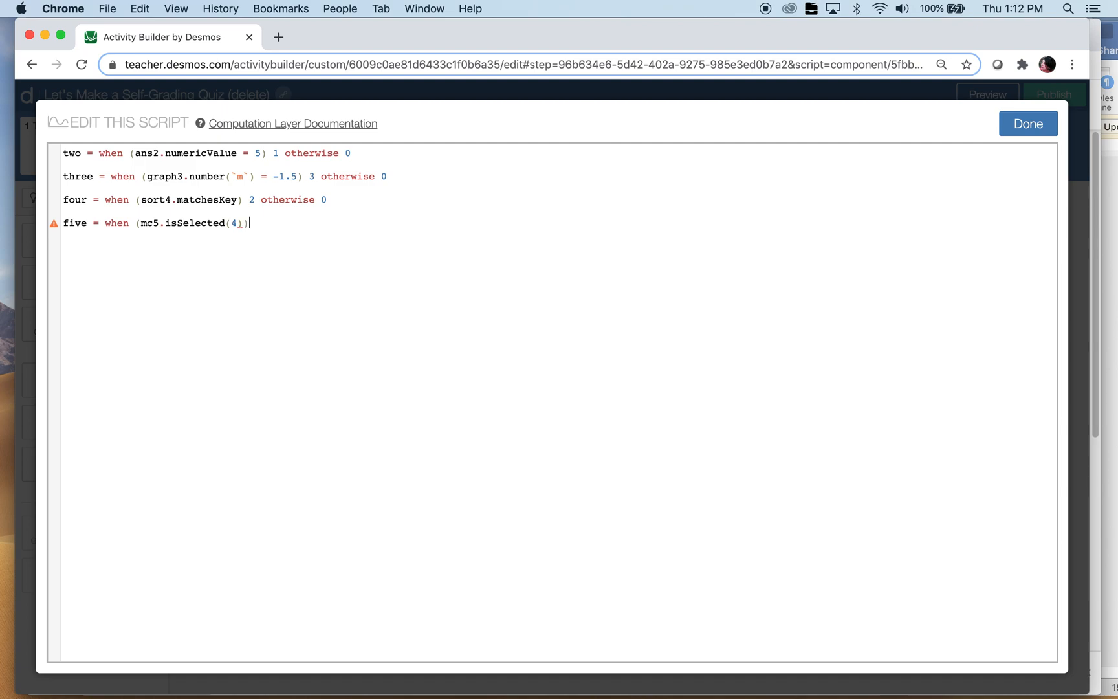
type(")")
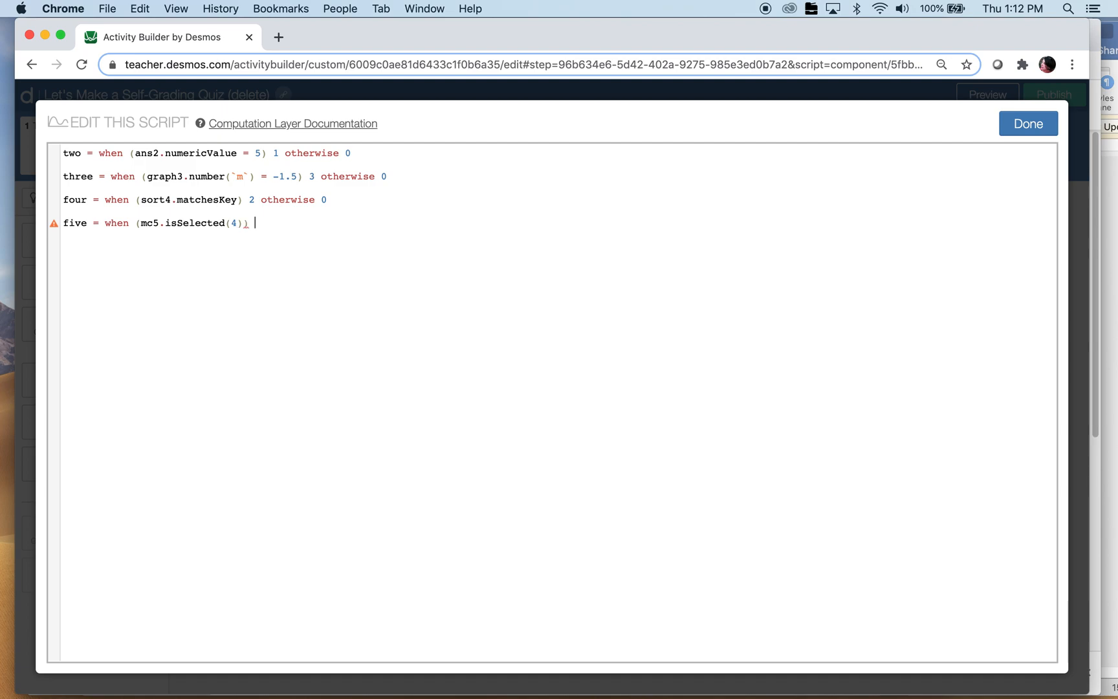
type("1 otherwise 0")
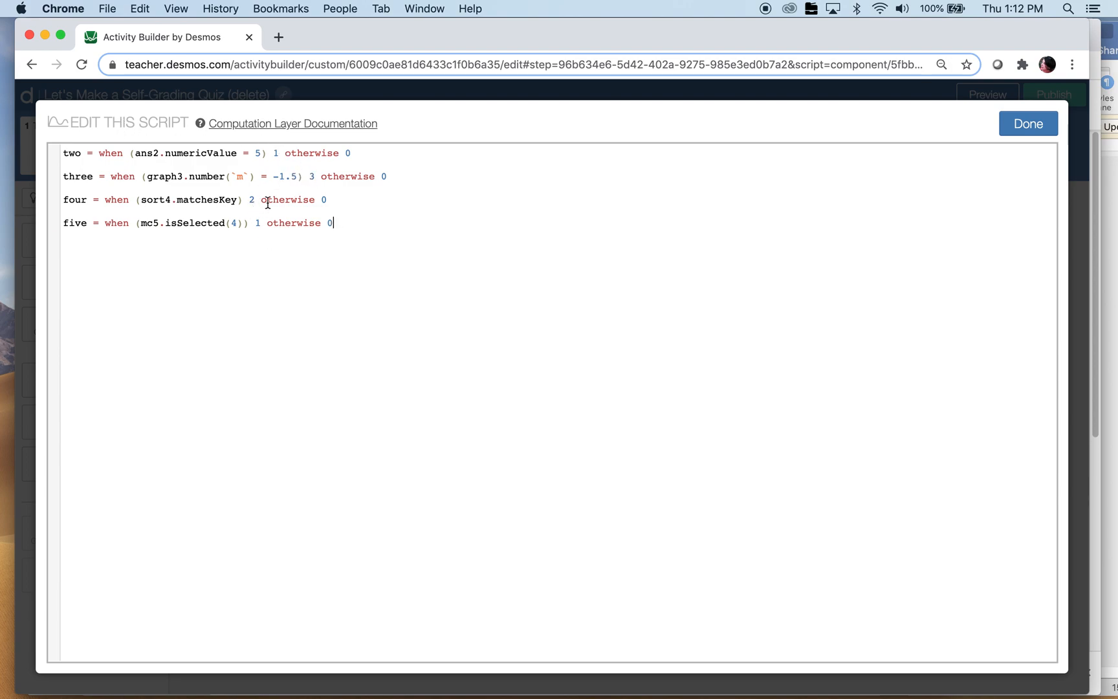
mouse_move(380, 226)
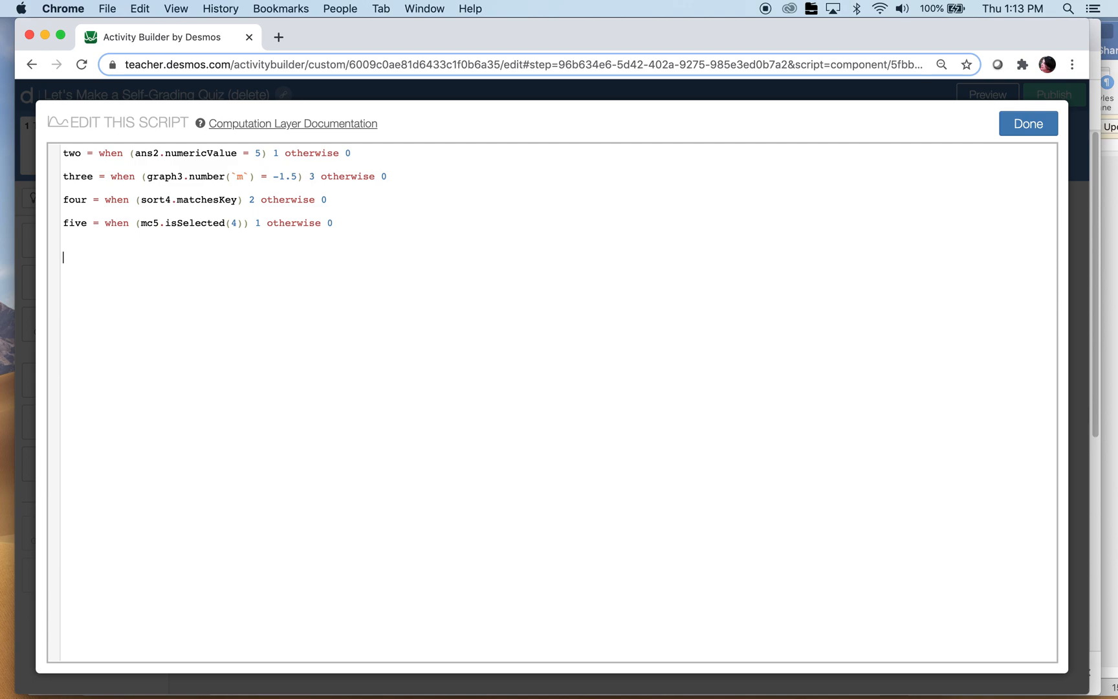
- Begin a content line reading "This student's score is"
type("content: \"")
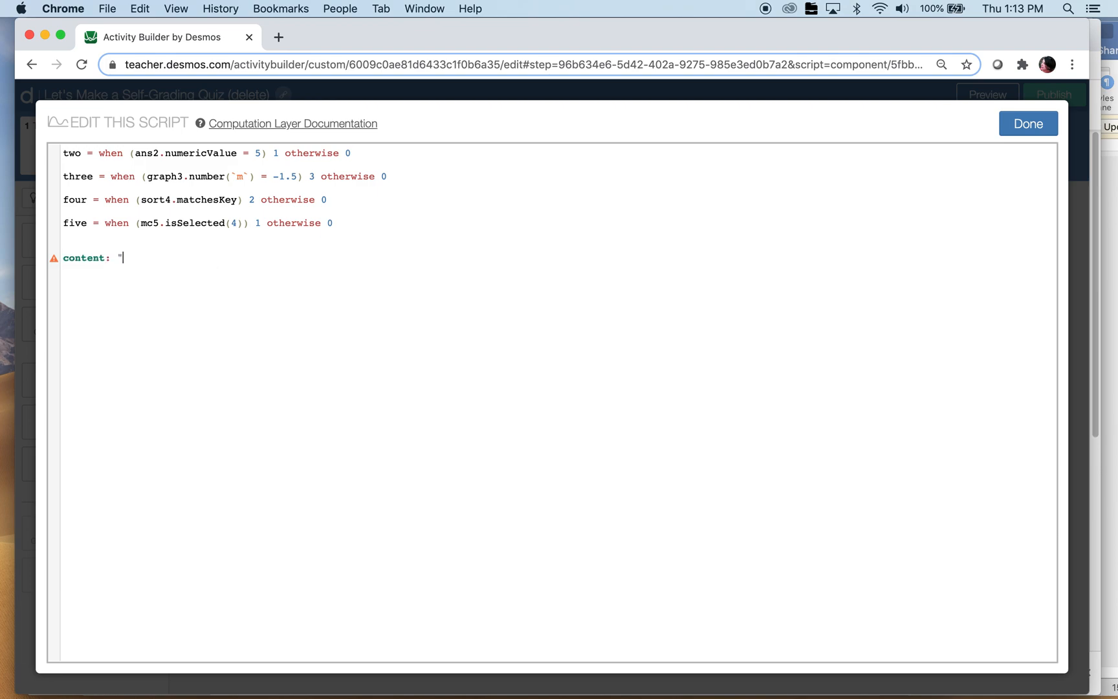
type("This s")
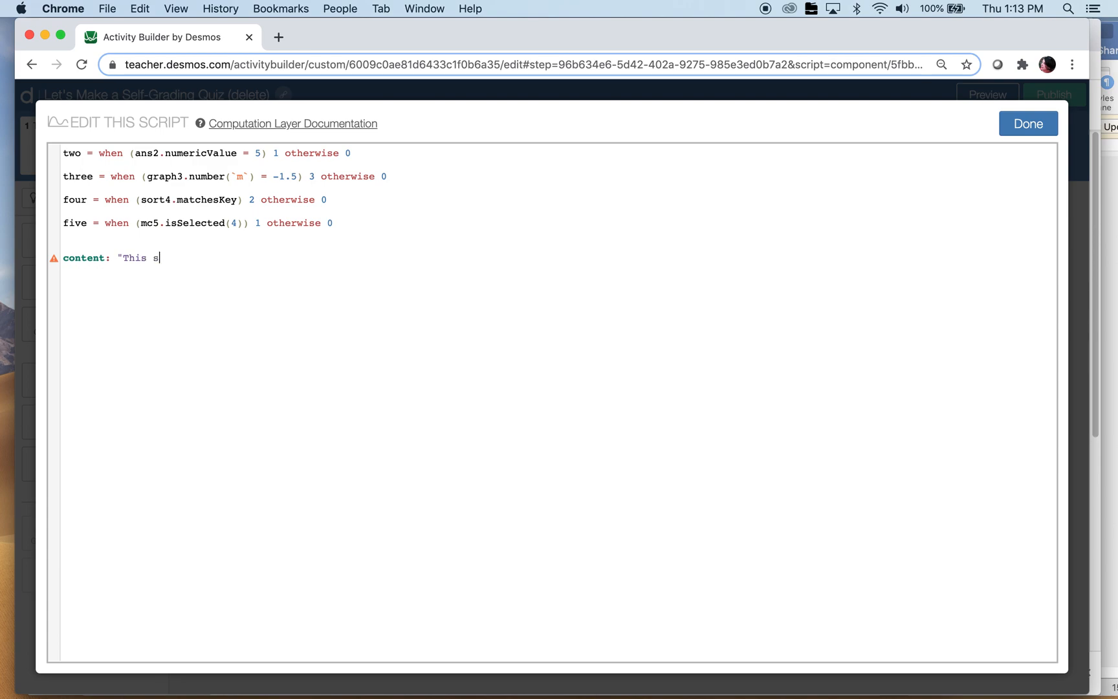
type("tudent's sc")
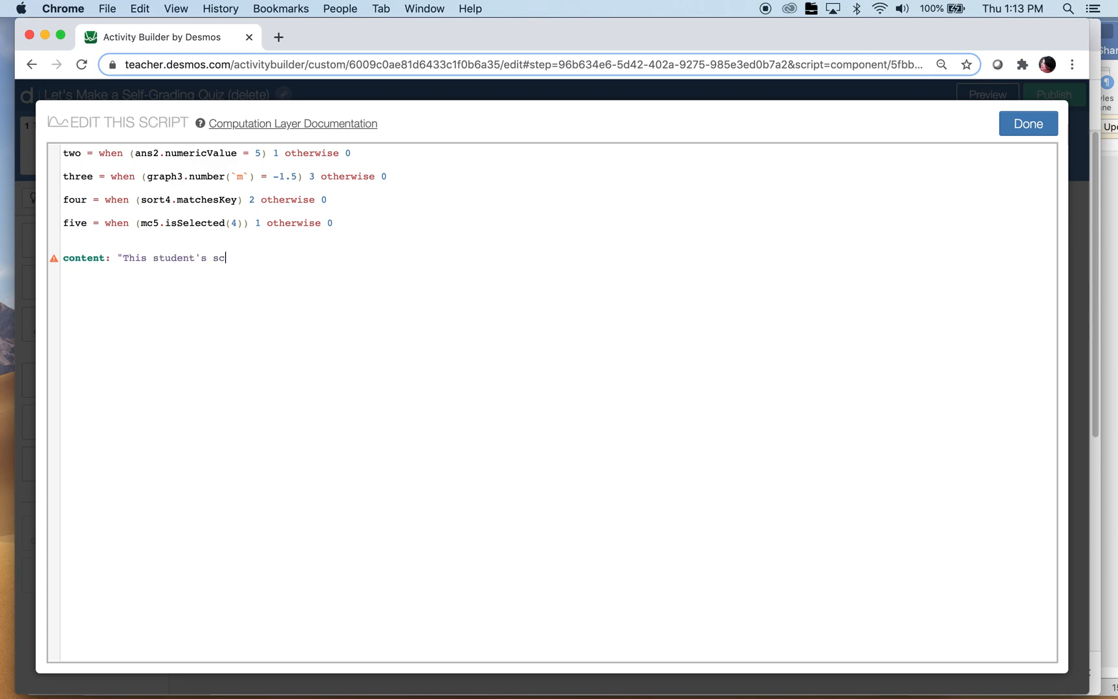
type("ore is")
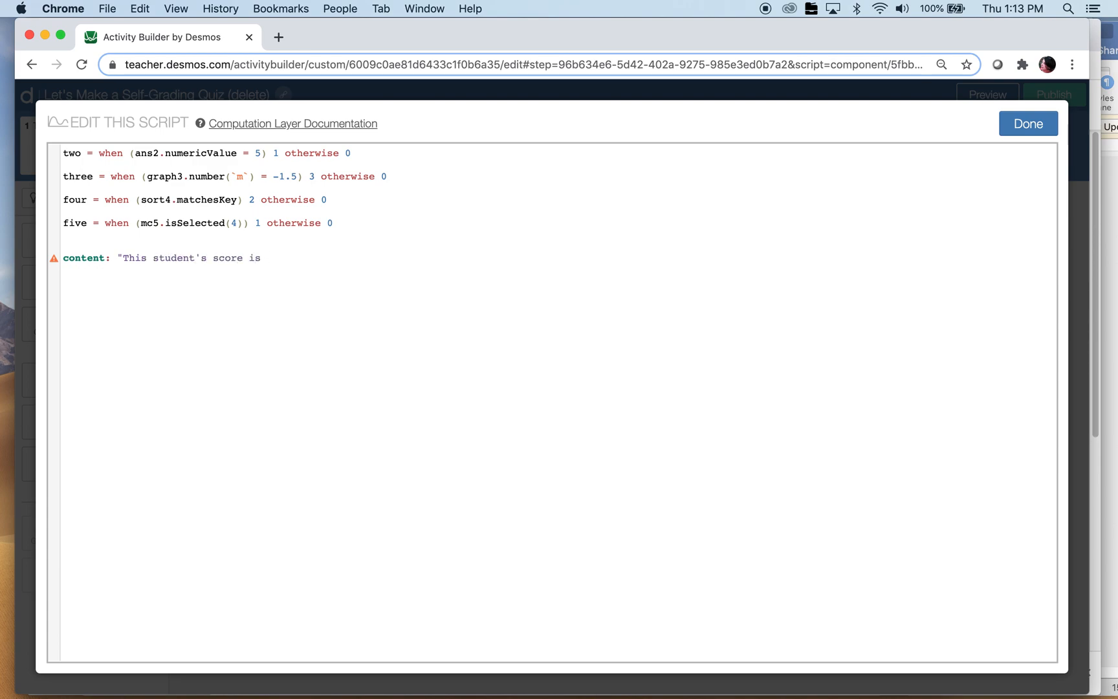
left_click(264, 258)
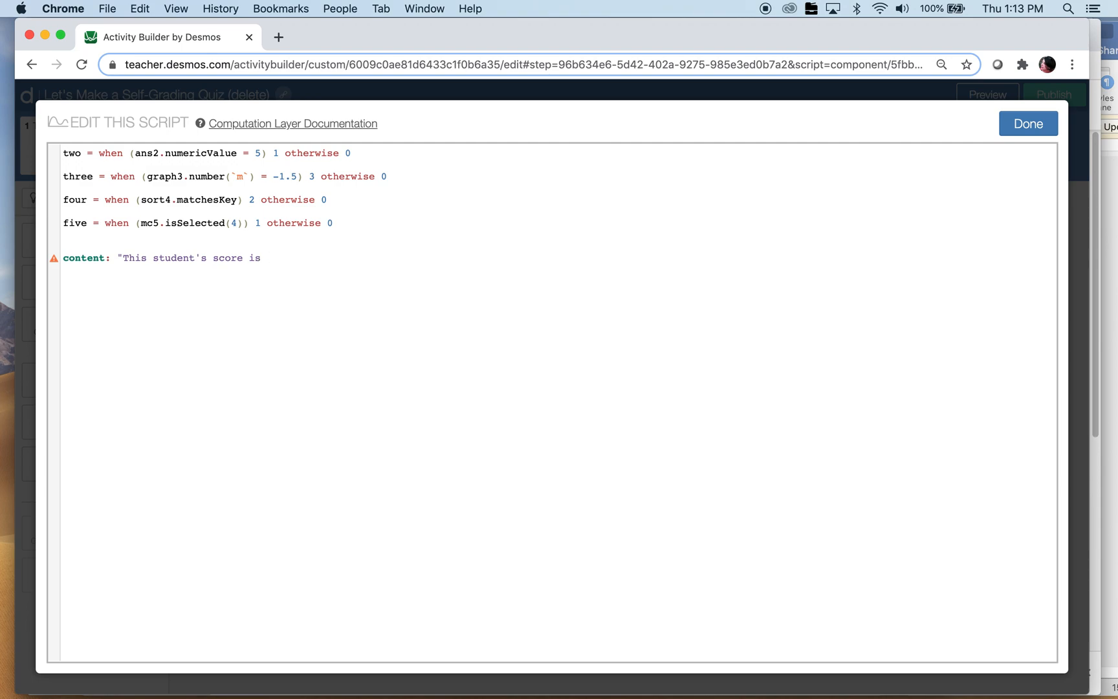
- Insert numericValue into the content line and open its quoted expression with ${
type("${")
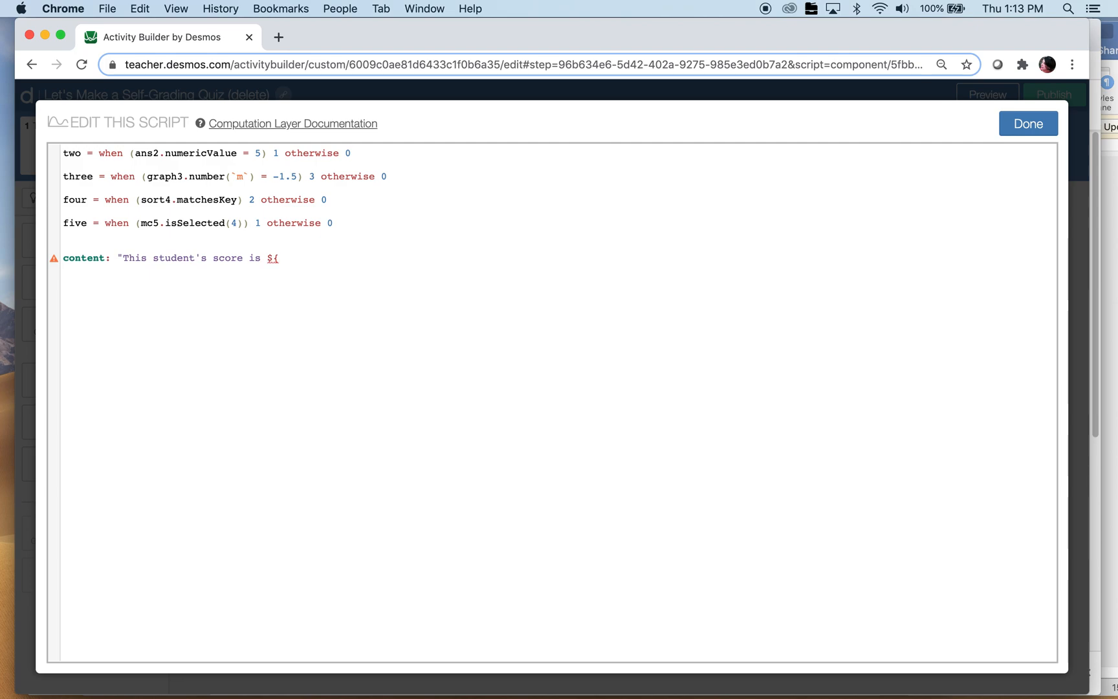
type("n")
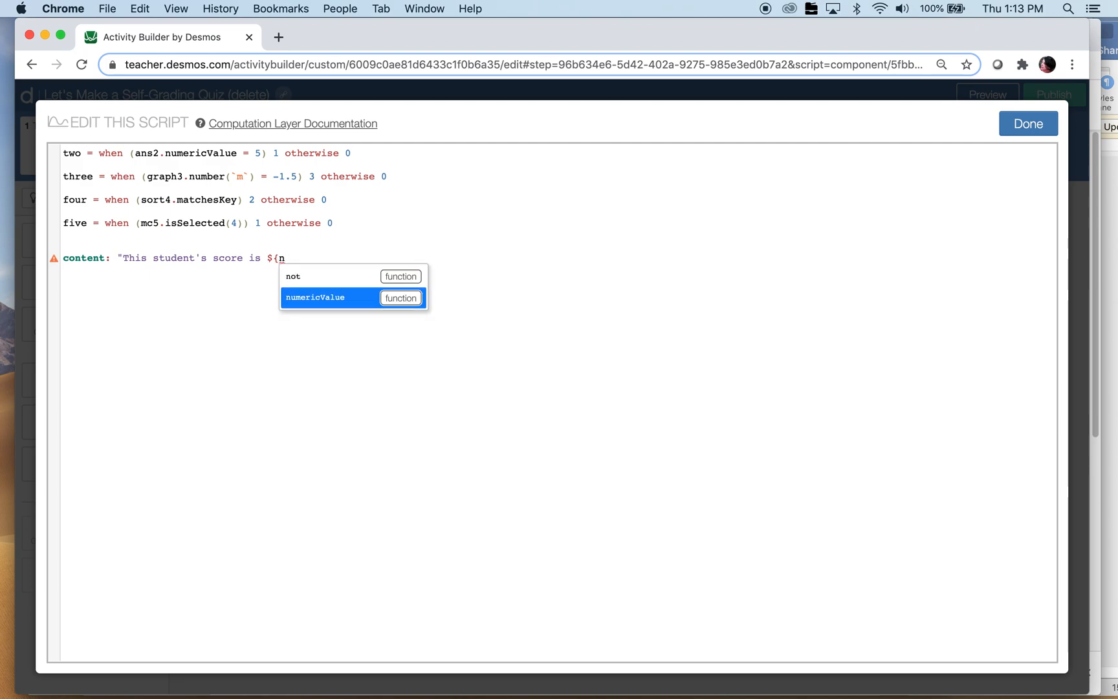
left_click(314, 298)
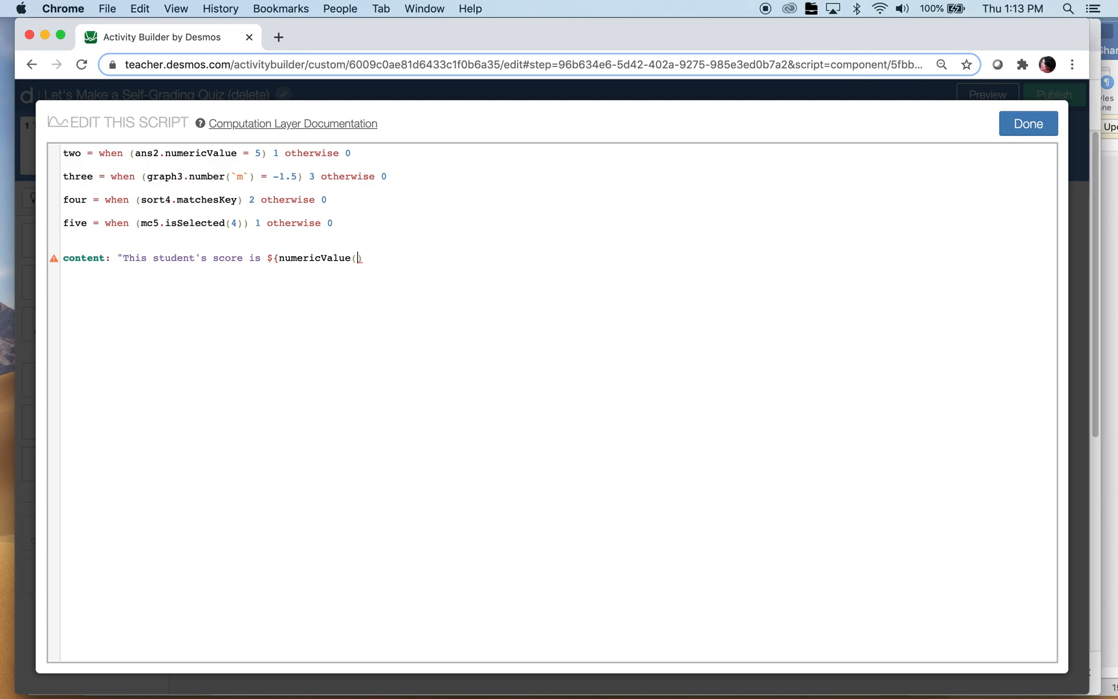
type("\"")
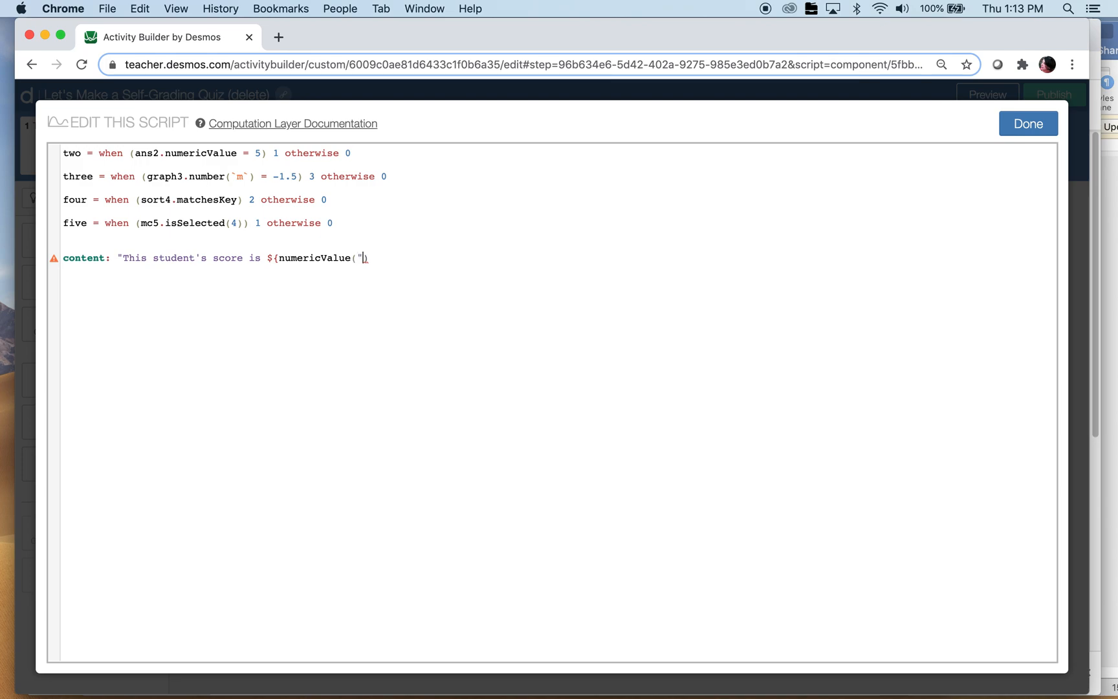
type("$")
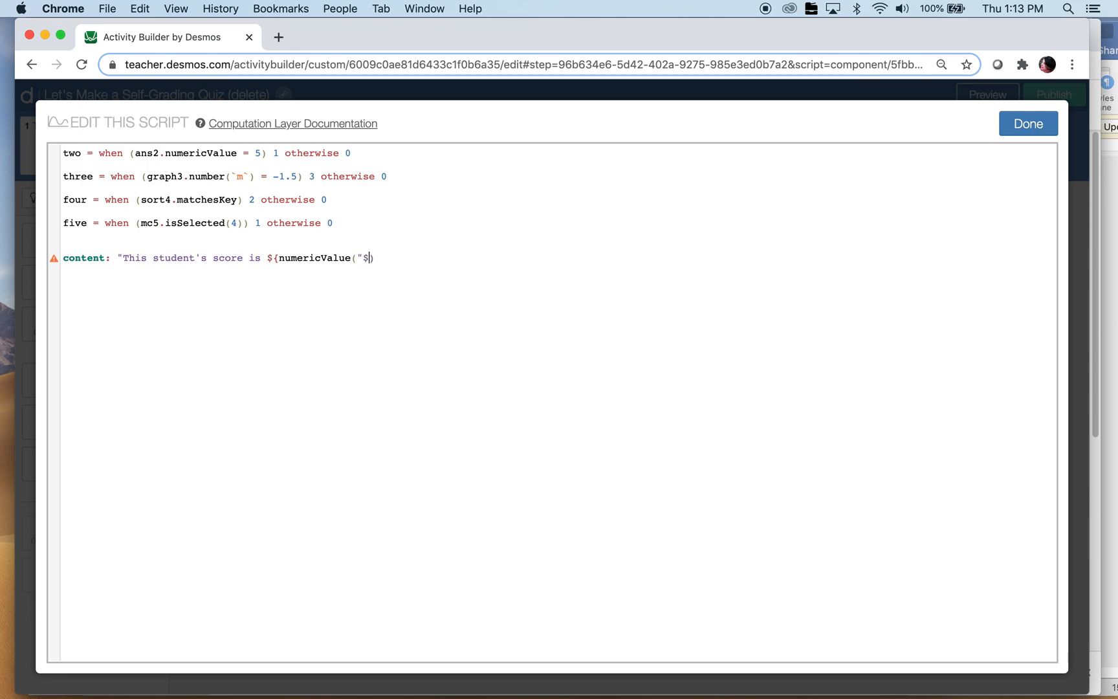
type("{")
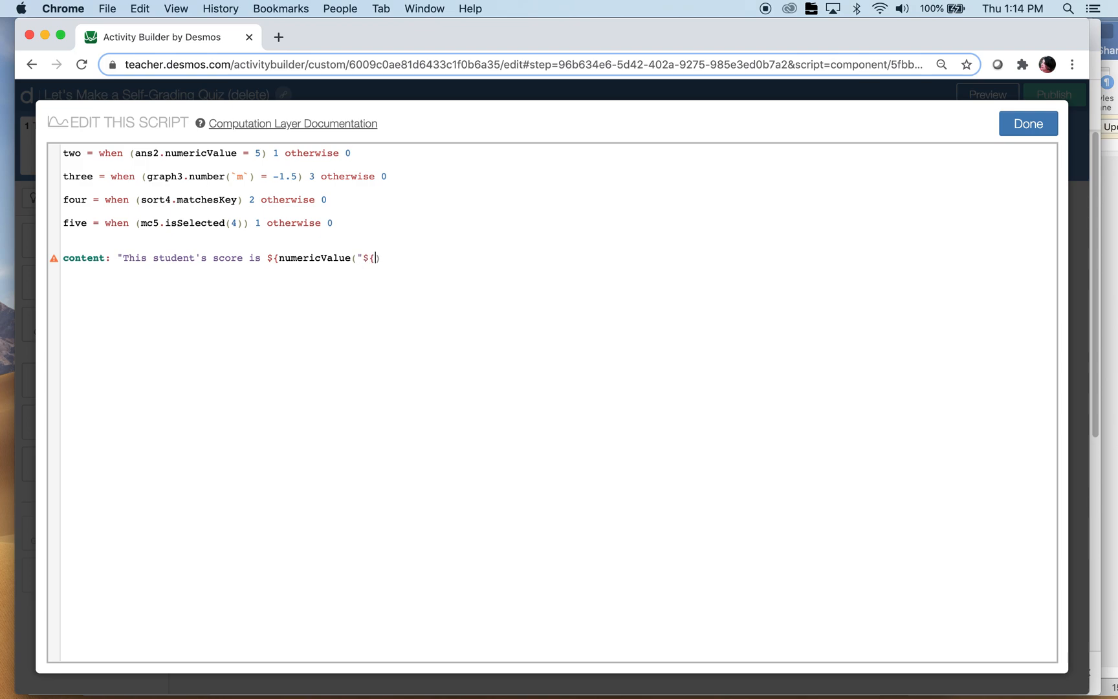
mouse_move(81, 158)
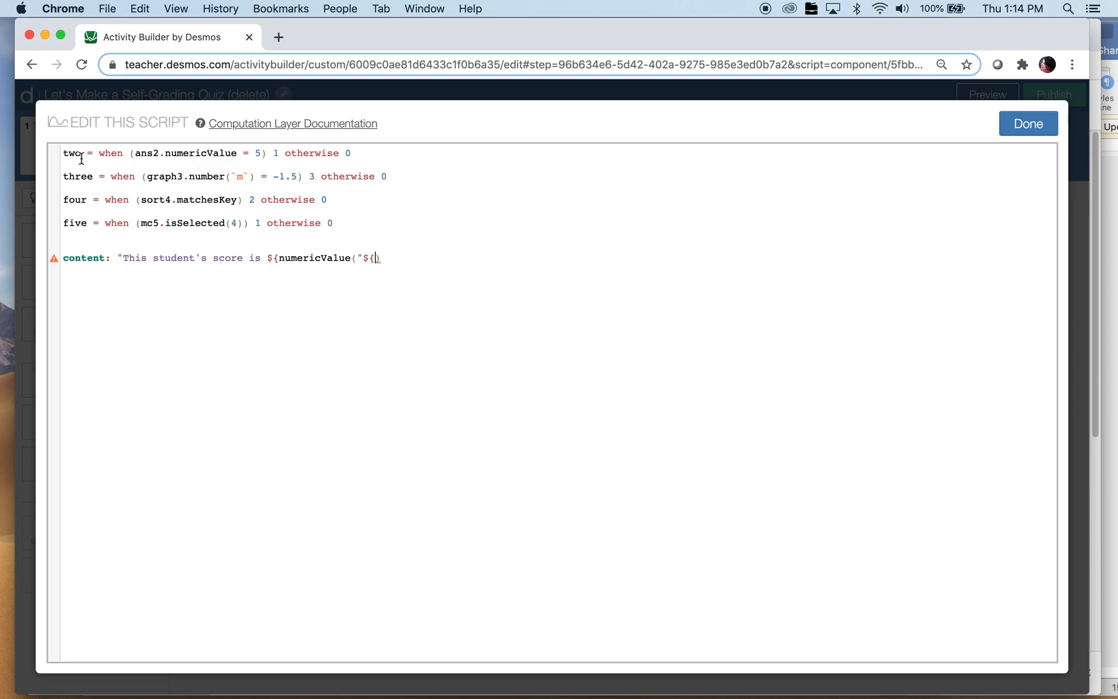
- Sum ${two}+${three}+${four}+${five} inside numericValue and close the quotes
type("two}")
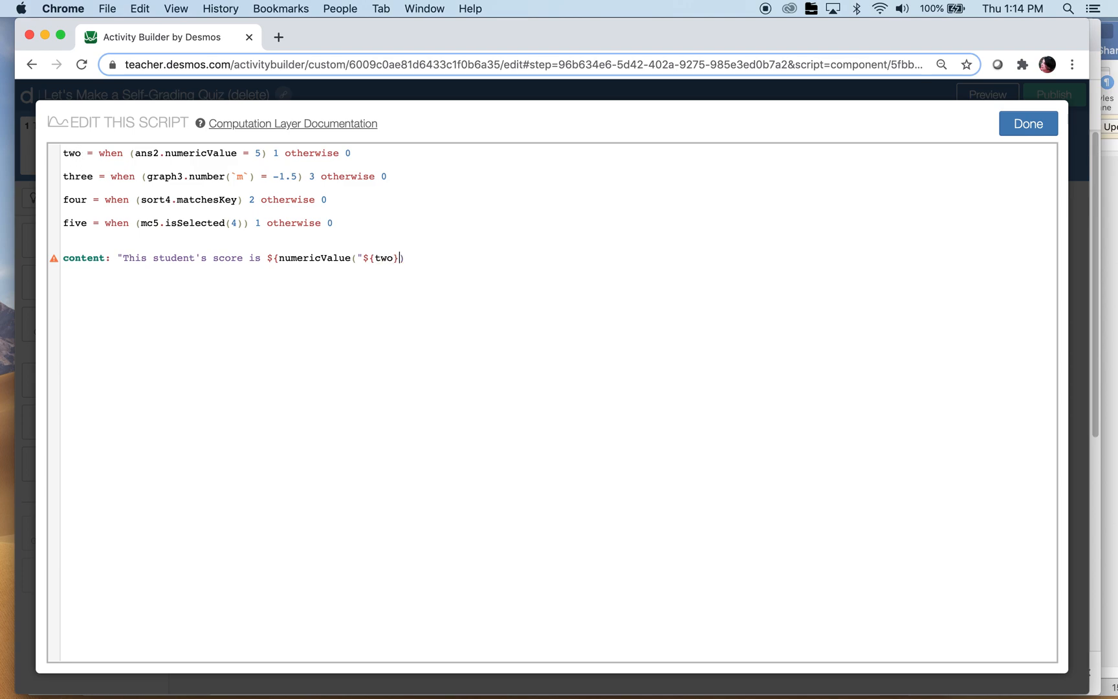
type("+")
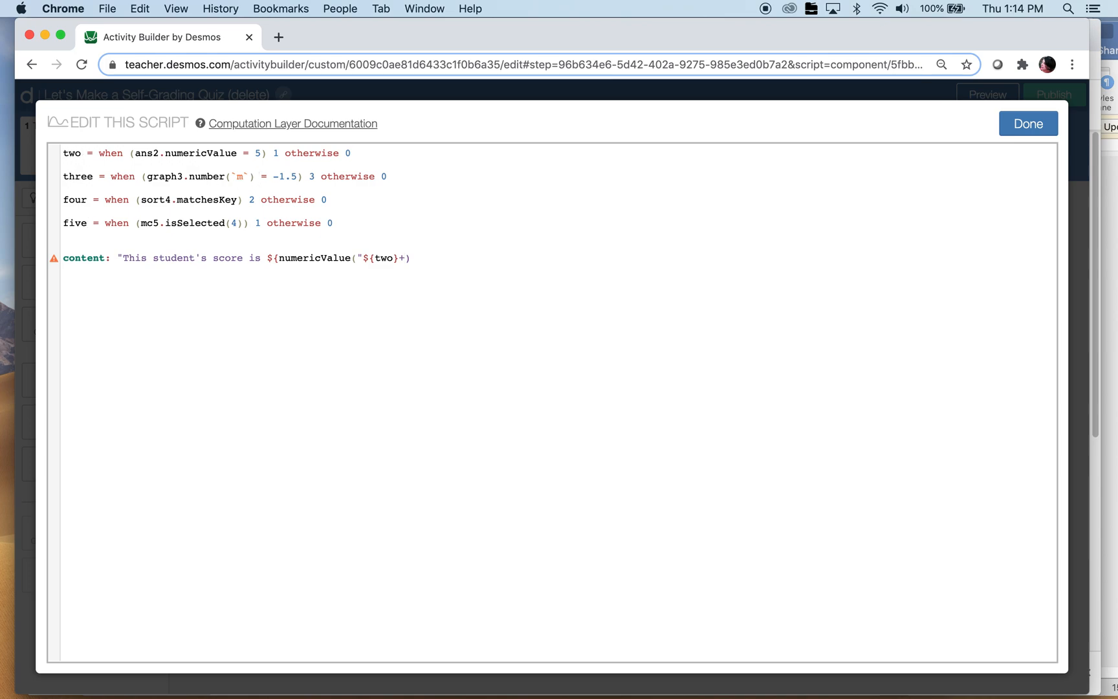
type("+${three}+")
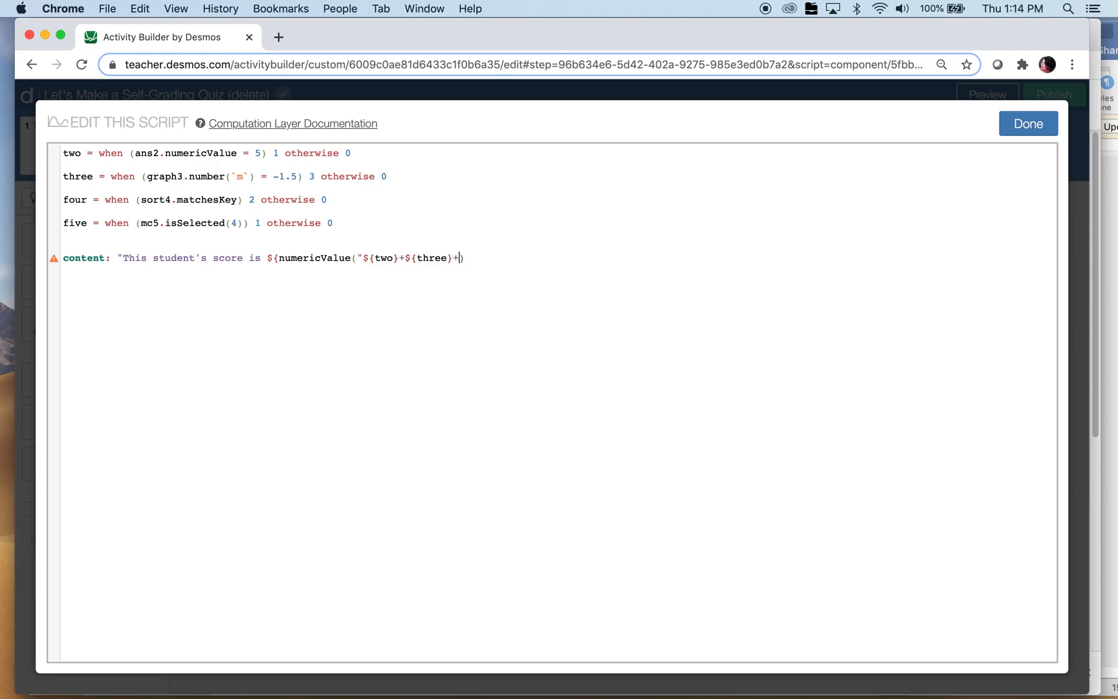
type("${")
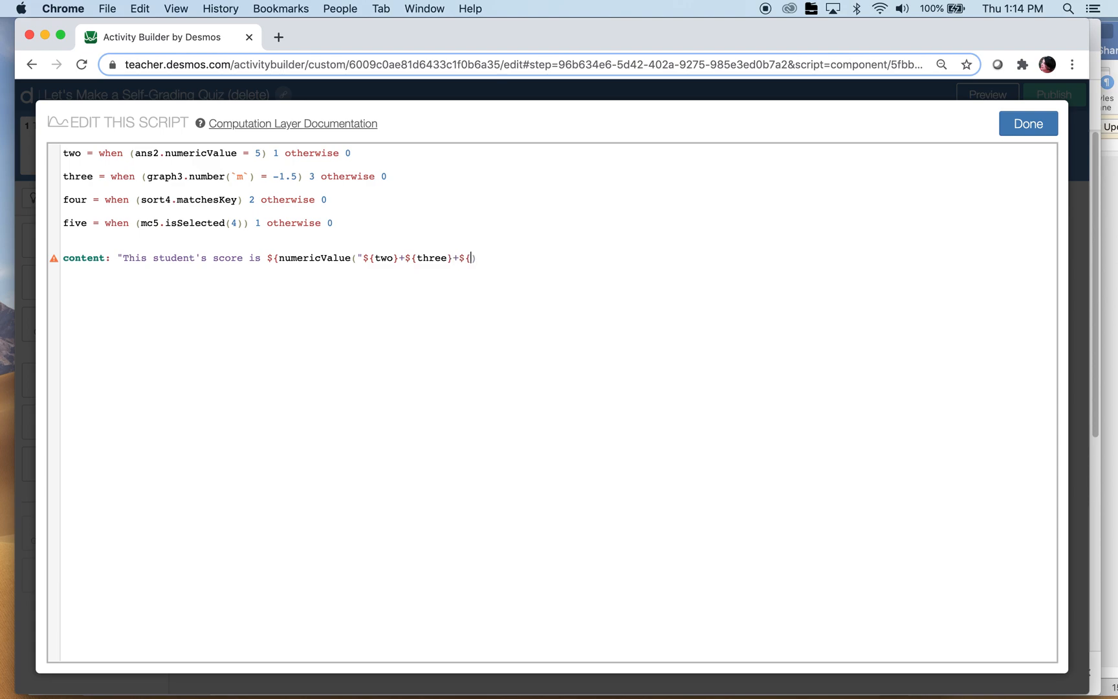
type("four}")
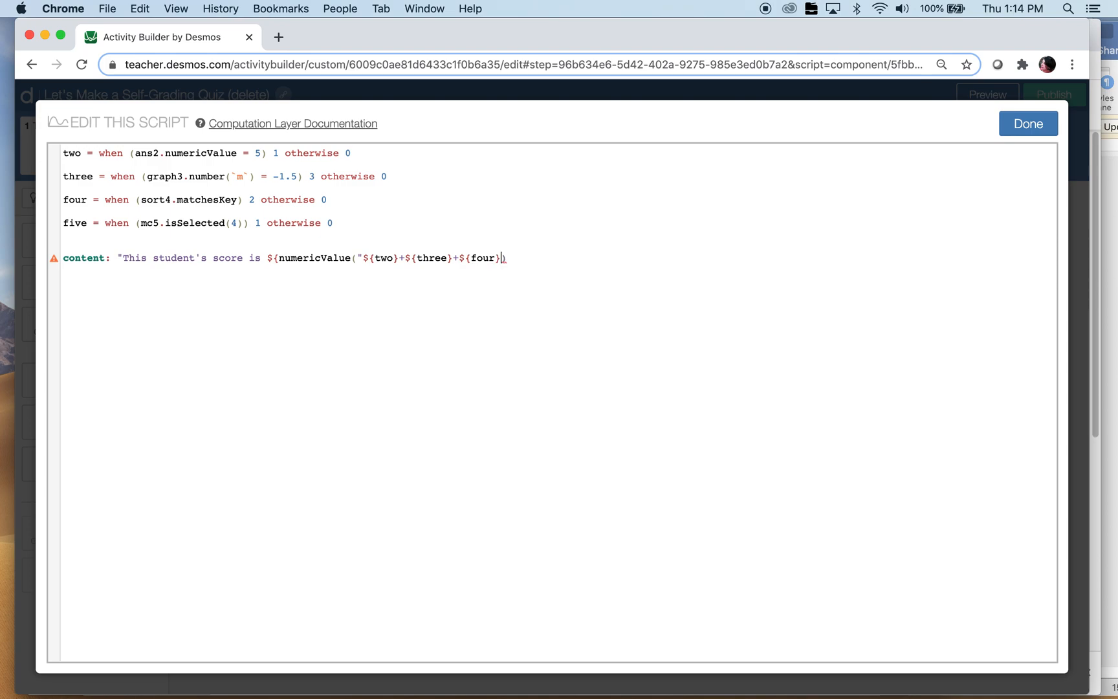
type("+")
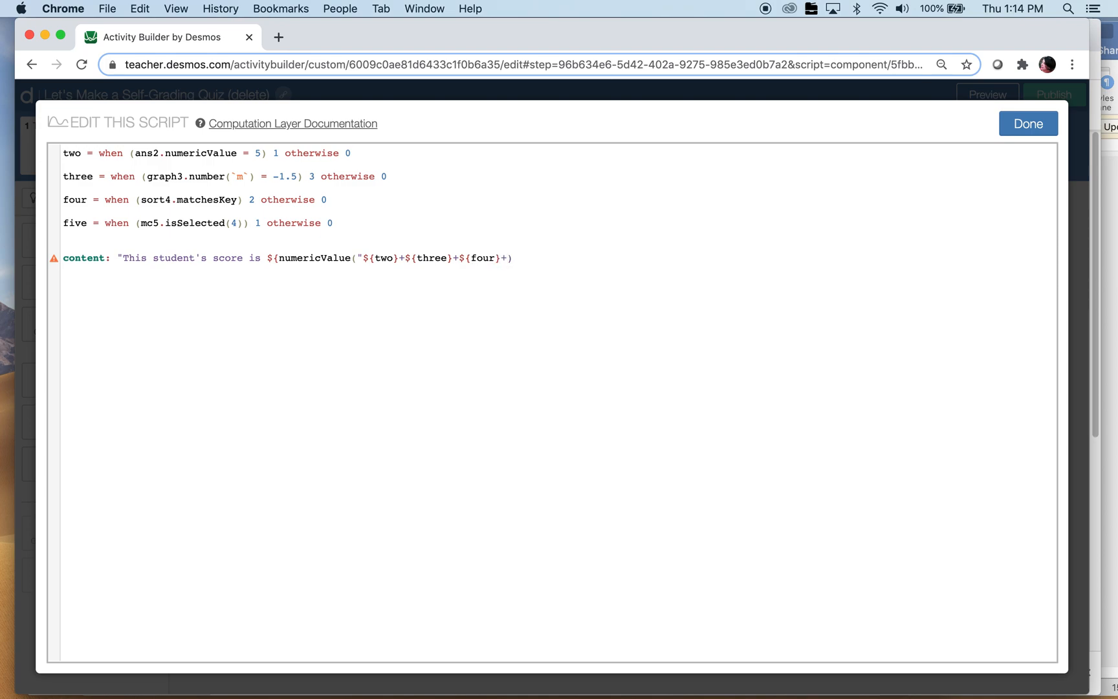
type("+${five}\"")
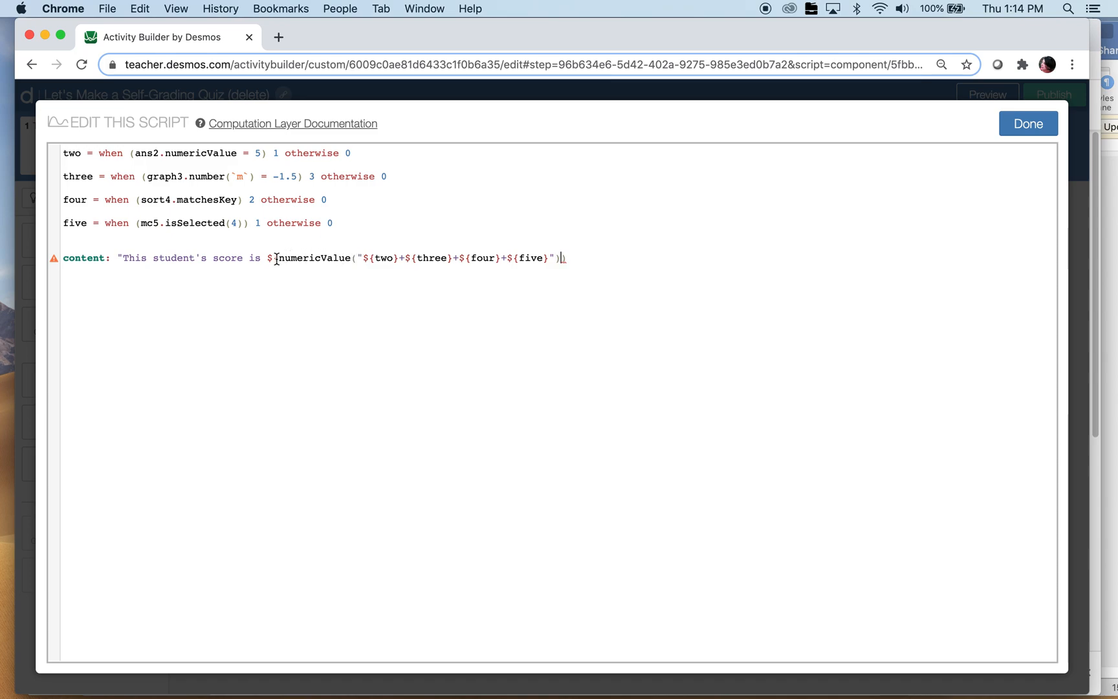
type("{")
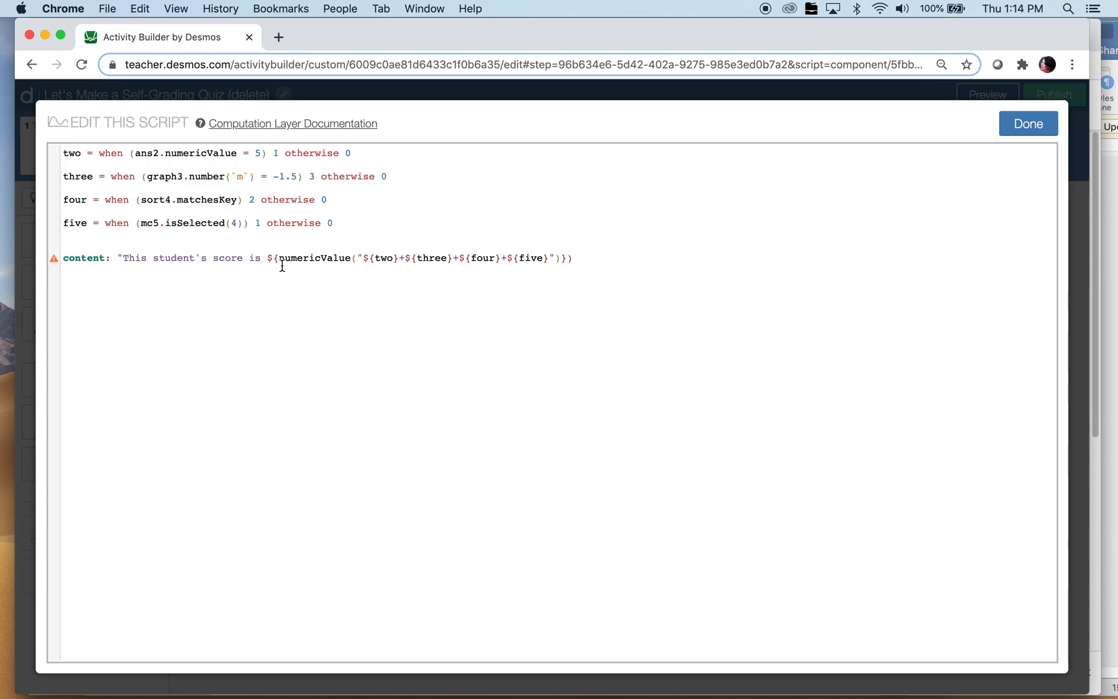
type("\"")
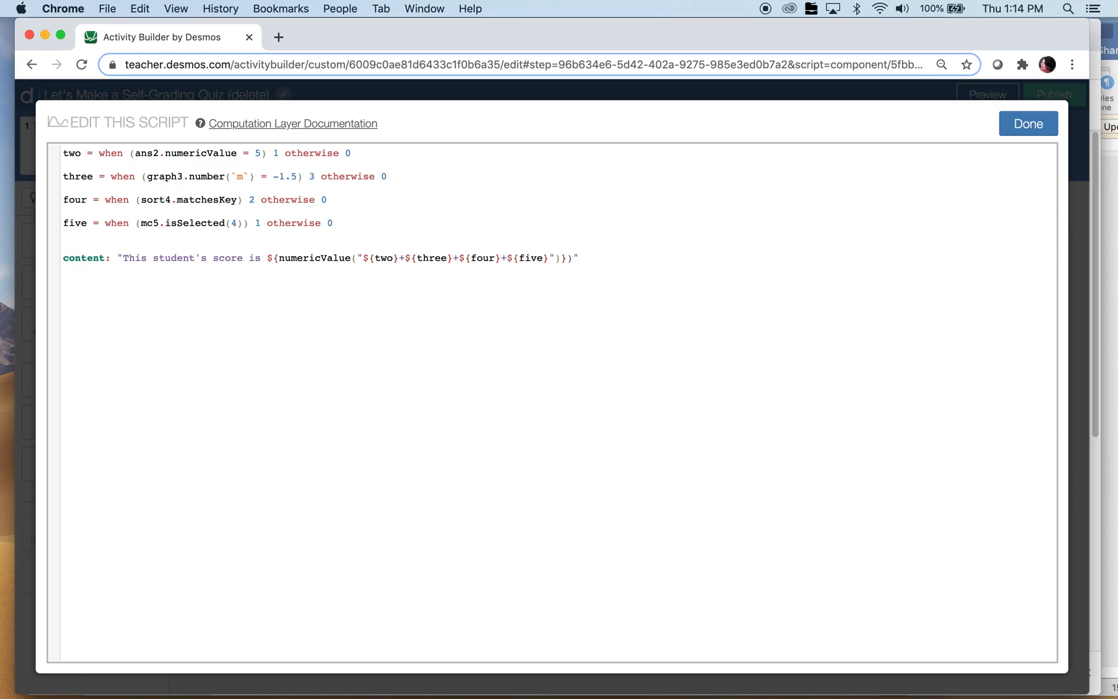
- Preview the score screen, remove the stray parenthesis, and save the corrected script
left_click(1027, 124)
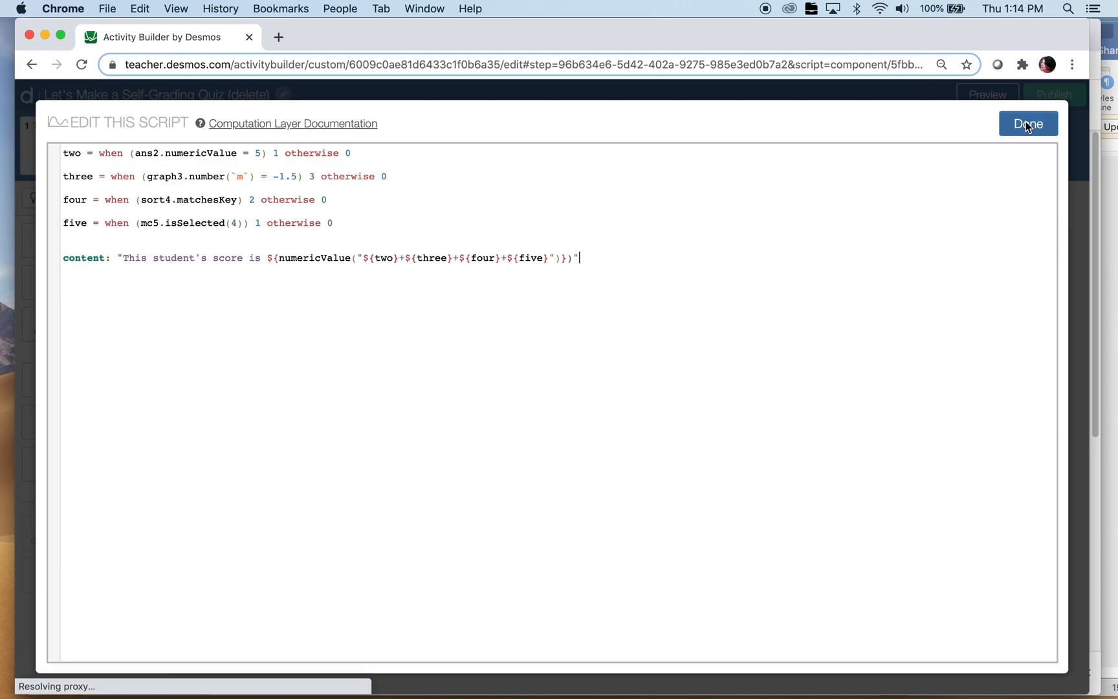
left_click(1027, 123)
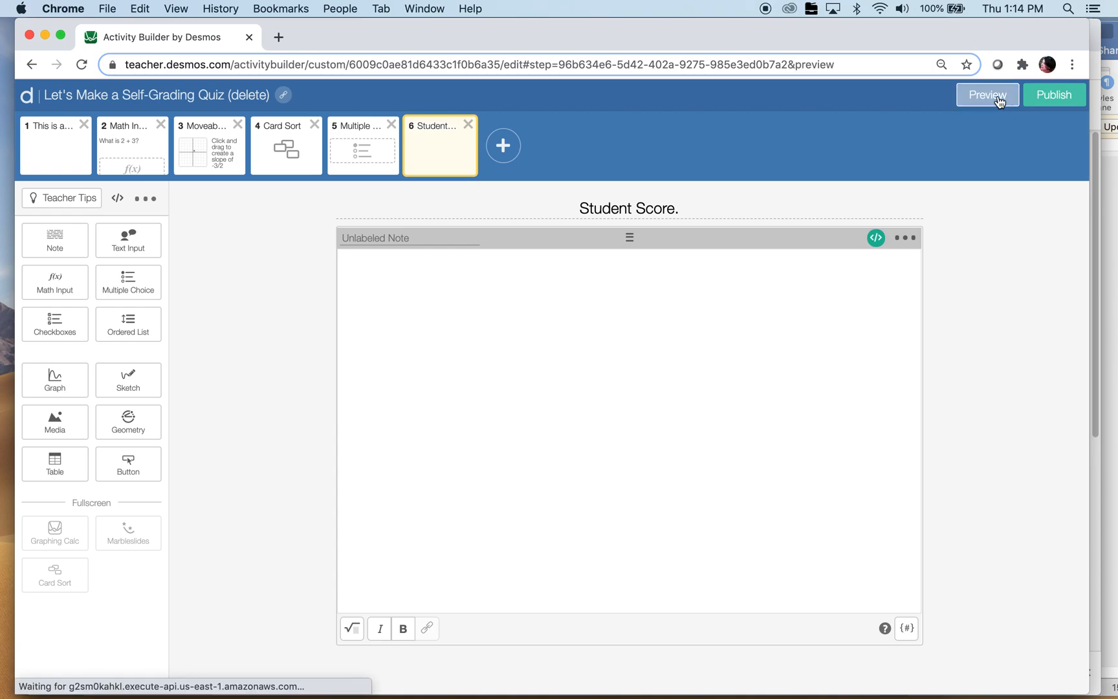
left_click(986, 94)
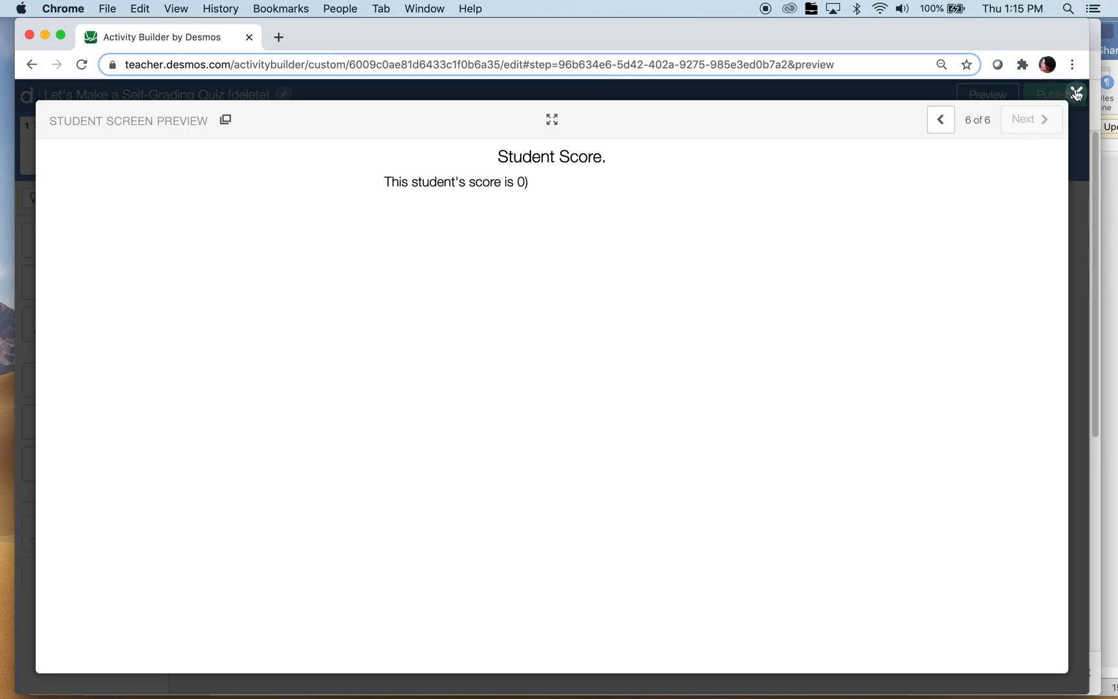
left_click(1076, 93)
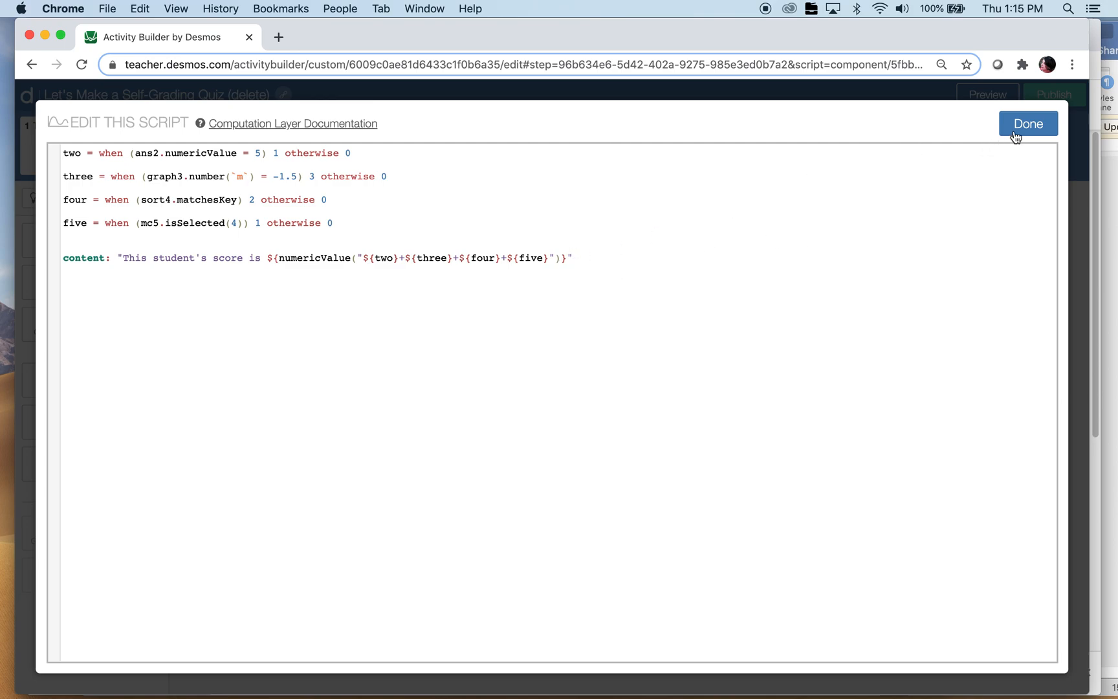
left_click(1027, 123)
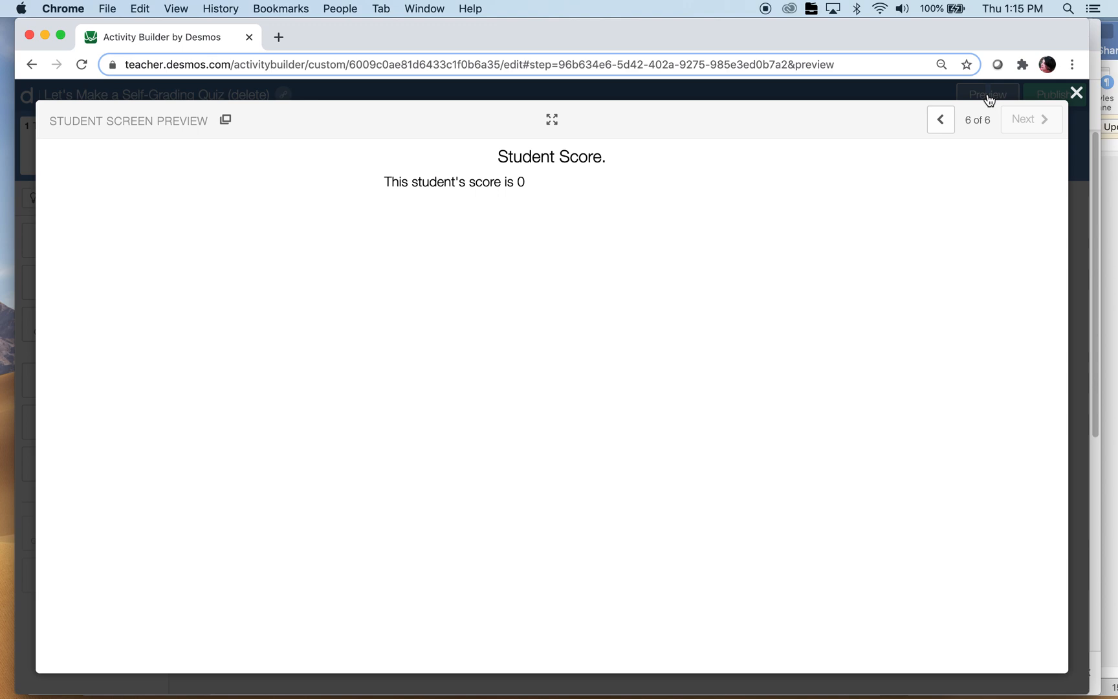
mouse_move(980, 111)
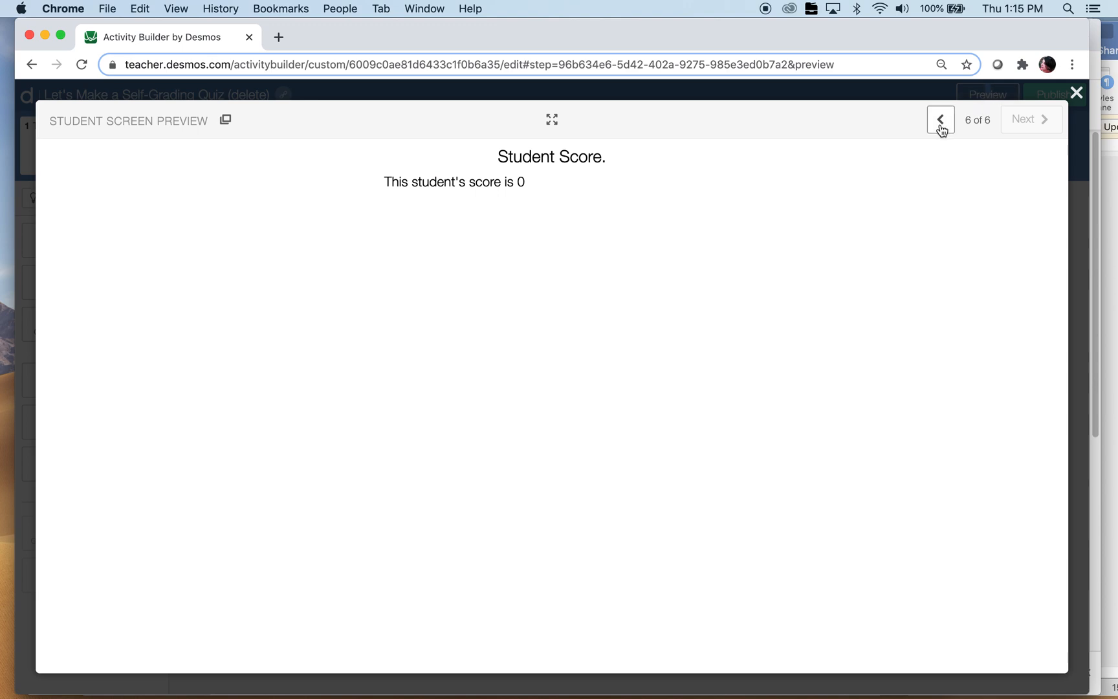
- In the preview, choose Right on screen 5 and revisit Card Sort before reaching screen 6
left_click(940, 119)
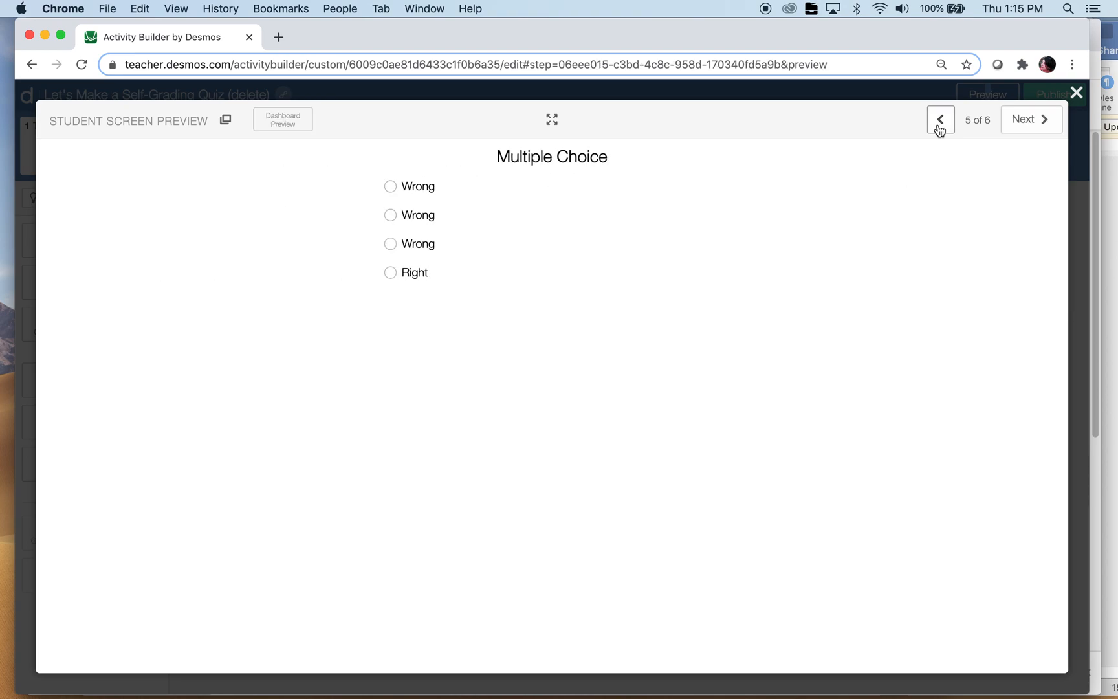
left_click(391, 273)
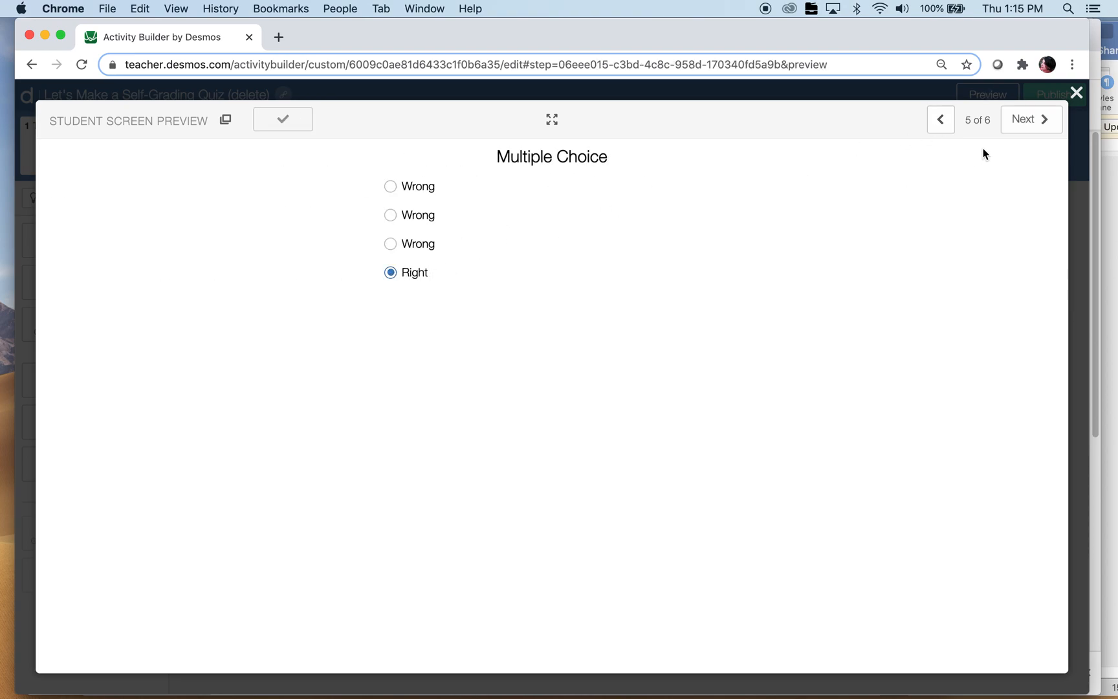
left_click(1029, 119)
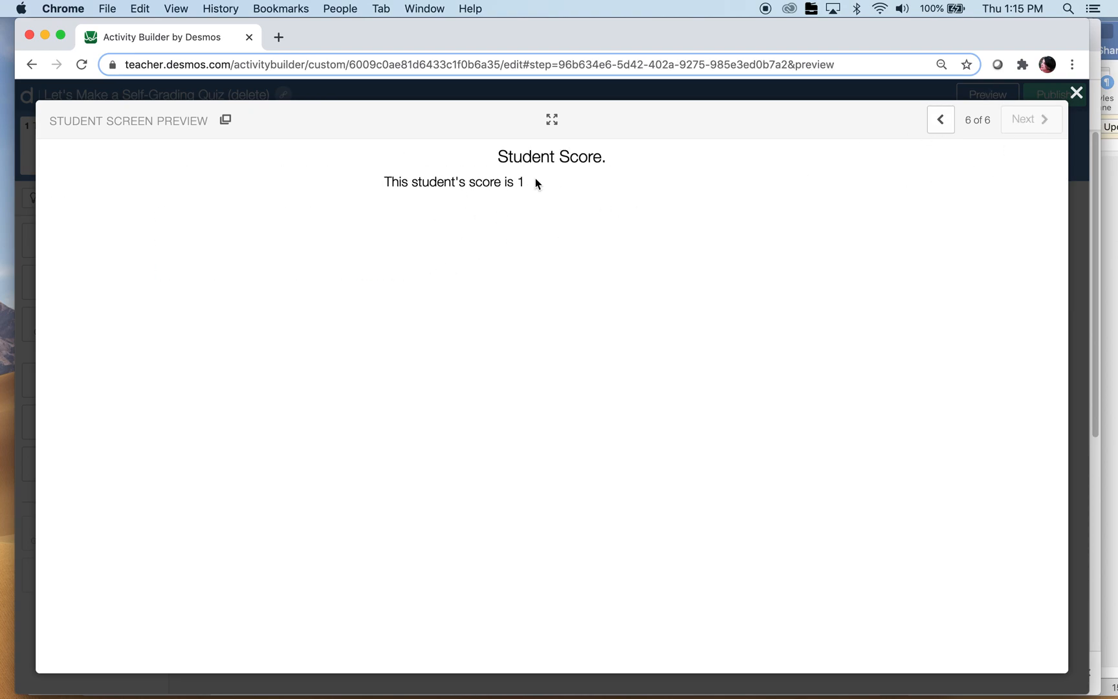
left_click(940, 119)
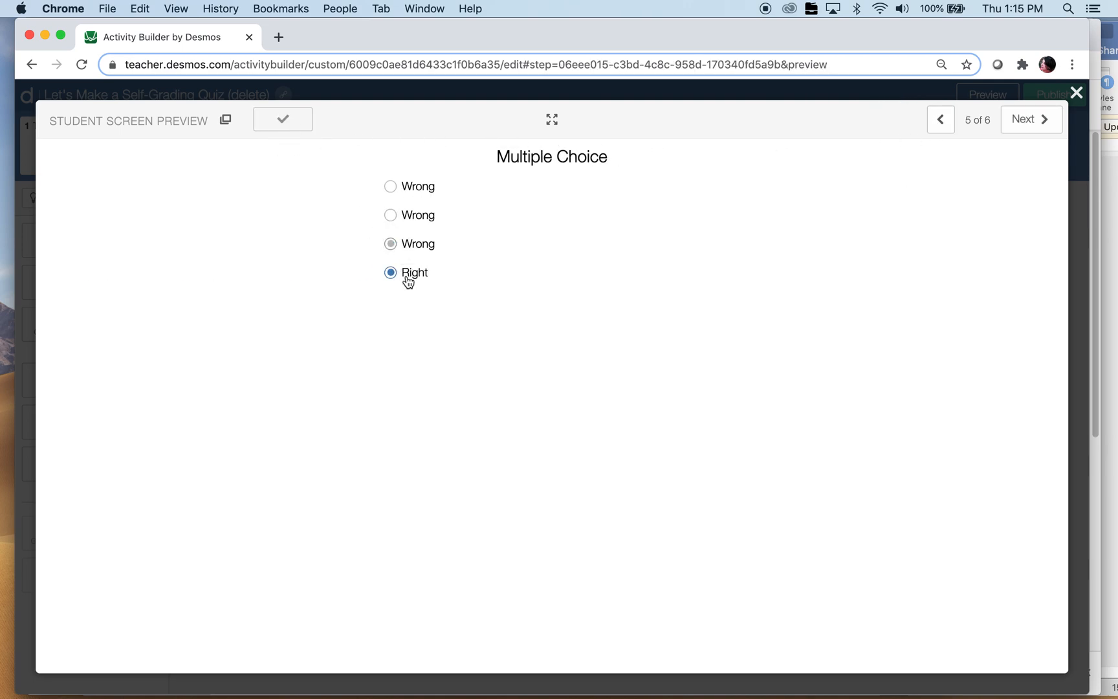
mouse_move(506, 242)
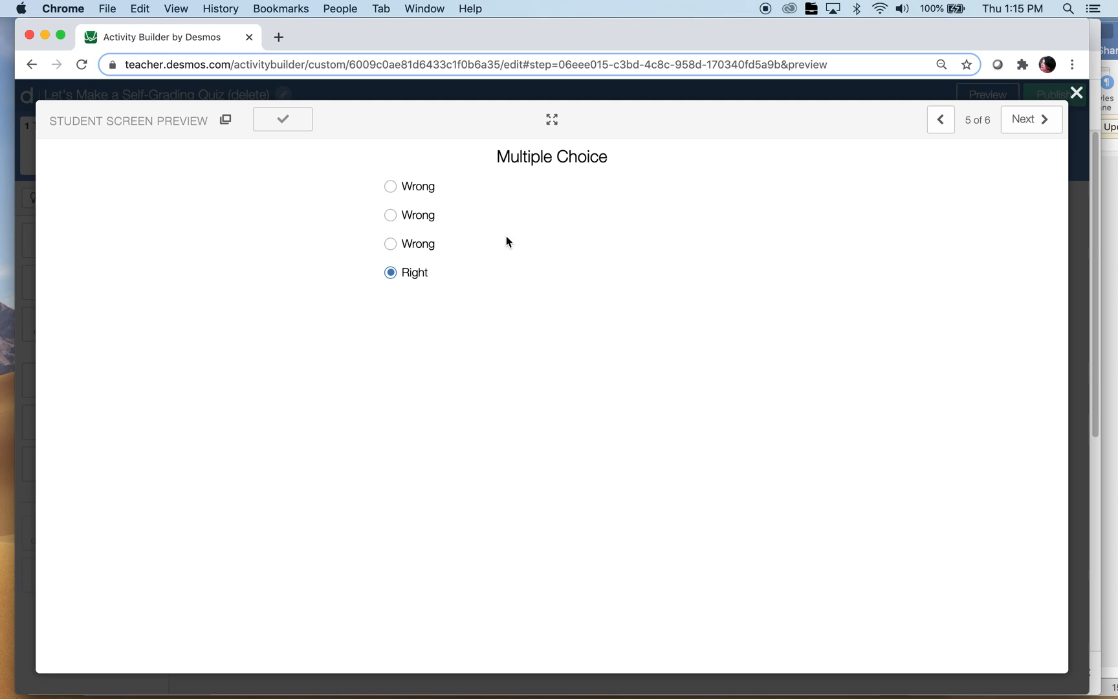
left_click(941, 119)
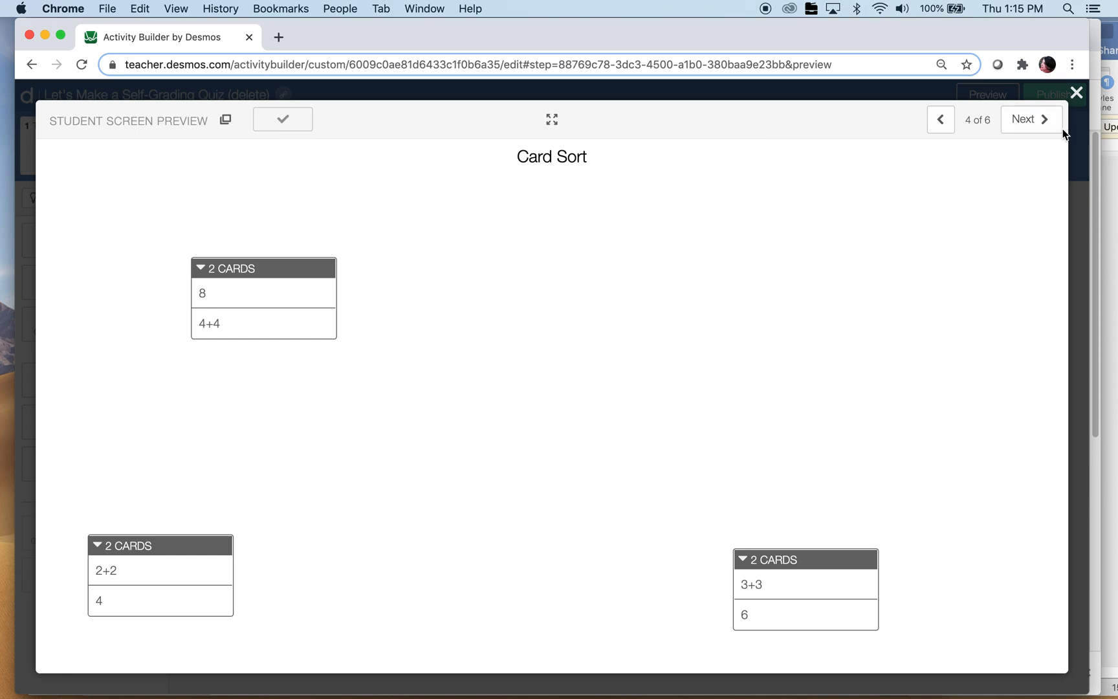
left_click(1029, 119)
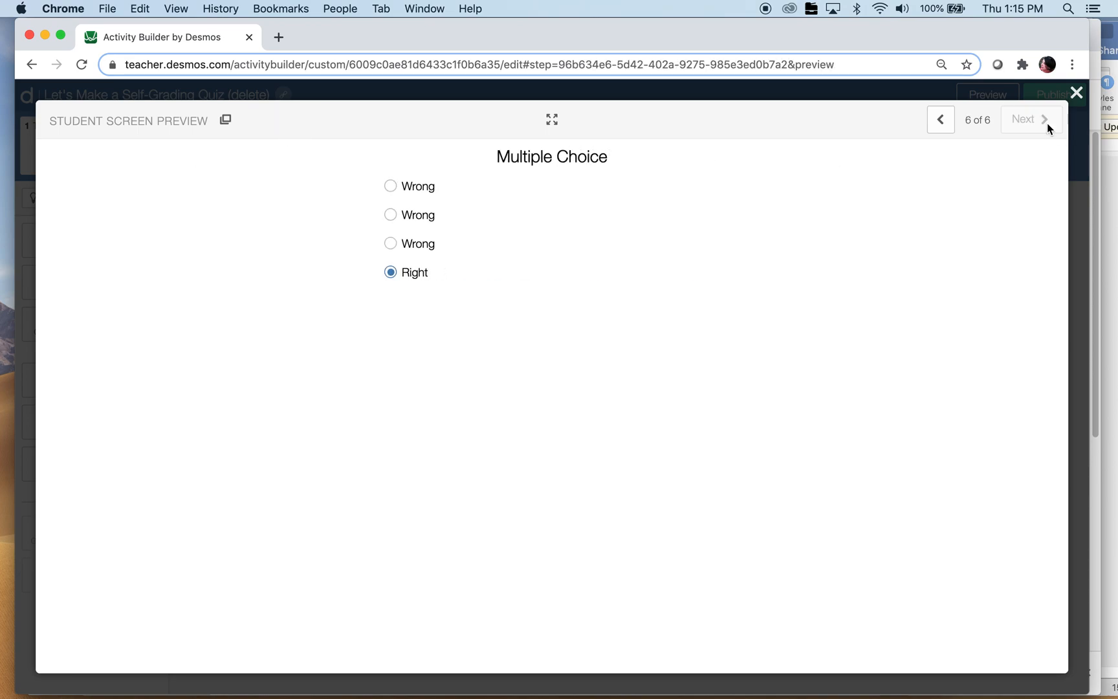
left_click(1048, 119)
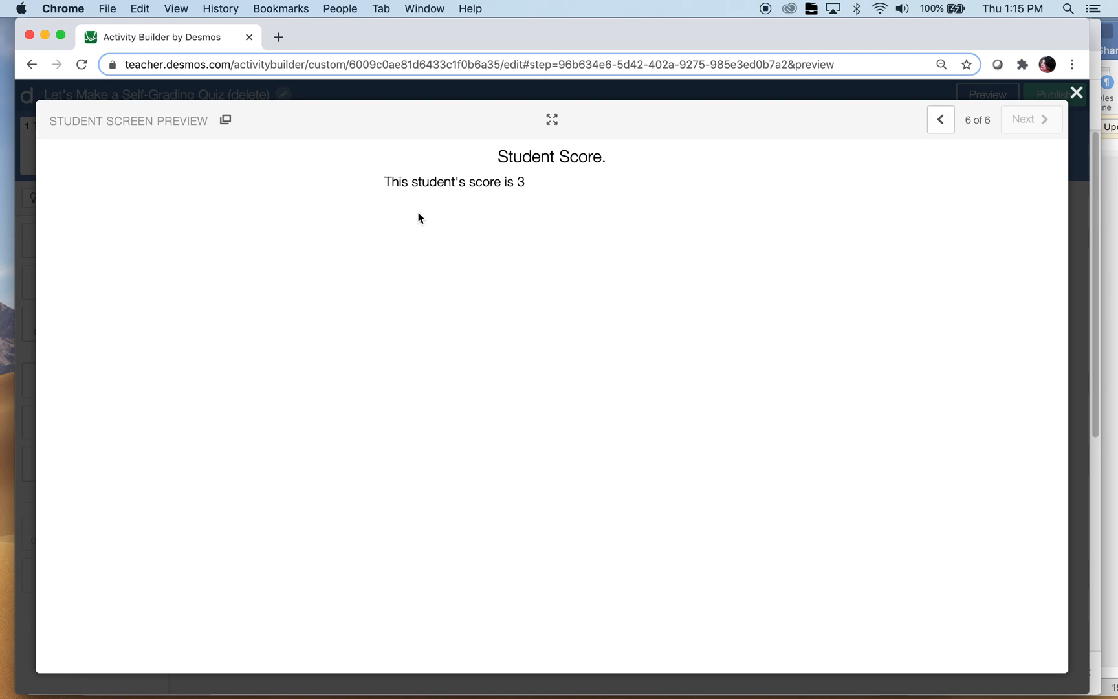
mouse_move(1076, 93)
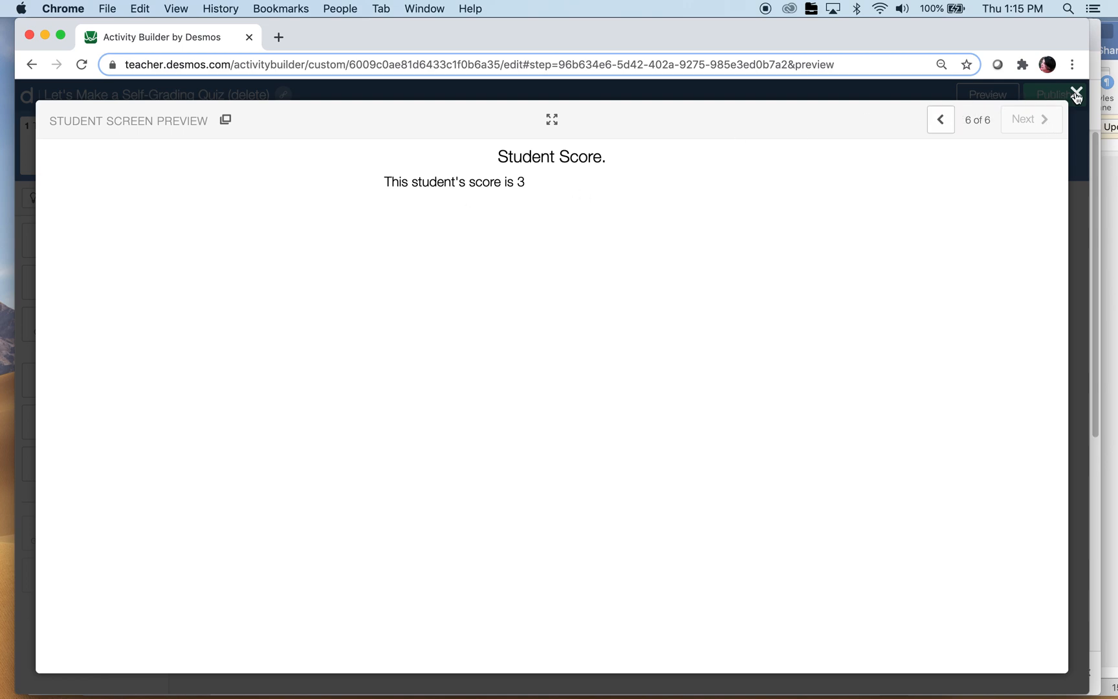
- Close the Student Screen Preview to return to the Student Score screen editor
left_click(1076, 92)
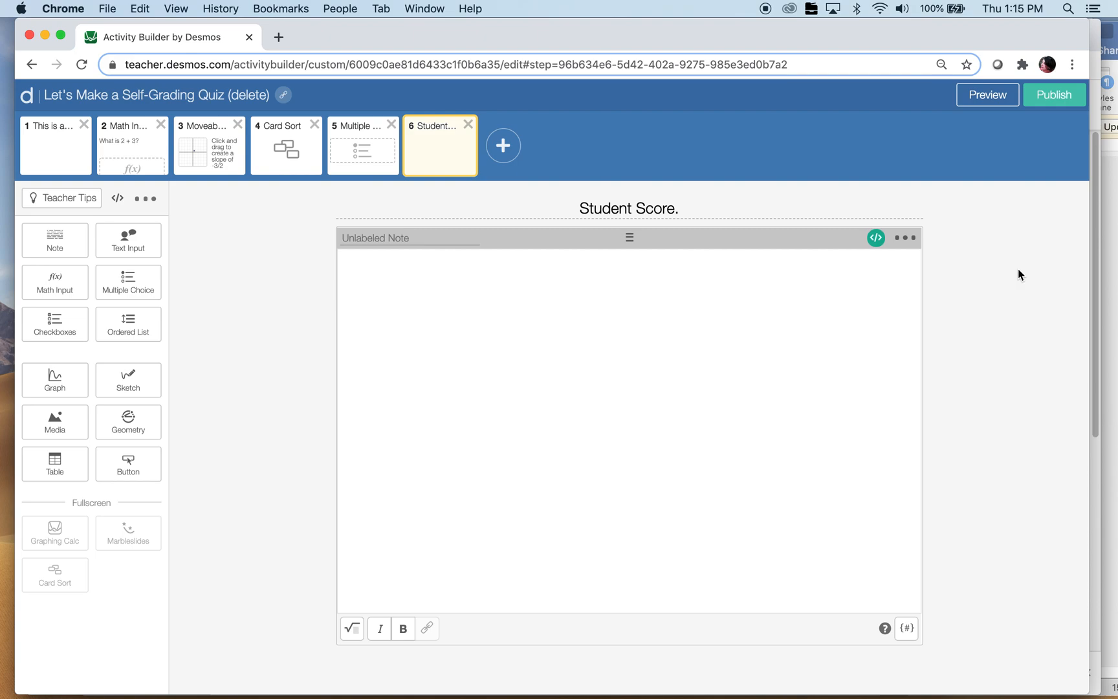
mouse_move(431, 161)
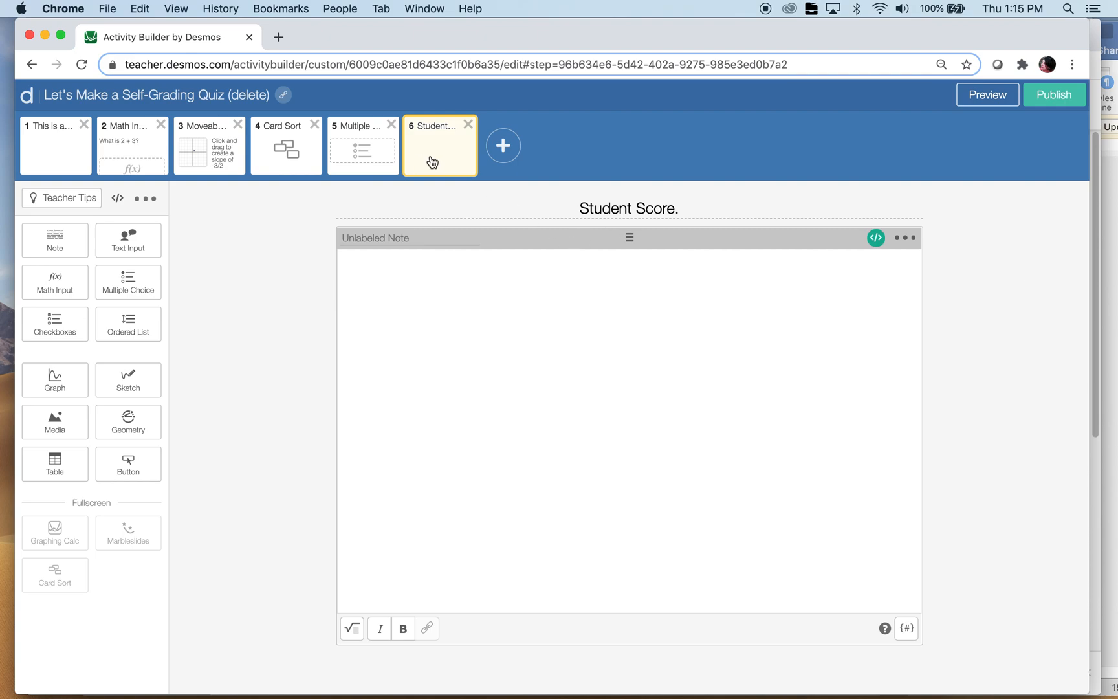